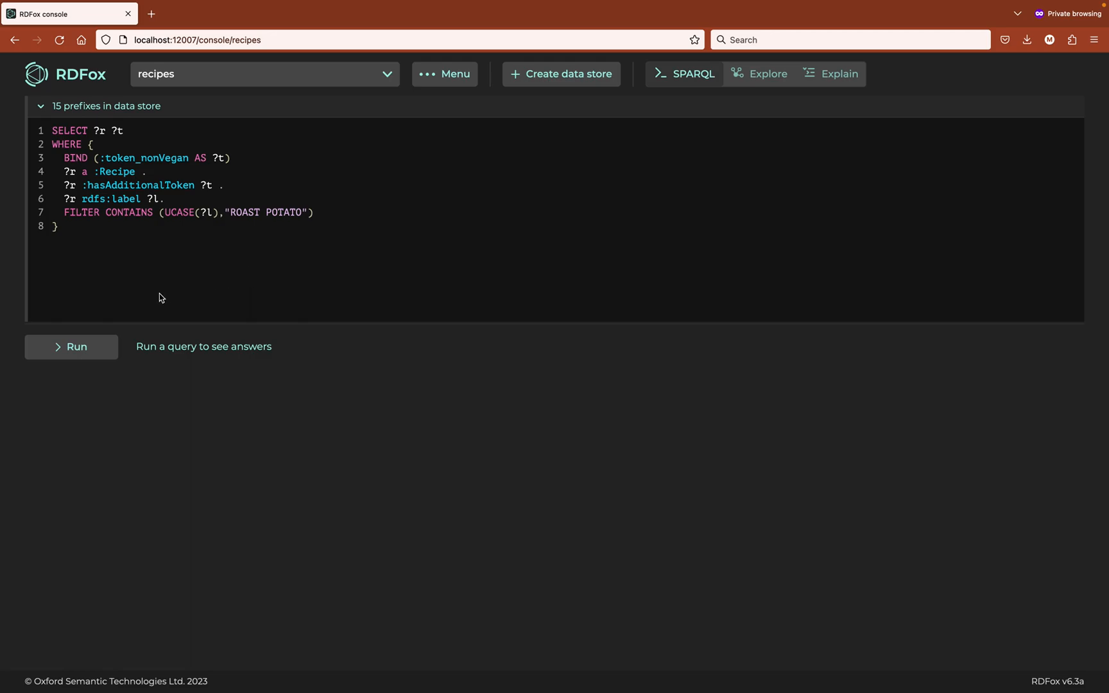
mouse_move(91, 359)
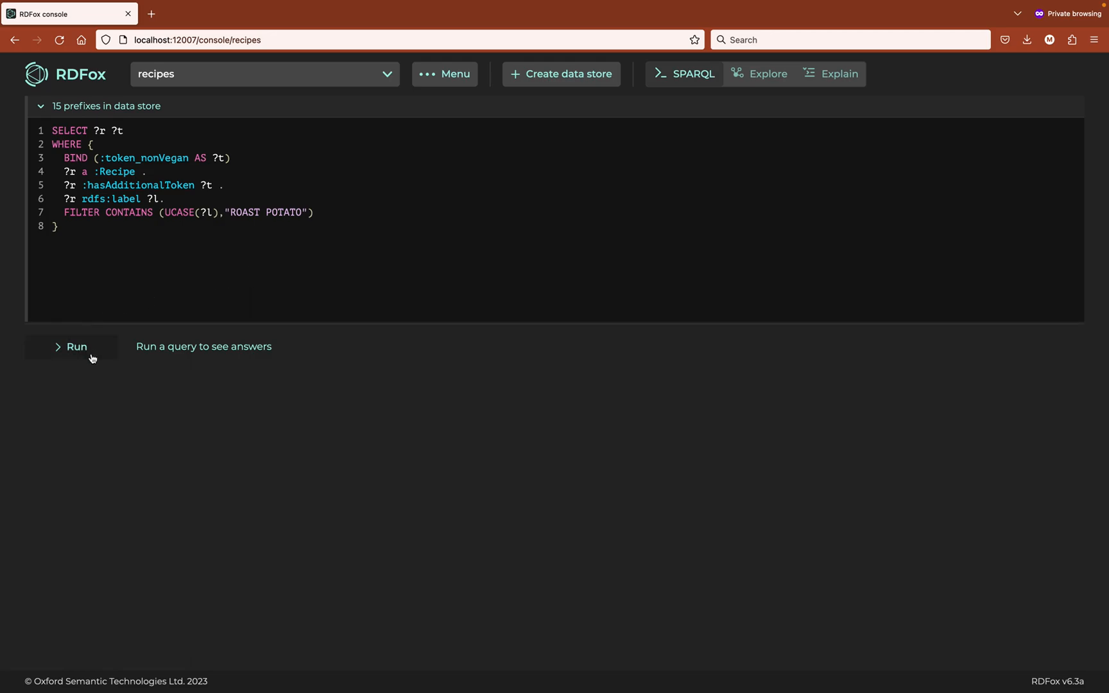
Run the roast potato non-vegan query and explore its seven recipe results.
click(70, 346)
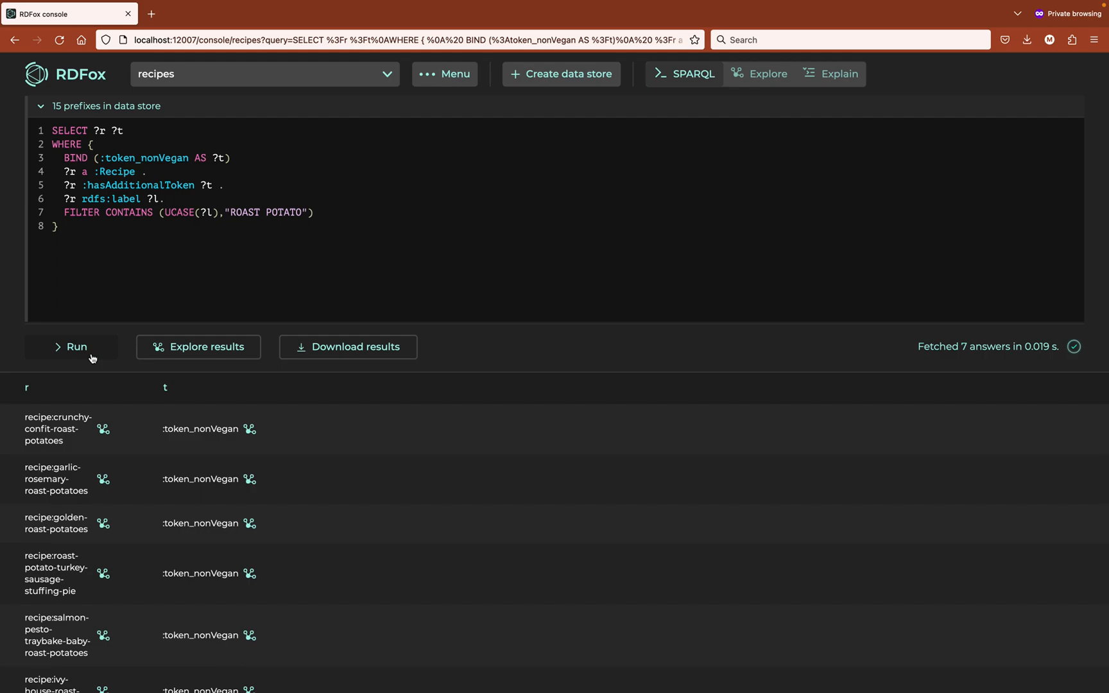
mouse_move(199, 347)
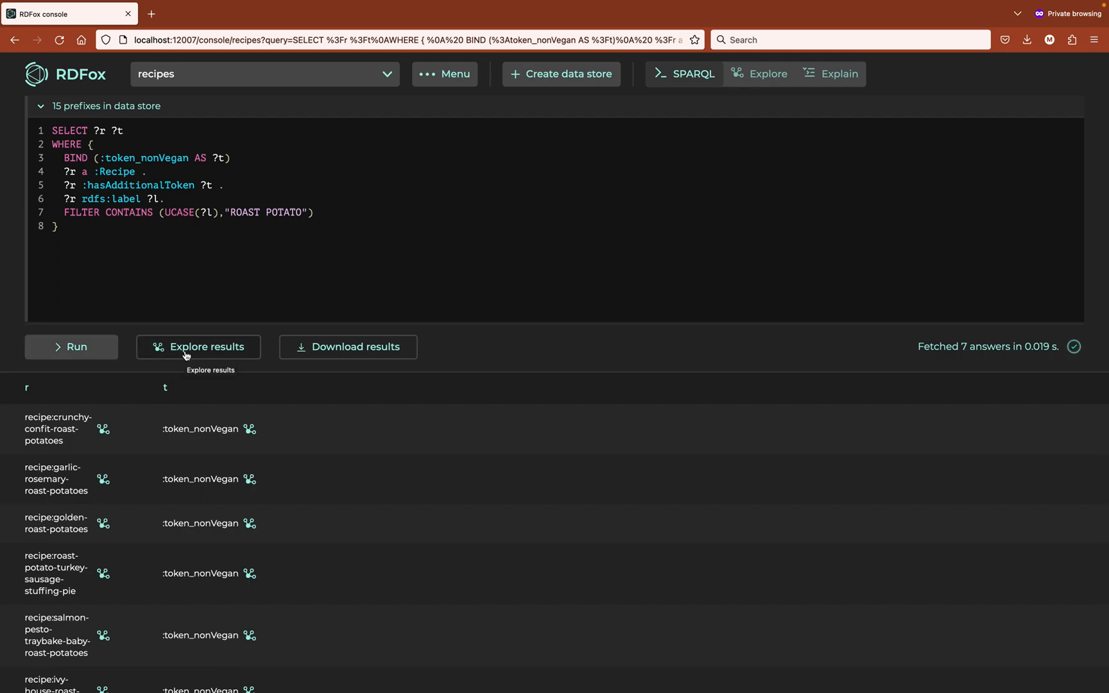
click(198, 347)
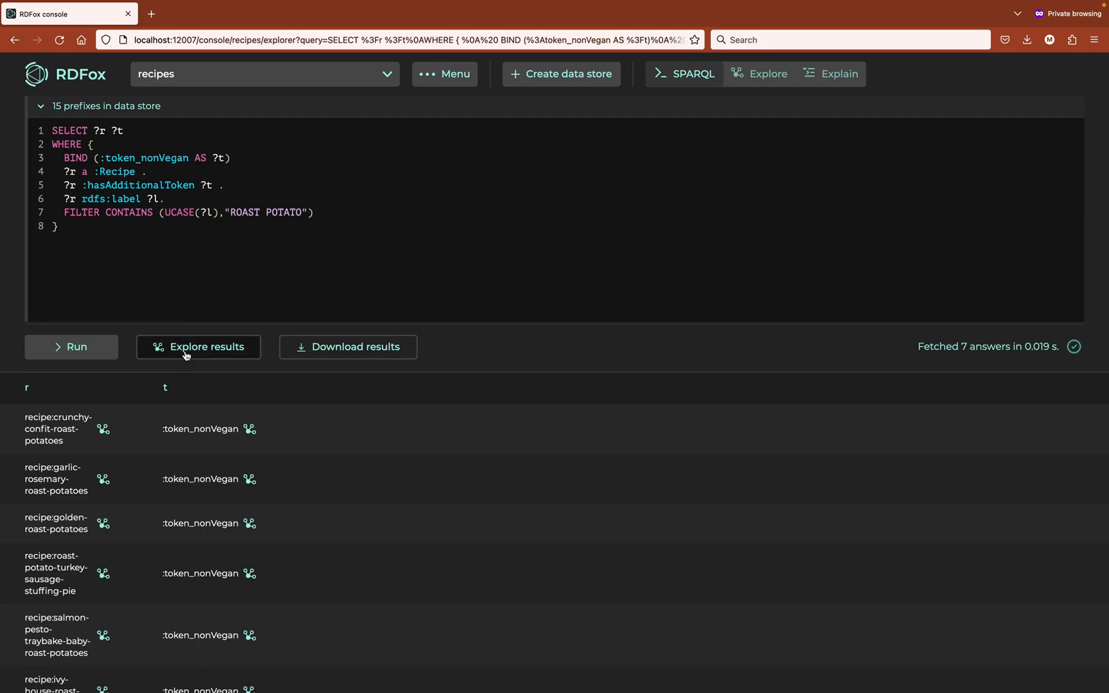
Load the graph of seven roast potato recipes tagged :token_nonVegan.
click(198, 346)
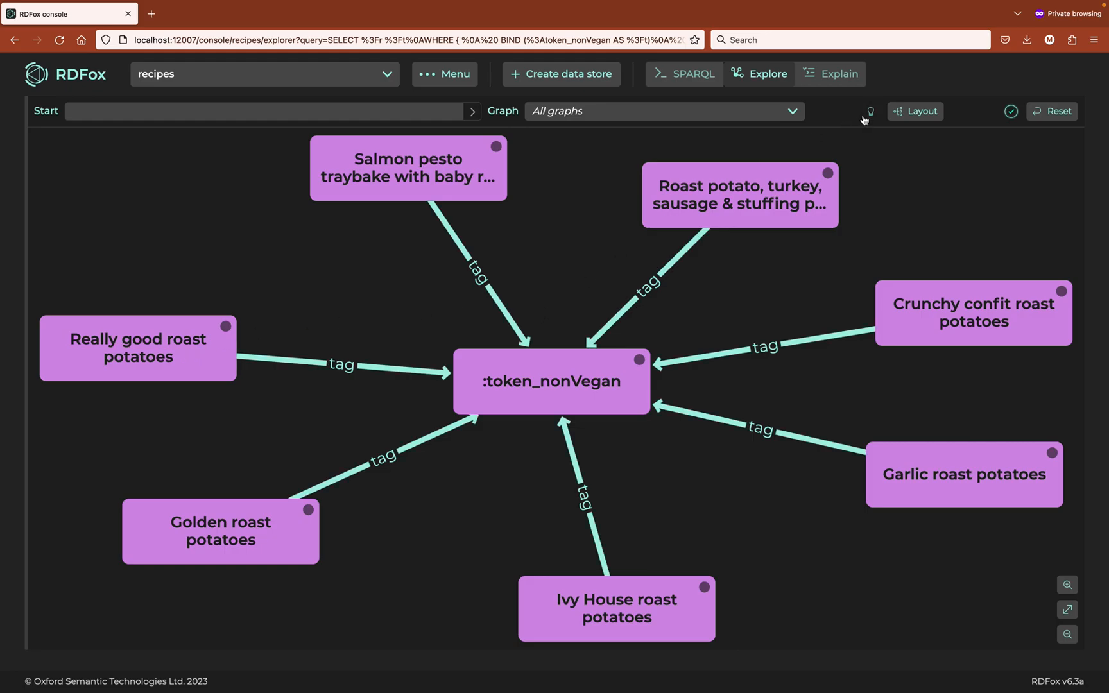
mouse_move(869, 111)
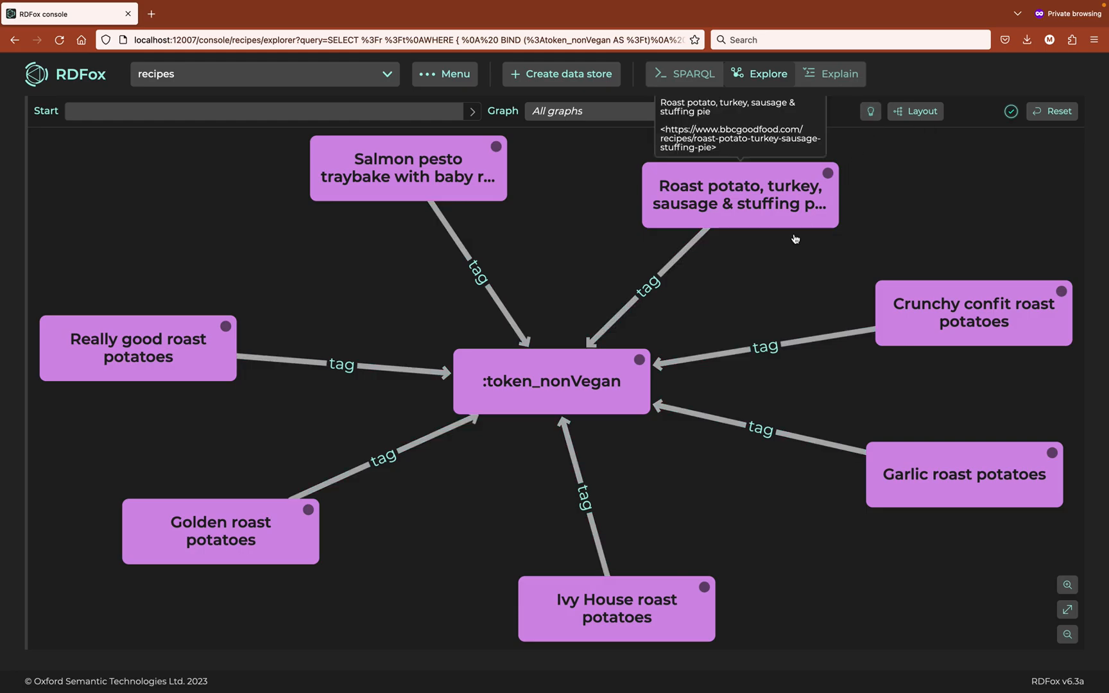
mouse_move(749, 288)
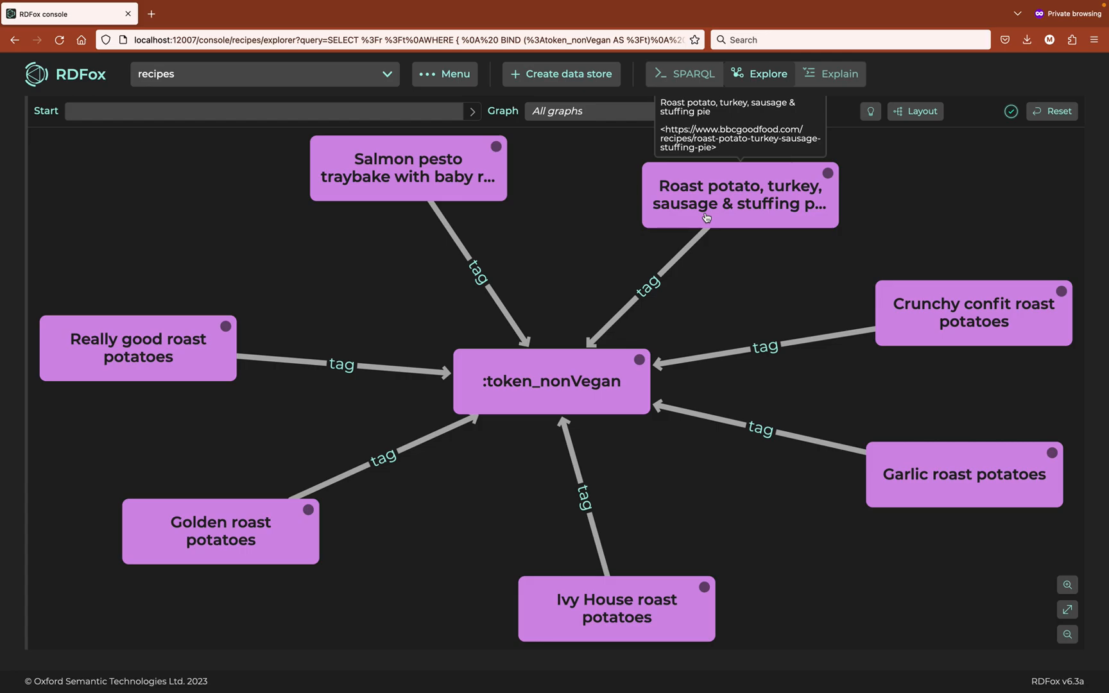
mouse_move(668, 228)
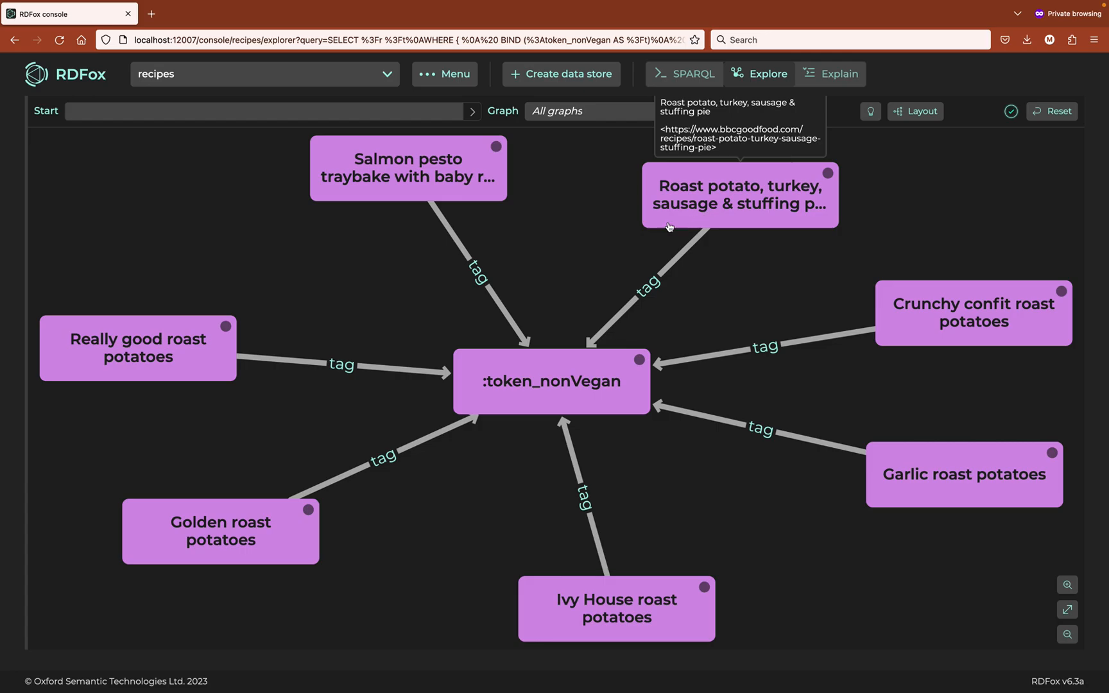
mouse_move(681, 323)
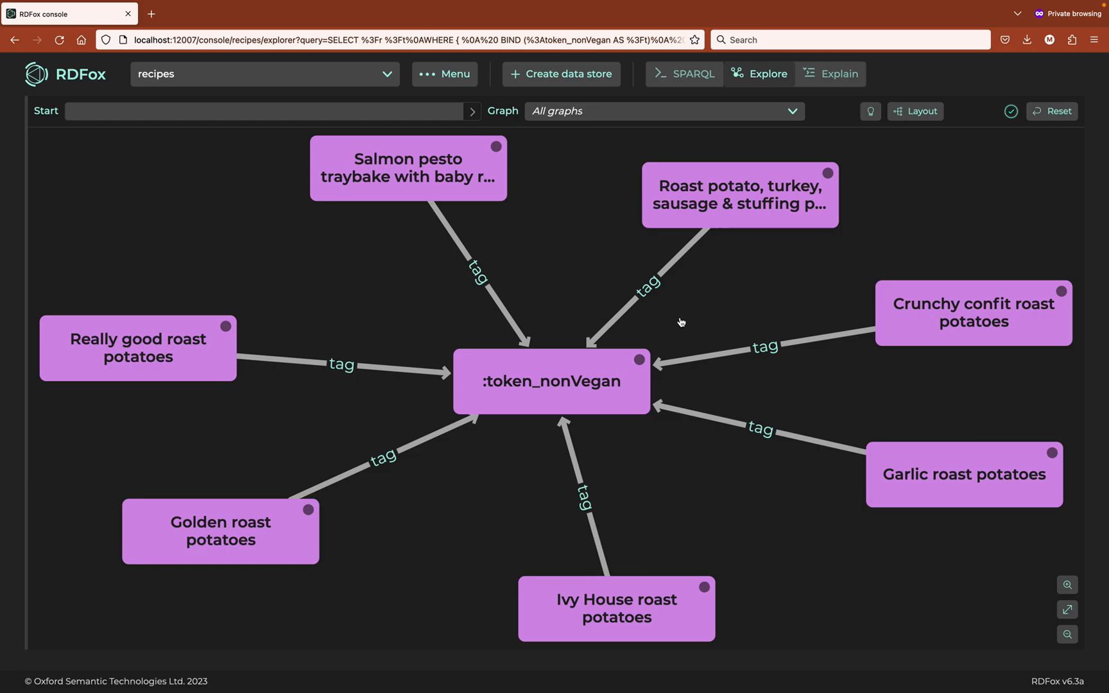
mouse_move(913, 360)
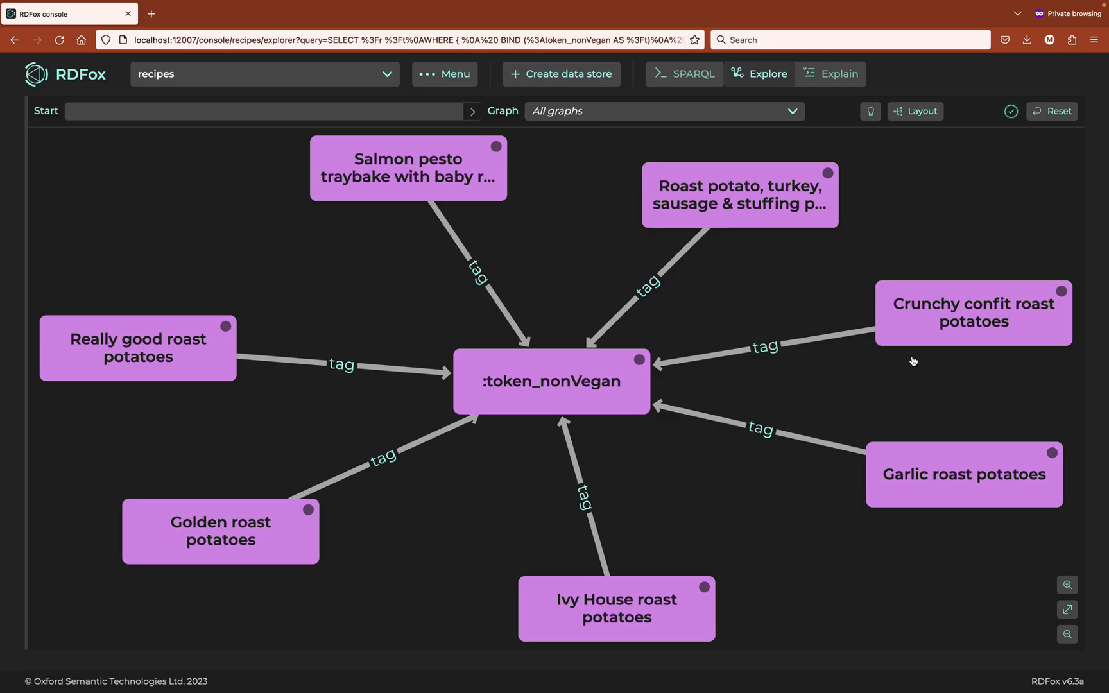
mouse_move(792, 350)
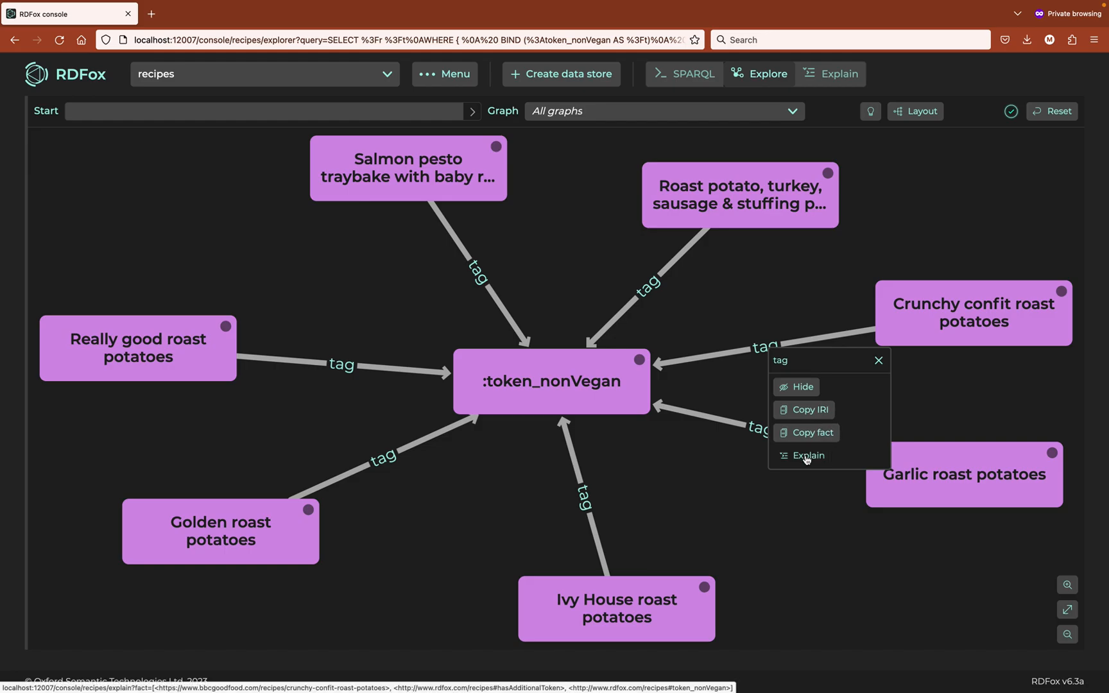
Explain why Crunchy confit roast potatoes is tagged :token_nonVegan.
click(806, 456)
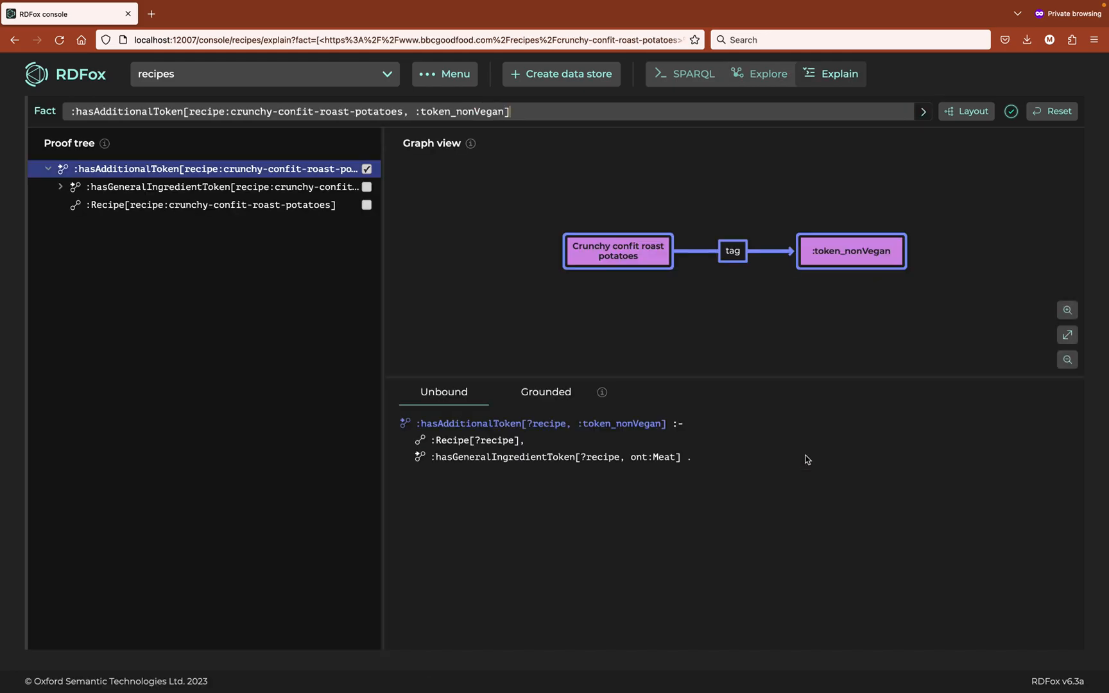
mouse_move(840, 595)
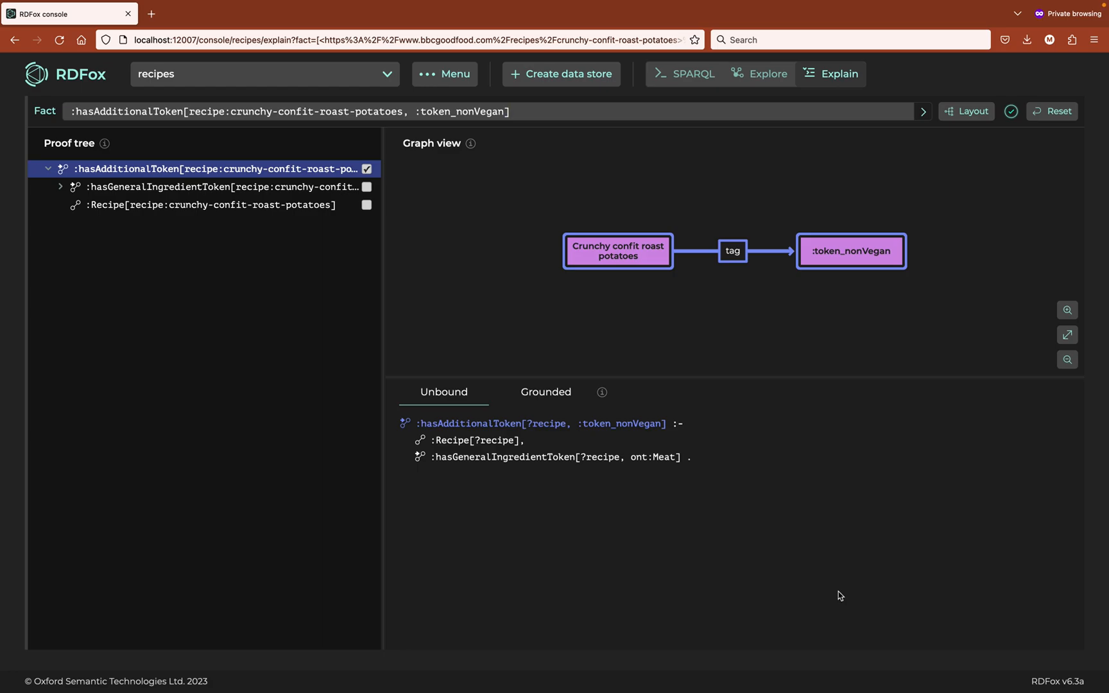
mouse_move(294, 356)
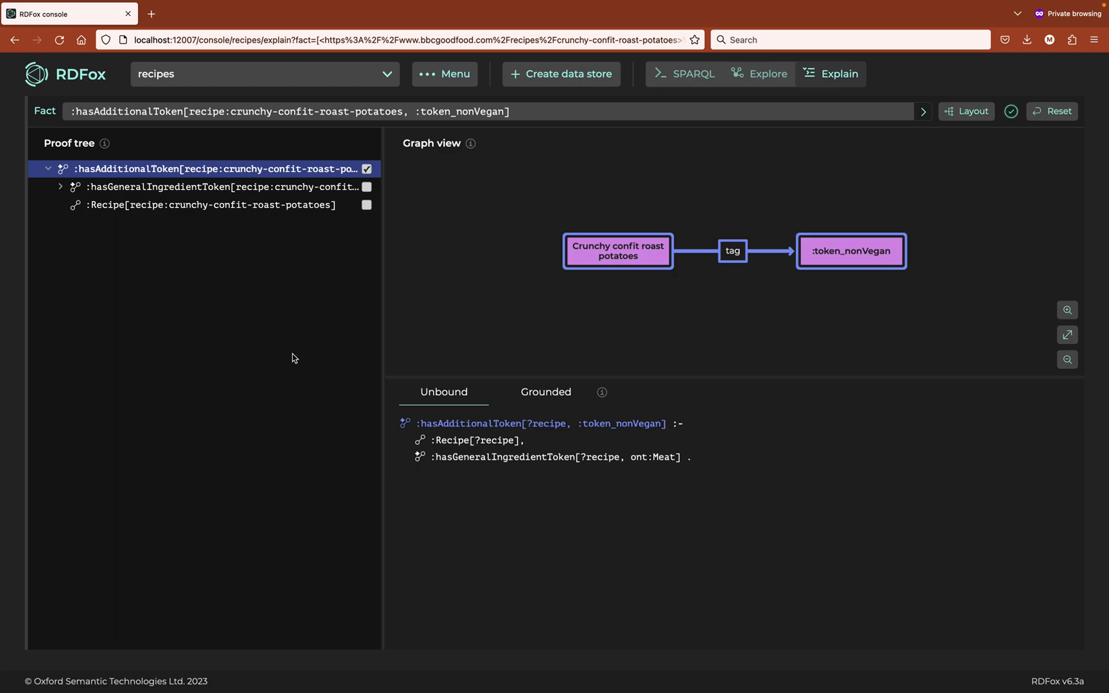
mouse_move(212, 394)
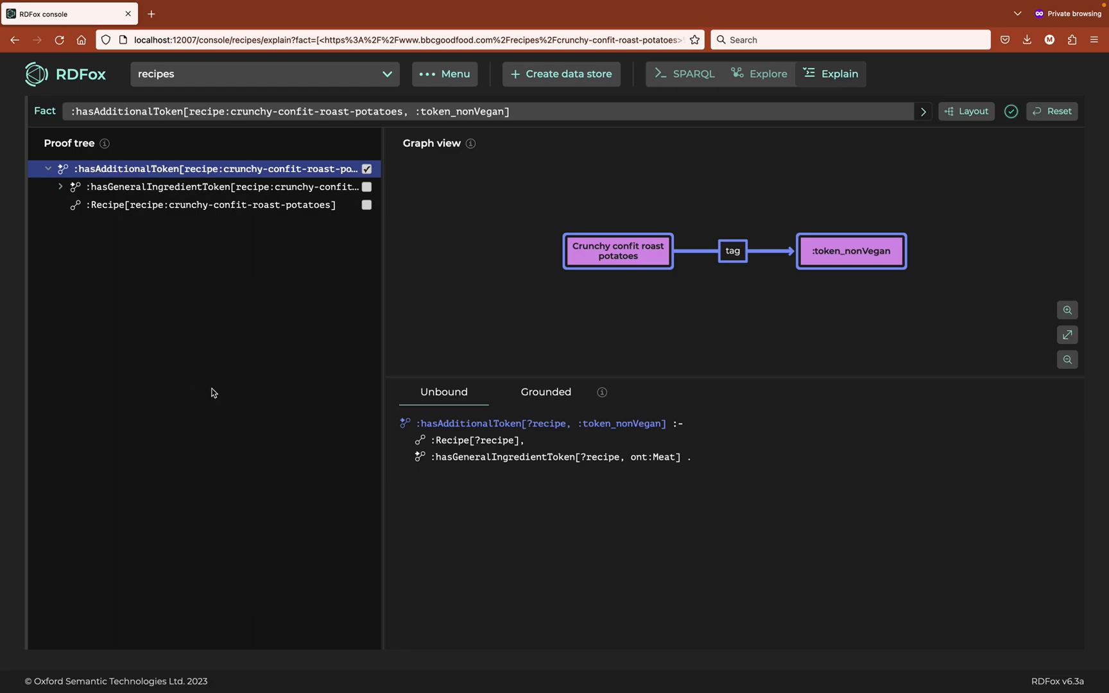
mouse_move(348, 258)
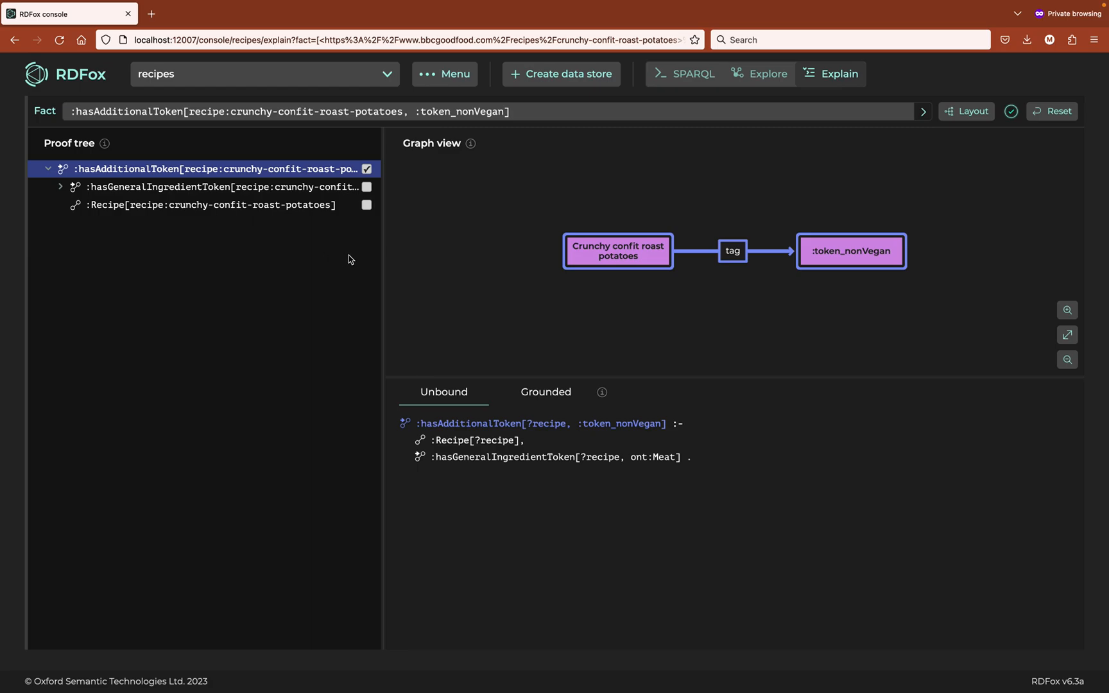
mouse_move(405, 177)
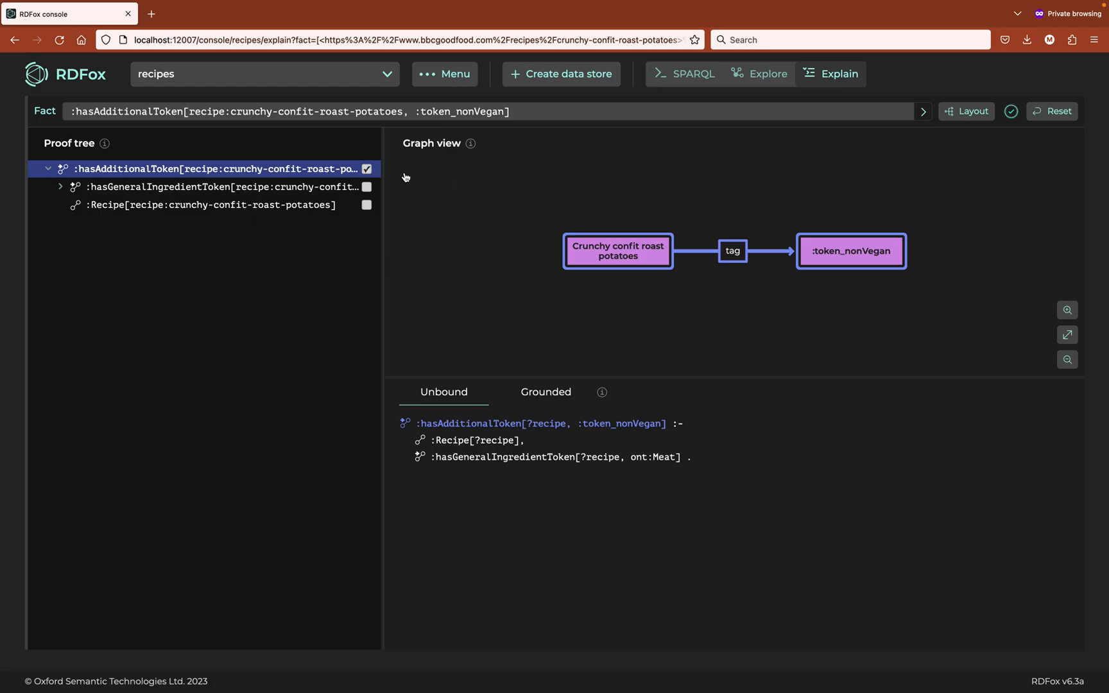
mouse_move(260, 276)
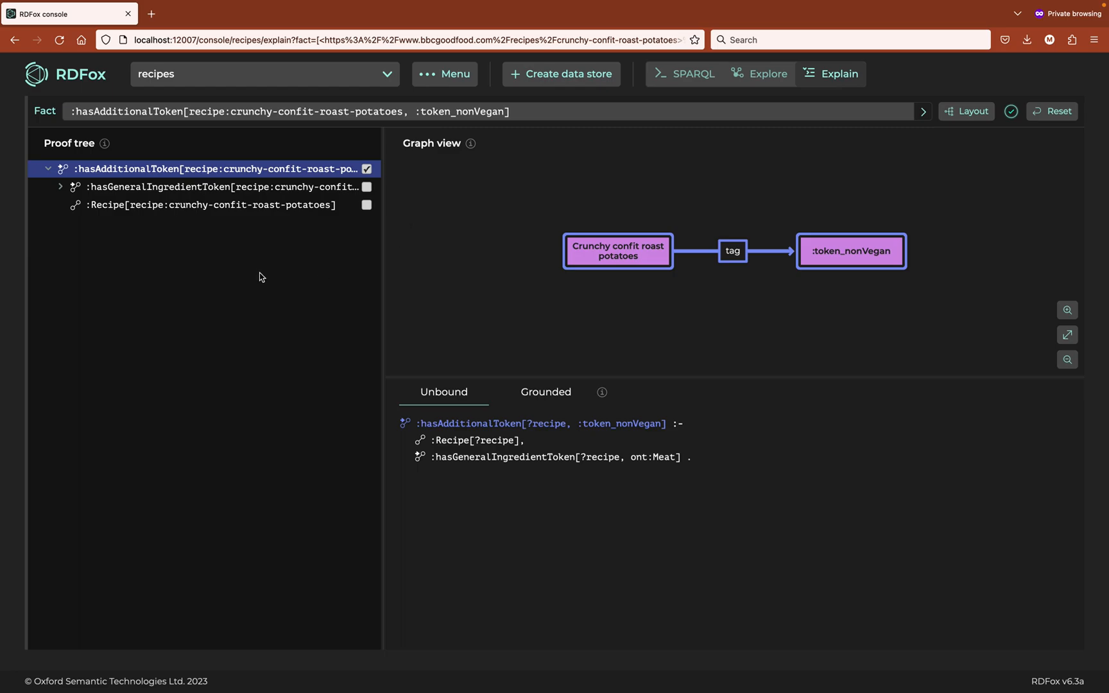
mouse_move(61, 213)
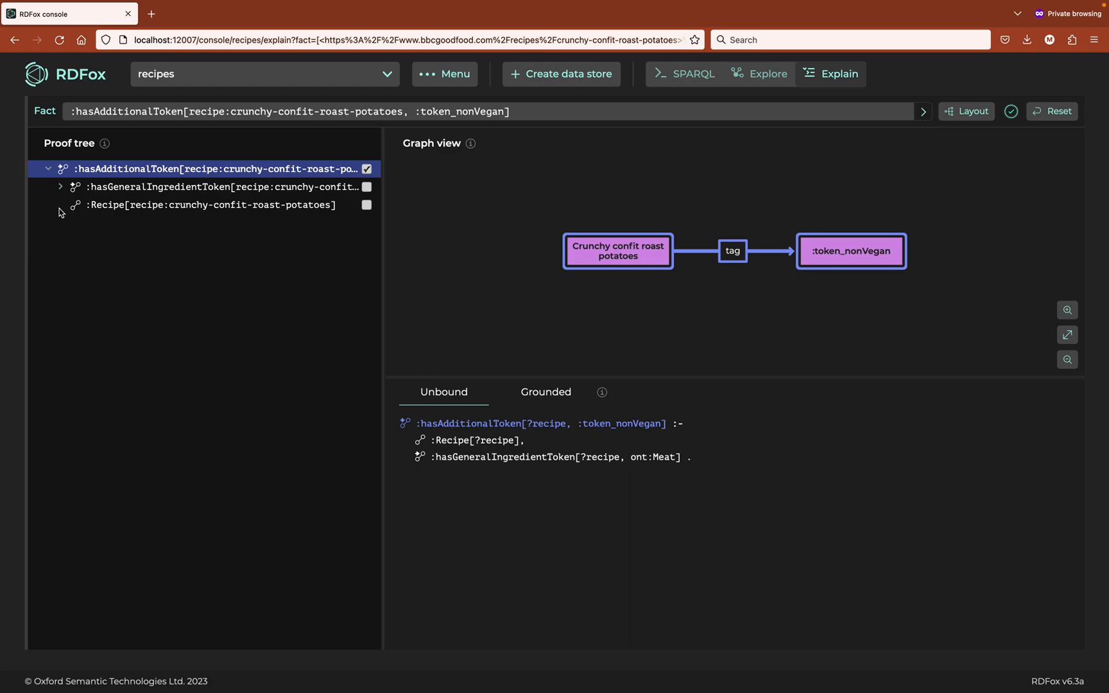
mouse_move(68, 214)
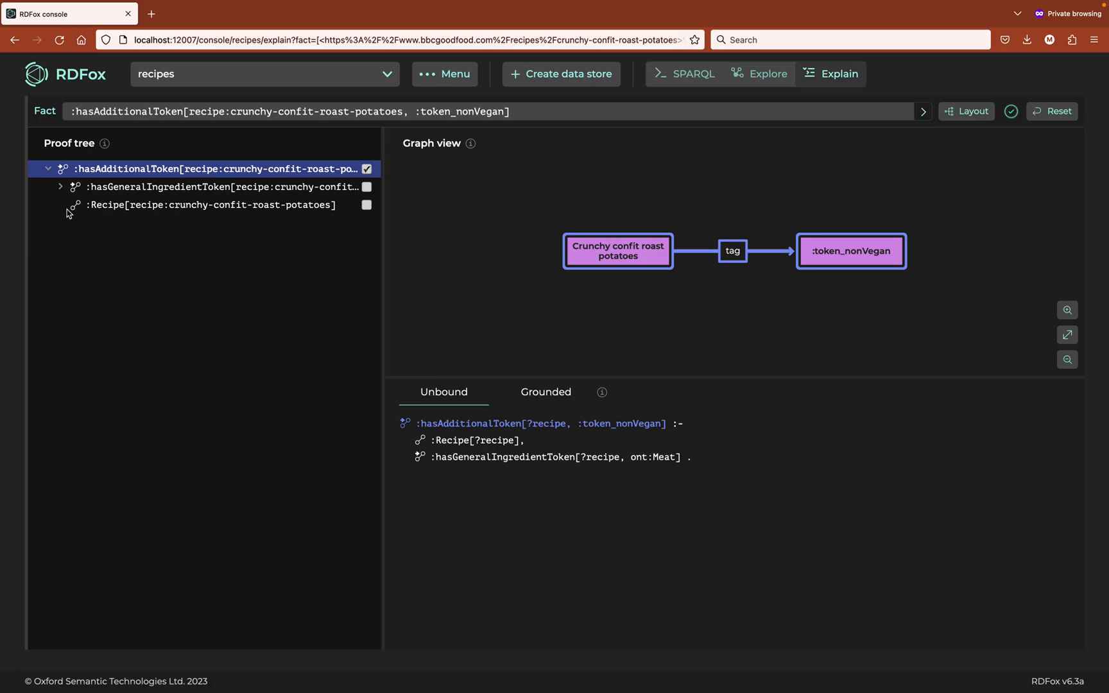
mouse_move(101, 244)
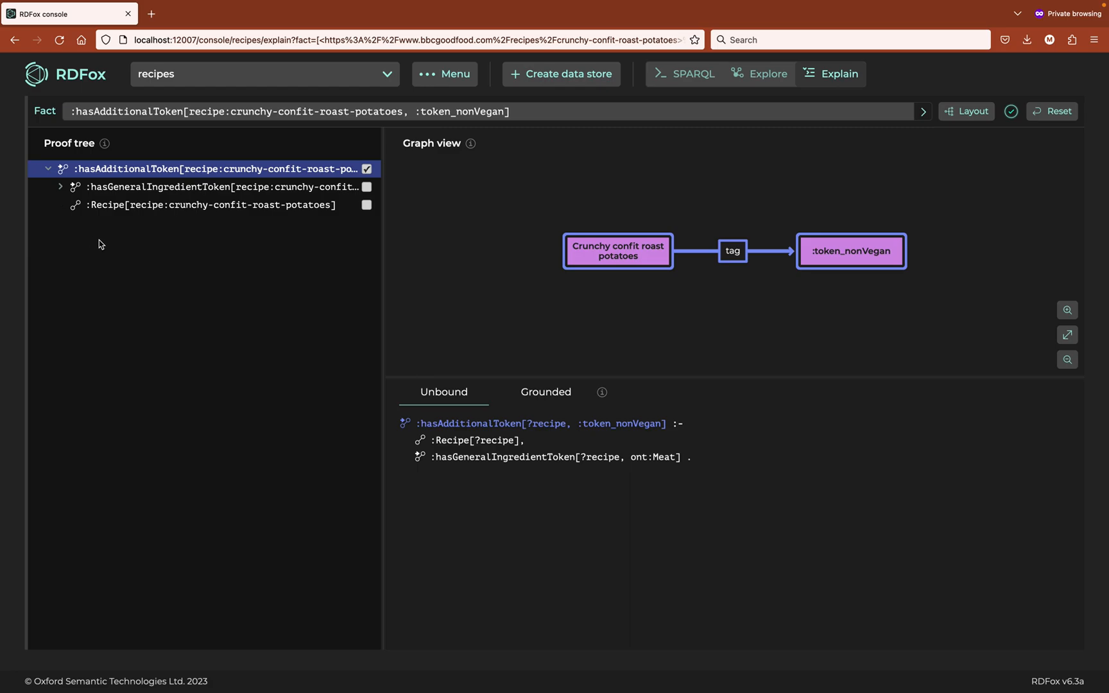
mouse_move(124, 222)
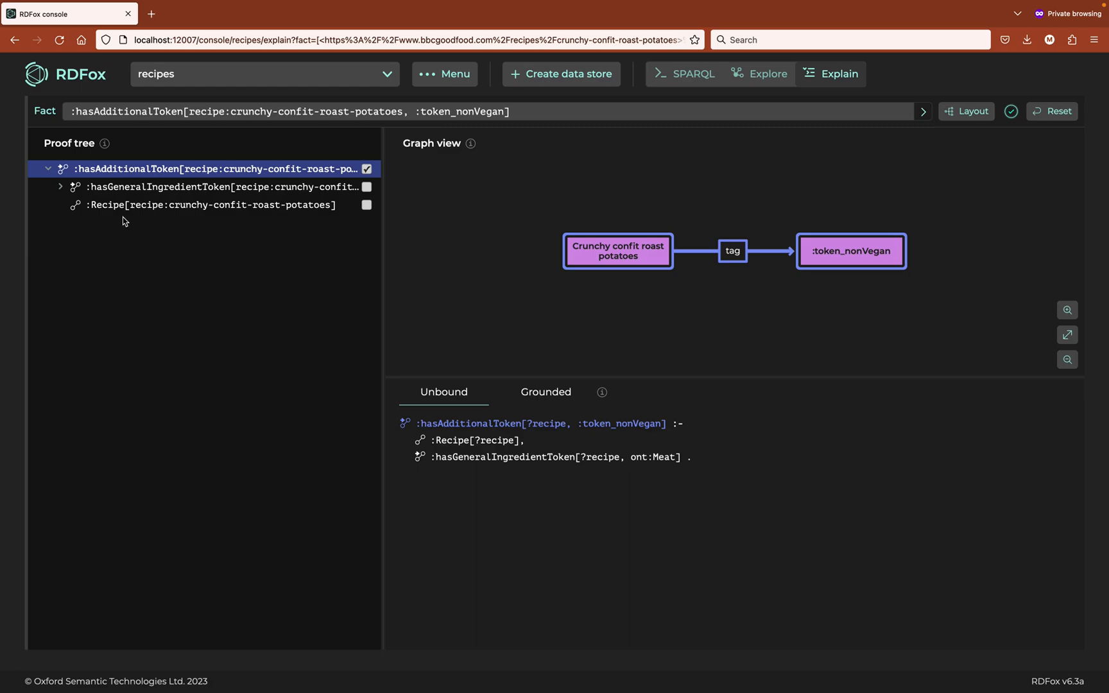
mouse_move(196, 178)
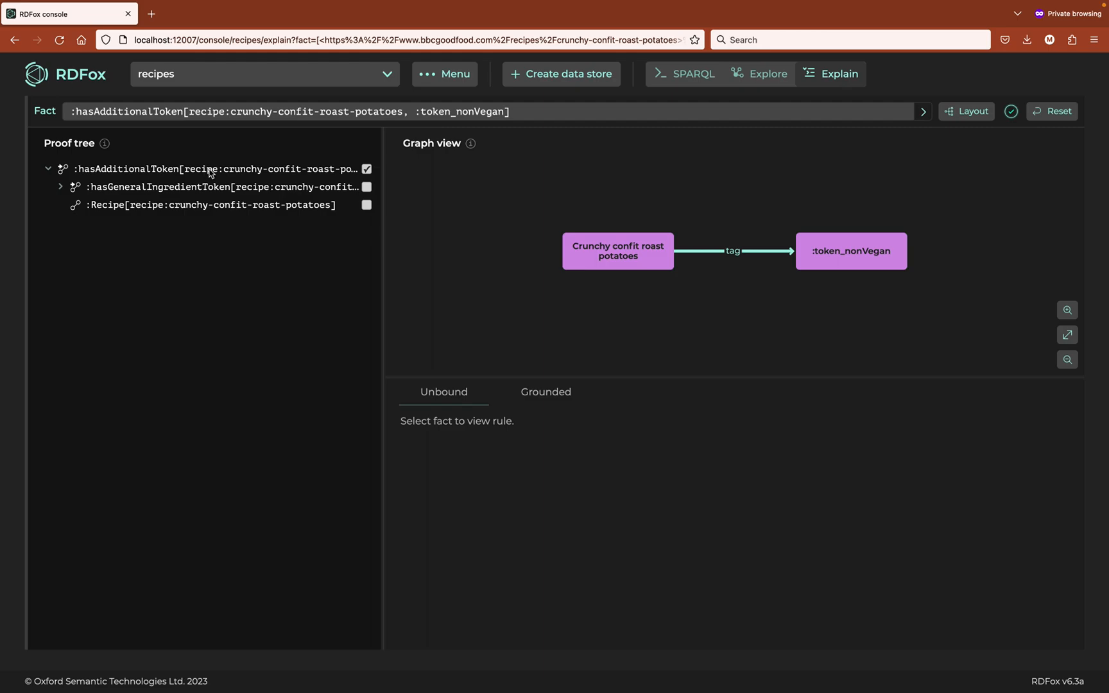
click(212, 168)
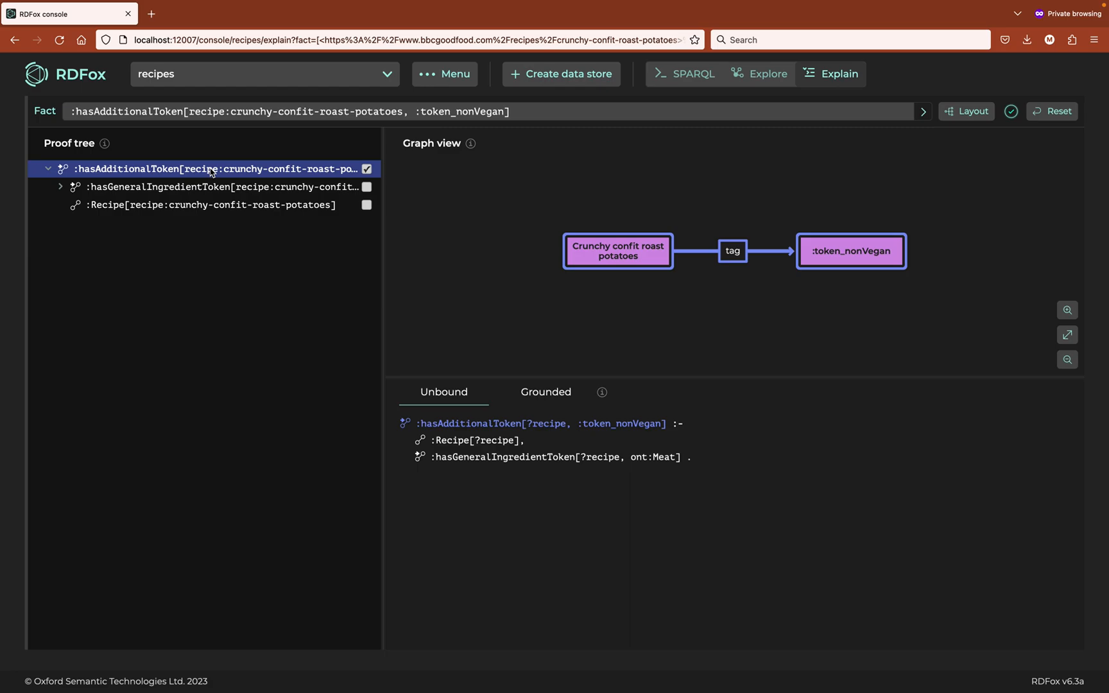
mouse_move(212, 204)
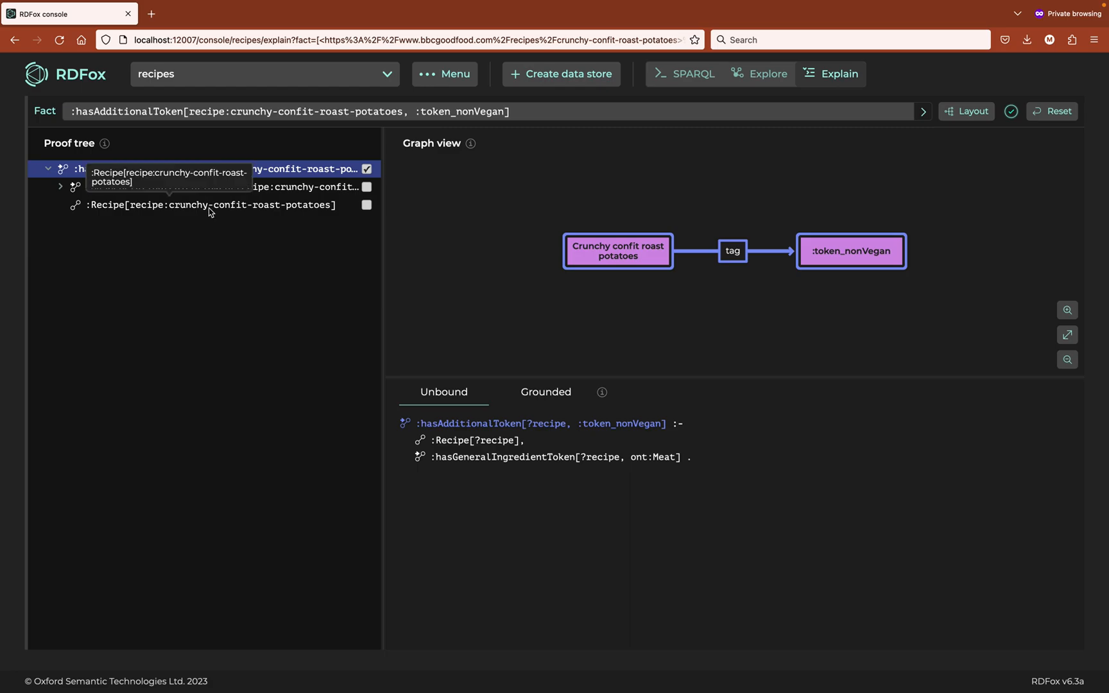
click(213, 204)
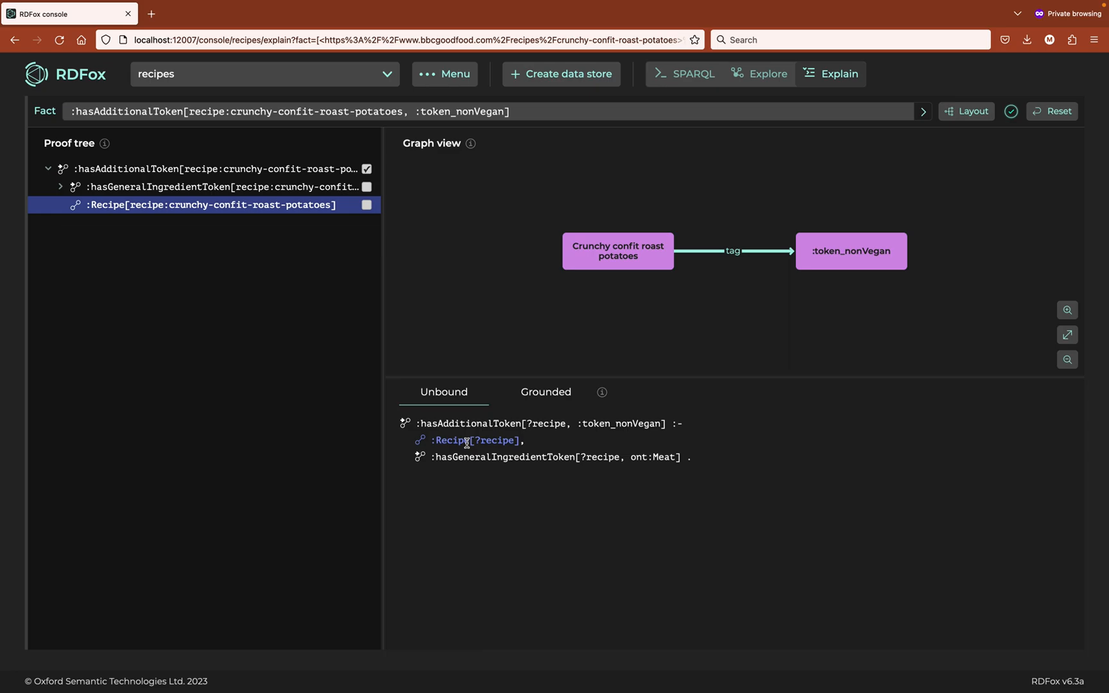
click(213, 169)
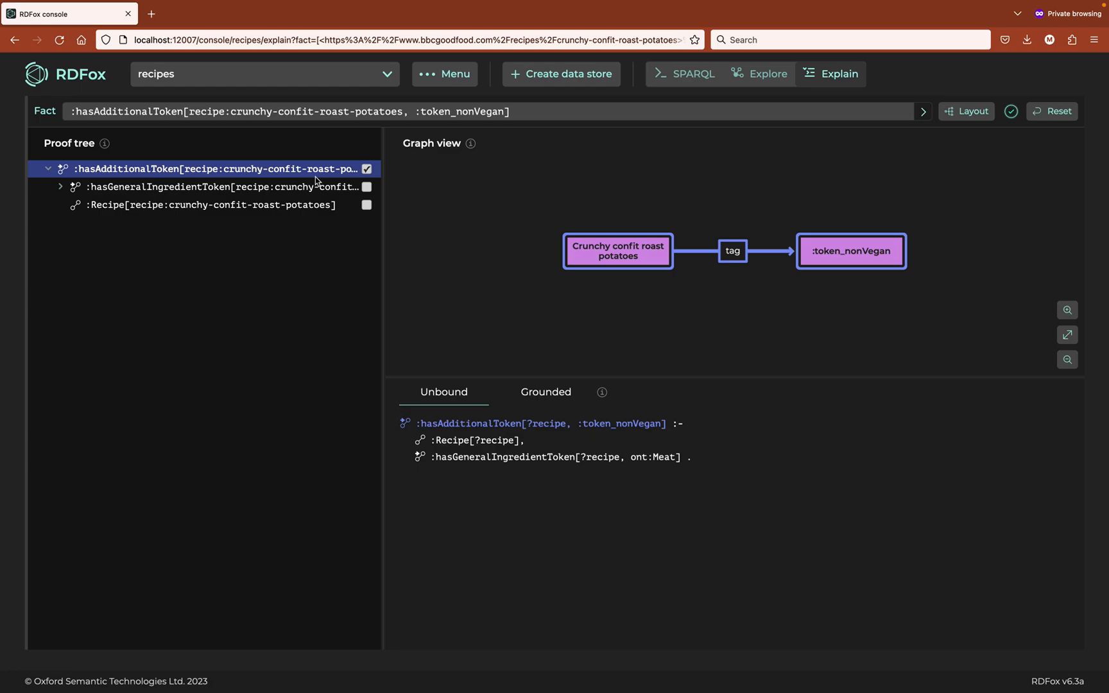
Toggle the non-vegan tag fact off and on, then add the supporting premises to the graph.
click(366, 168)
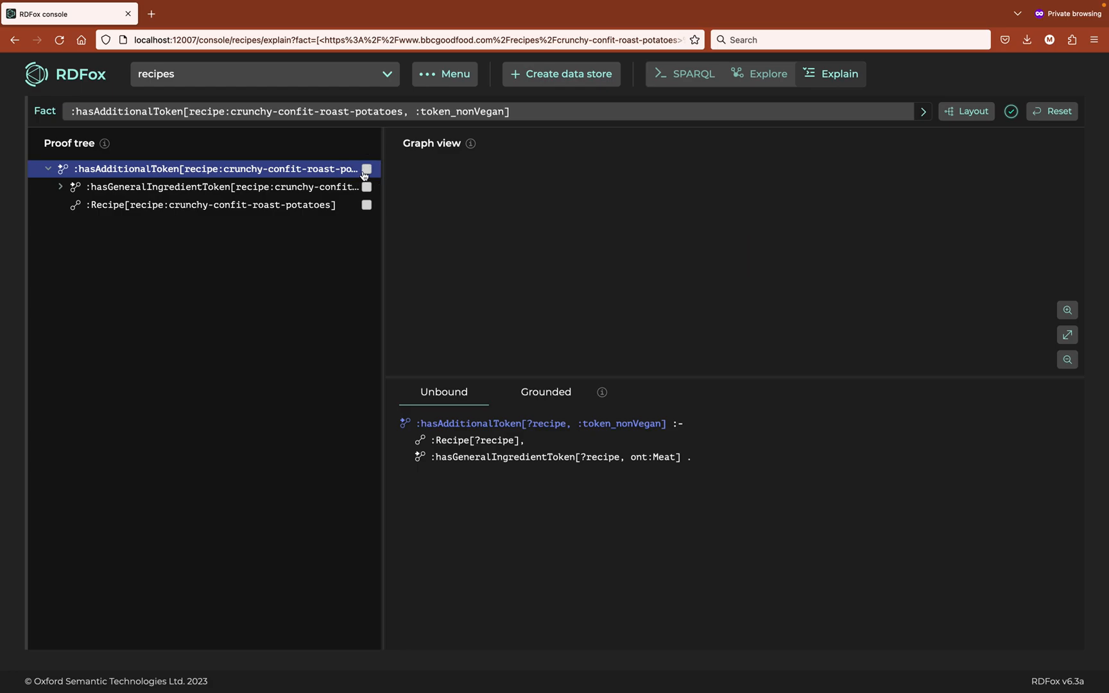
click(366, 169)
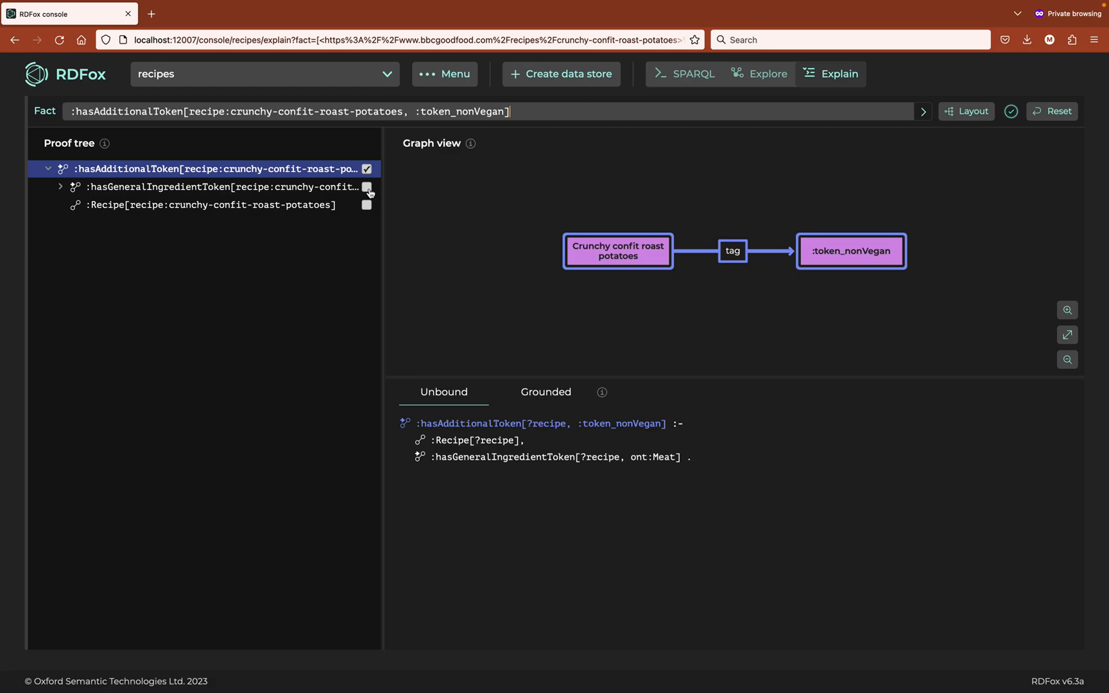
click(366, 206)
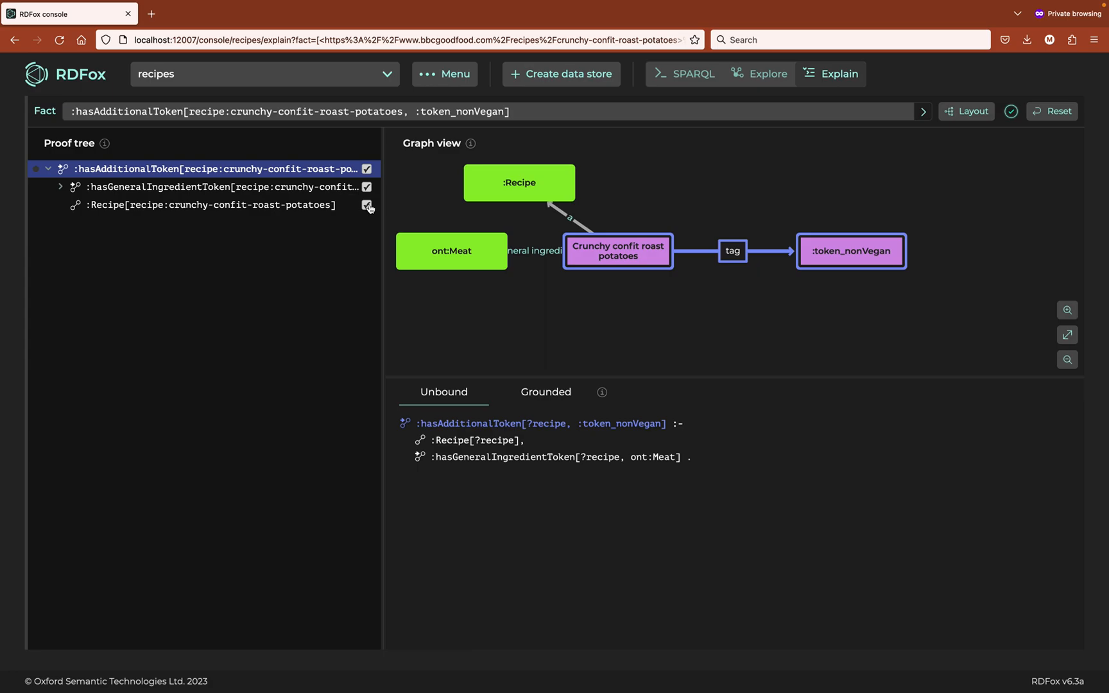
mouse_move(424, 320)
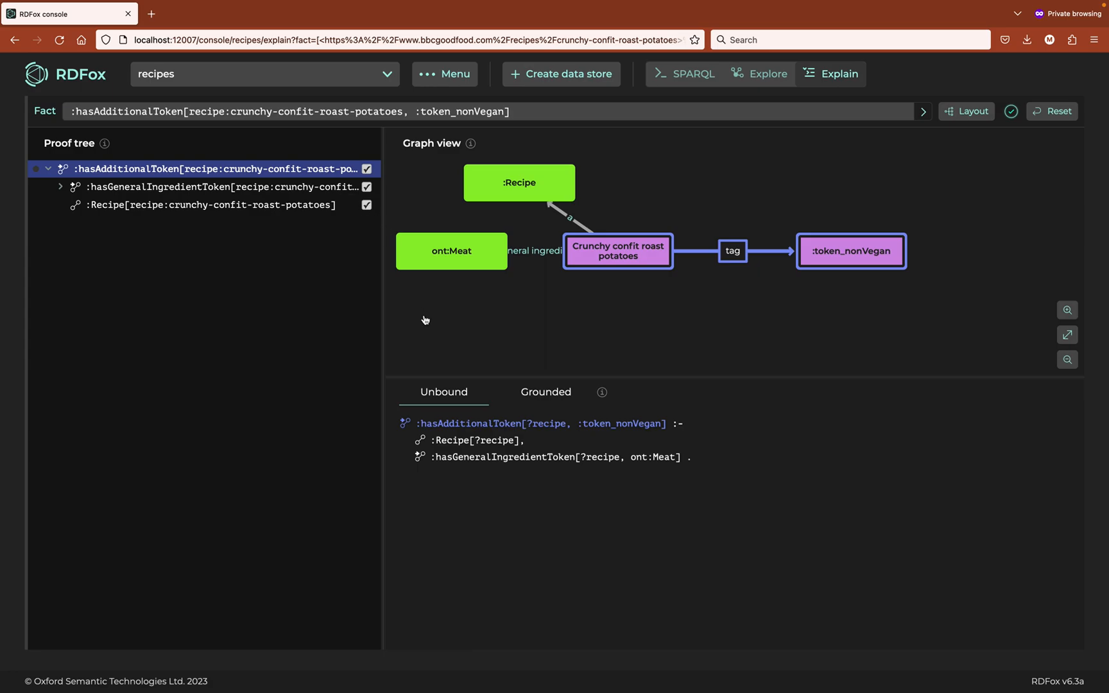
mouse_move(631, 514)
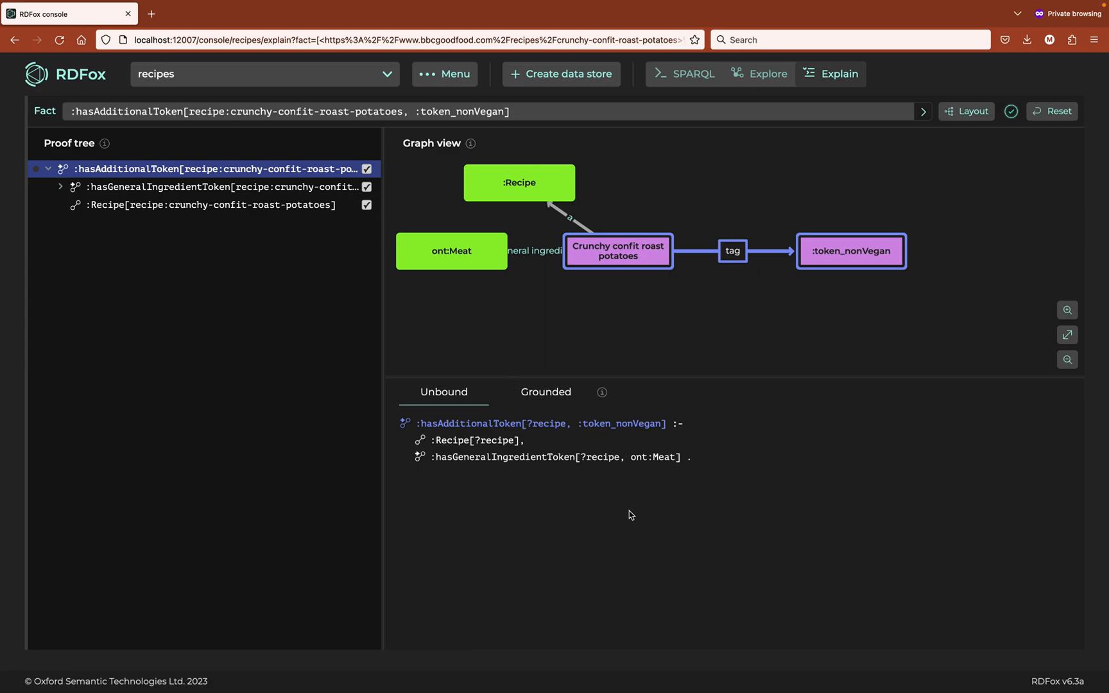
mouse_move(517, 455)
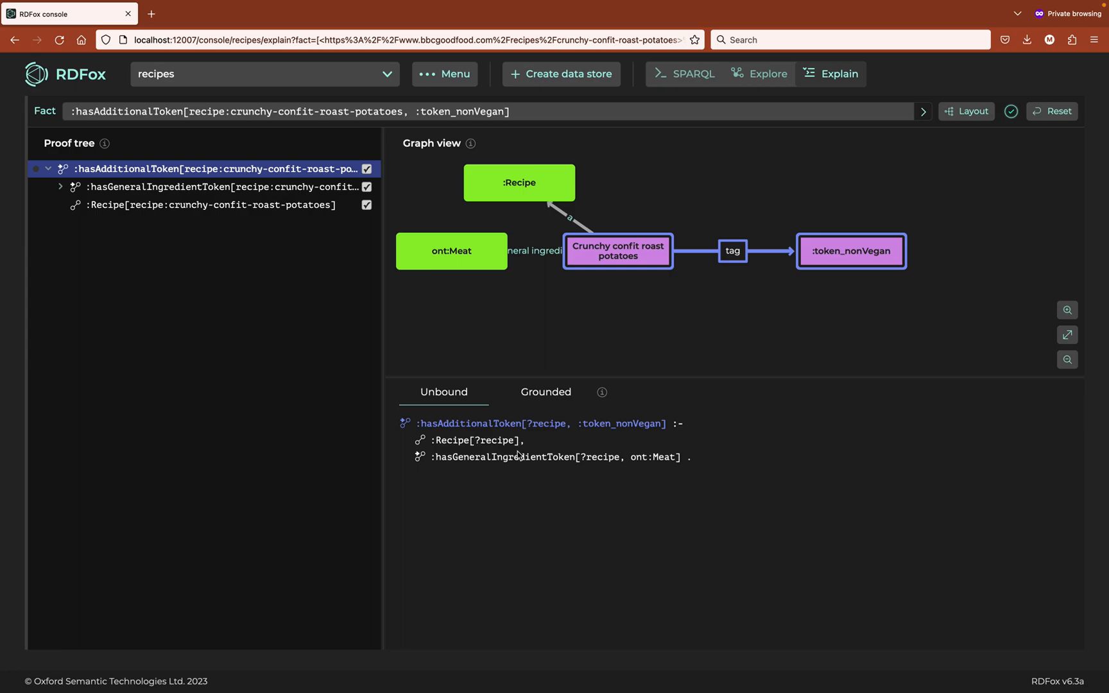
Highlight ont:Meat and the hasAdditionalToken head in the rule text, then clear the highlight.
double_click(654, 456)
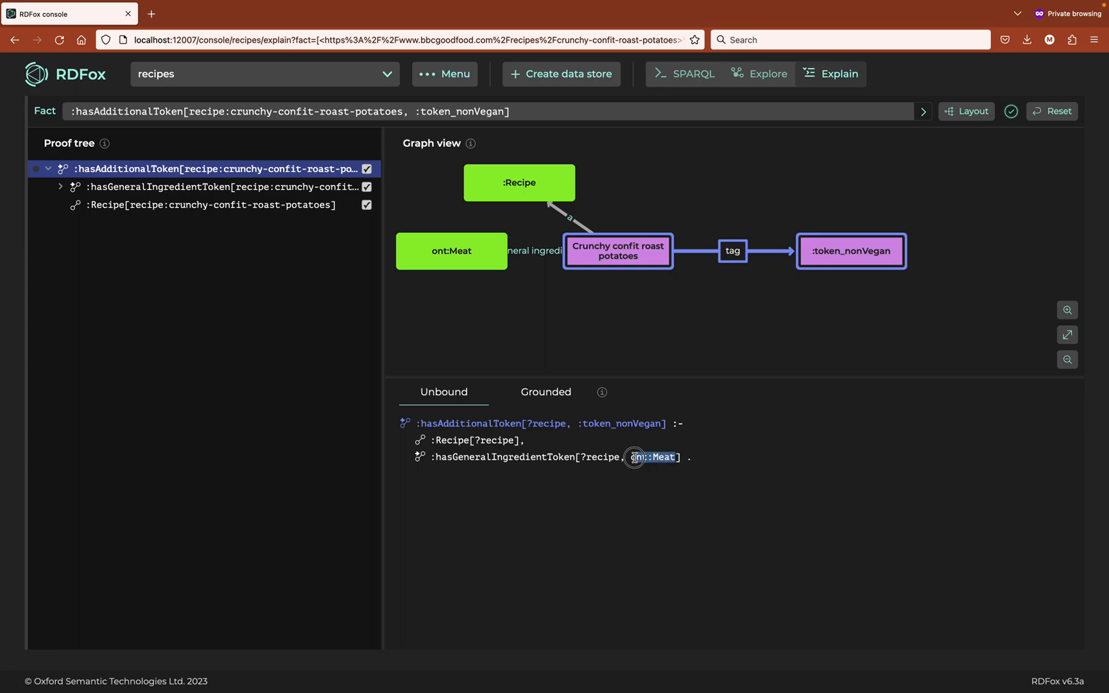
click(499, 417)
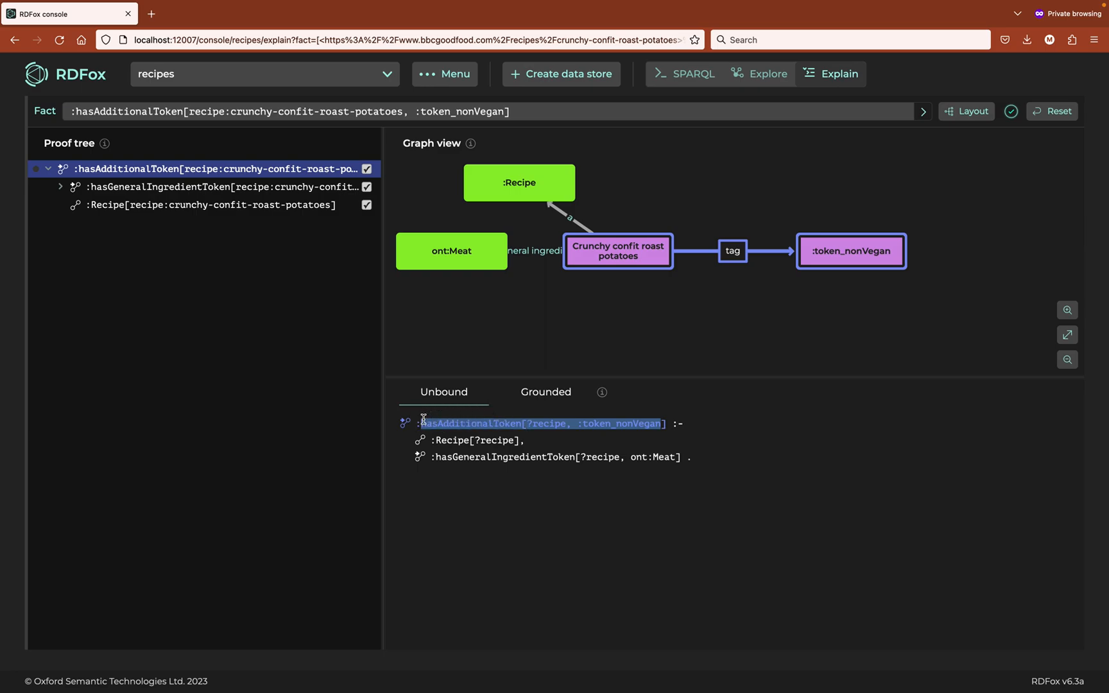
click(502, 506)
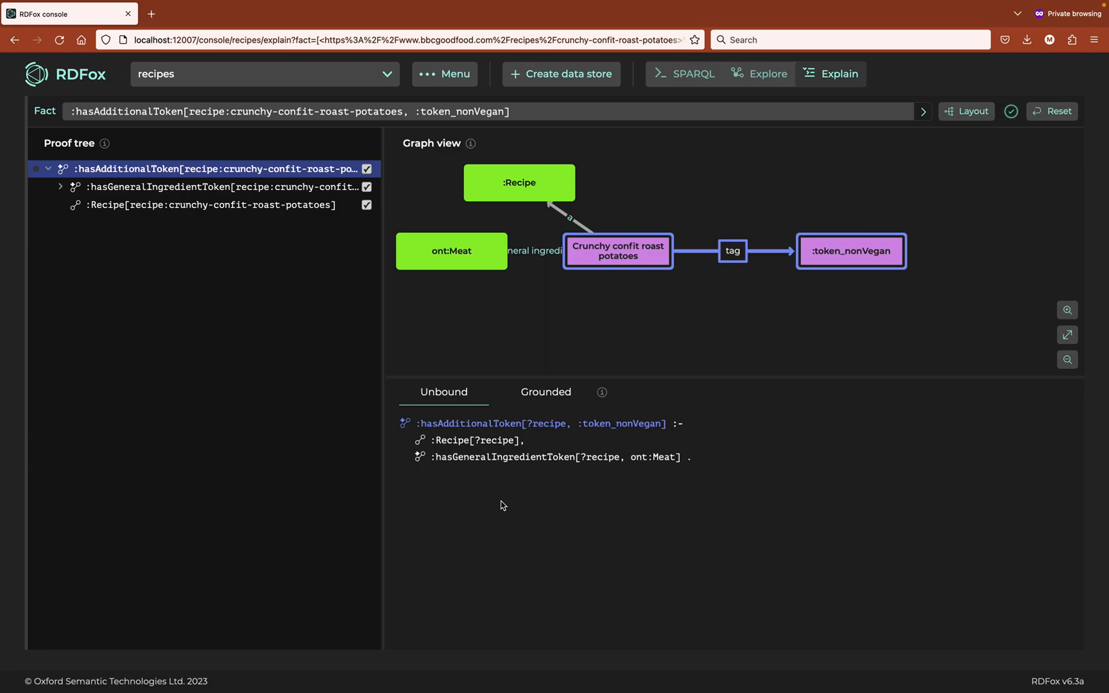
mouse_move(571, 469)
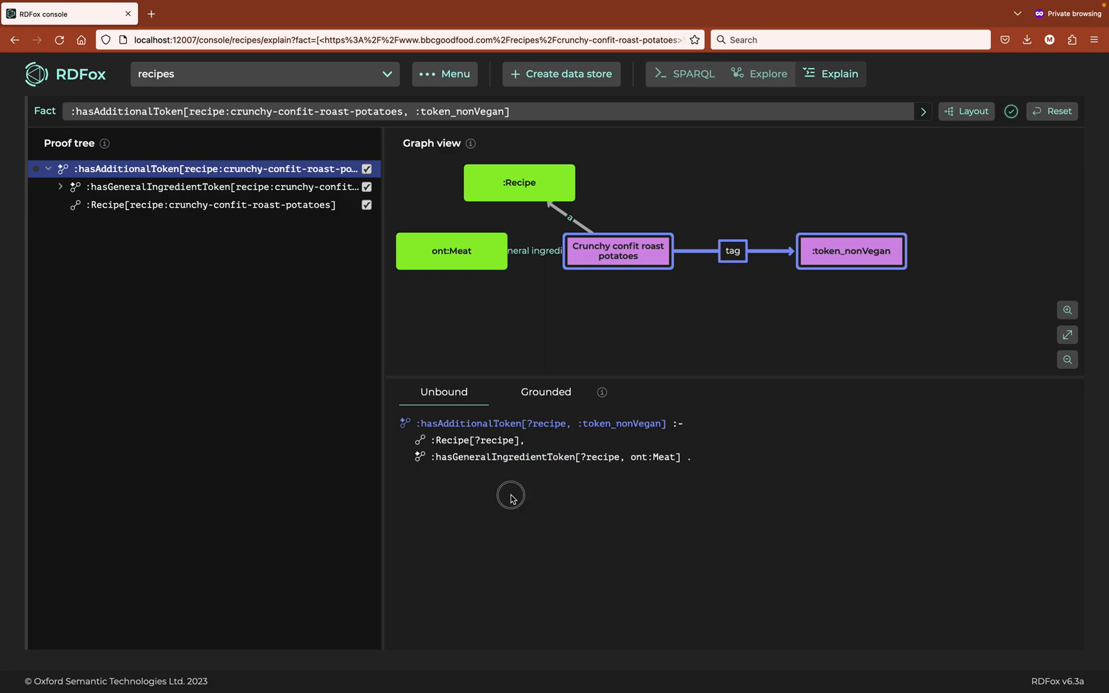
mouse_move(511, 498)
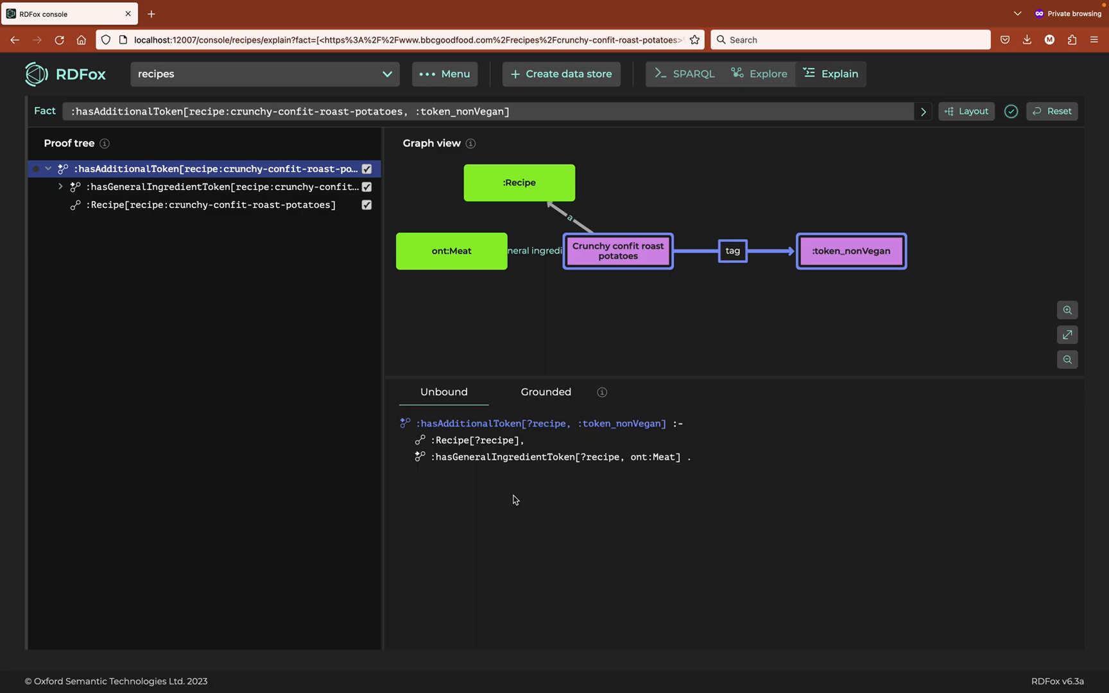
mouse_move(221, 193)
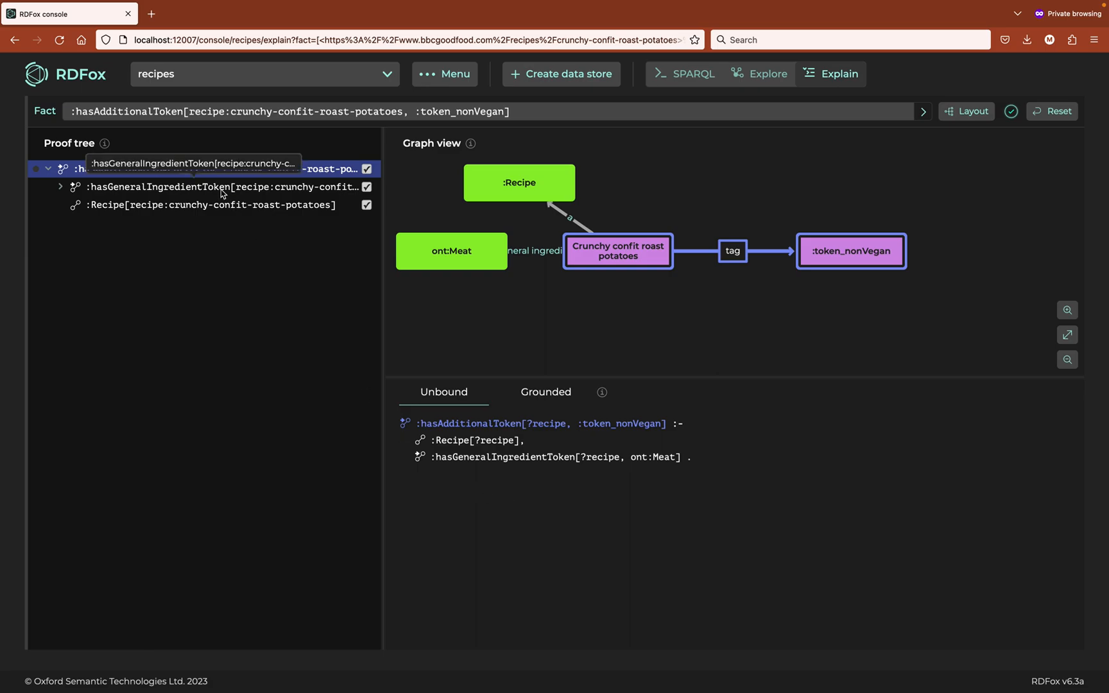
Show the skos:broader rule behind the recipe's :hasGeneralIngredientToken ont:Meat fact.
click(219, 187)
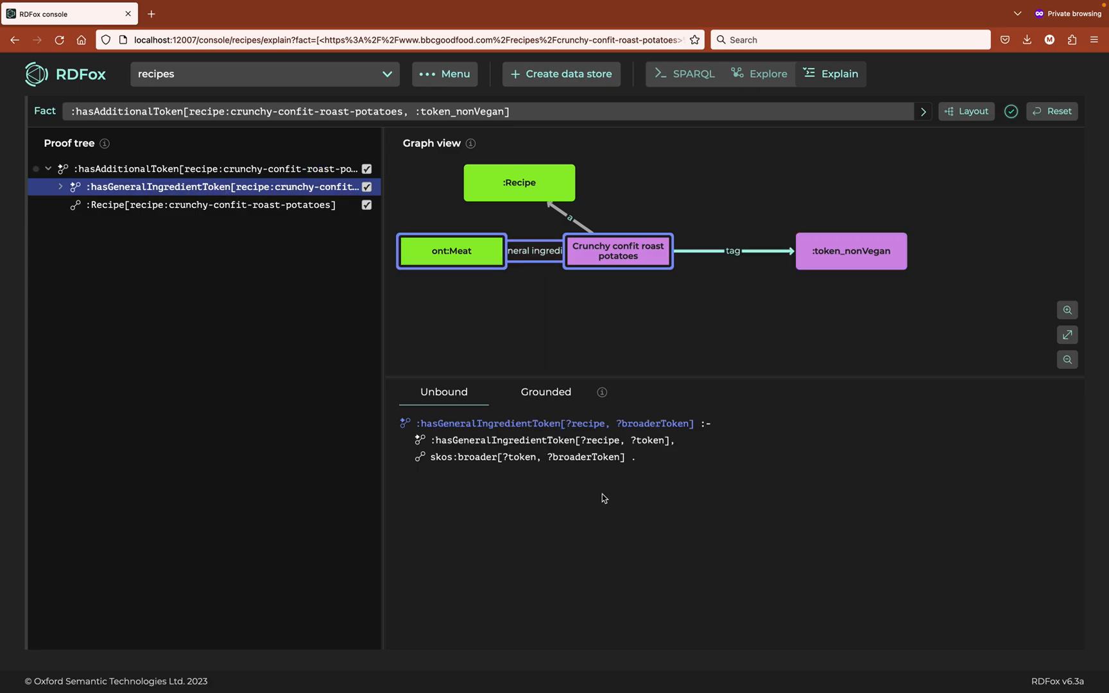
mouse_move(636, 521)
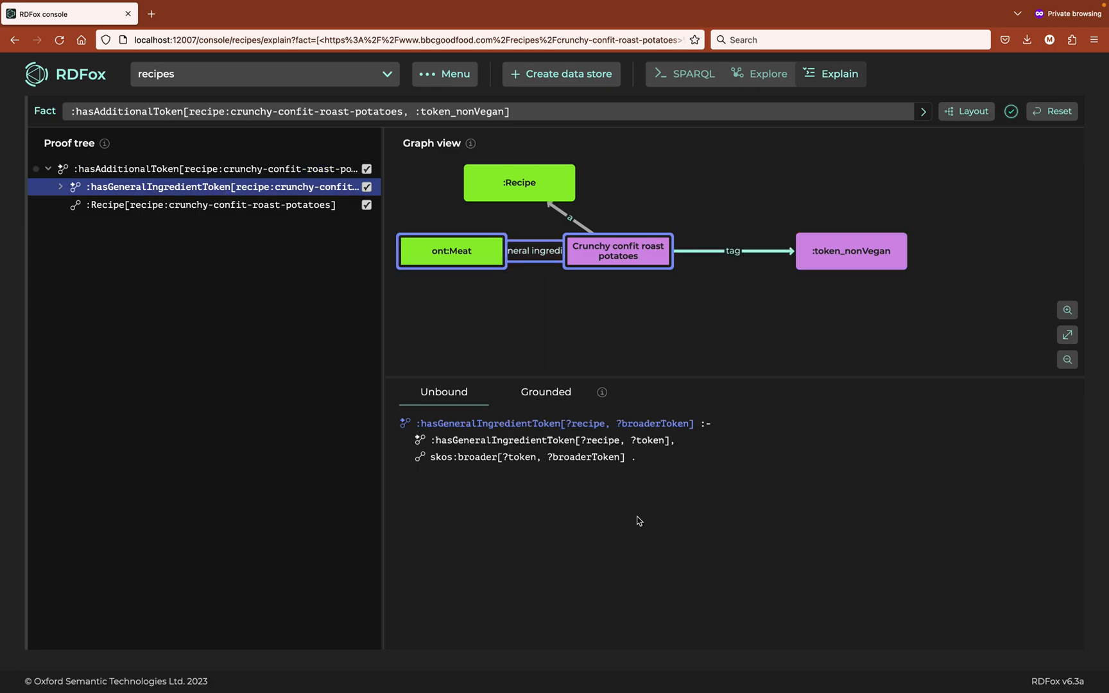
mouse_move(649, 531)
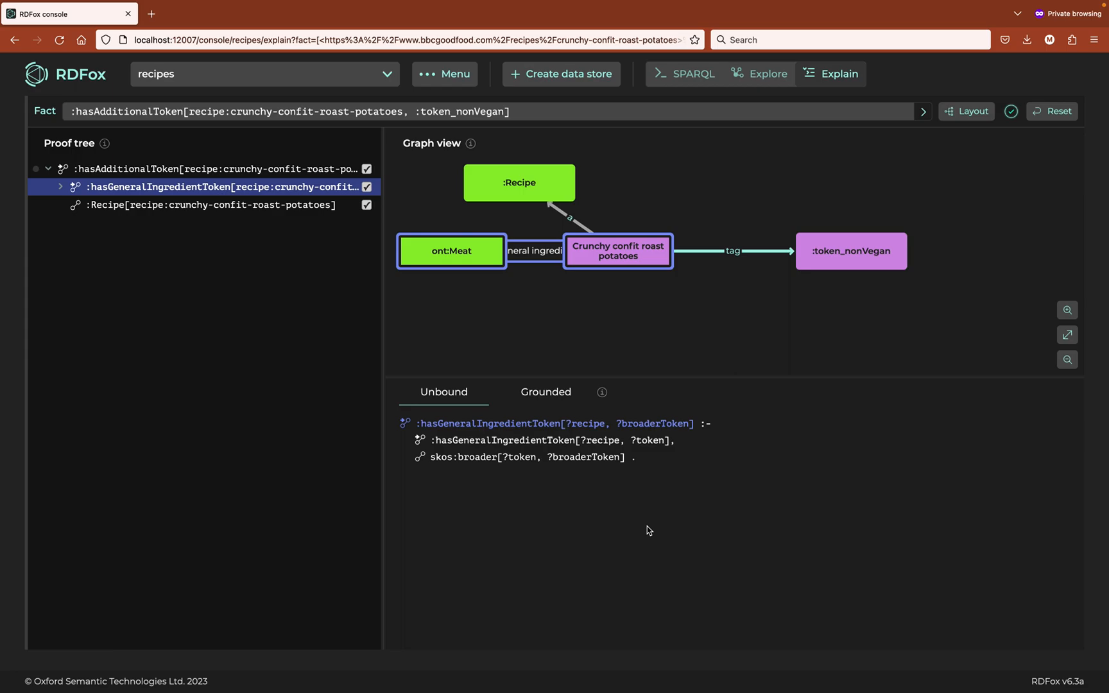
mouse_move(644, 525)
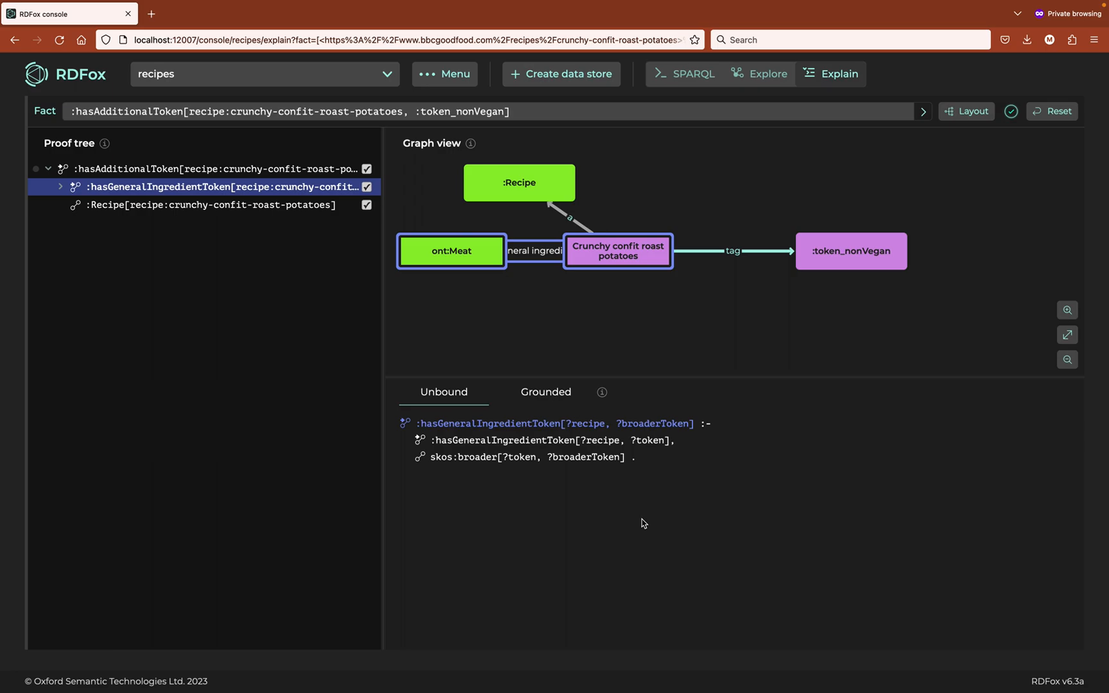
mouse_move(617, 502)
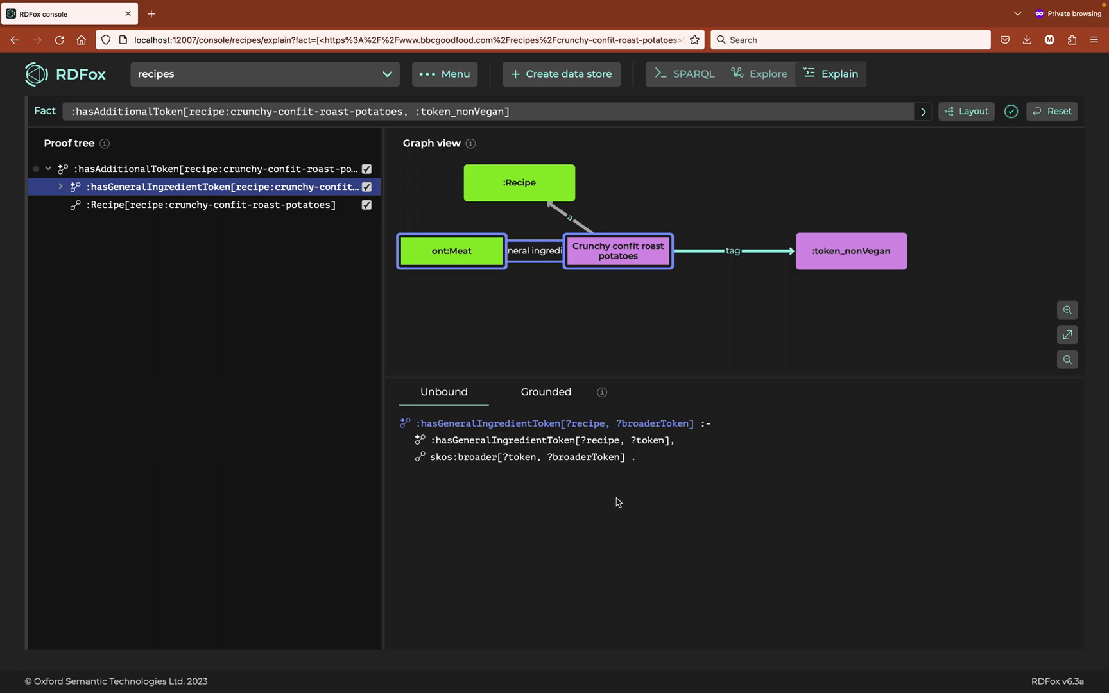
mouse_move(601, 507)
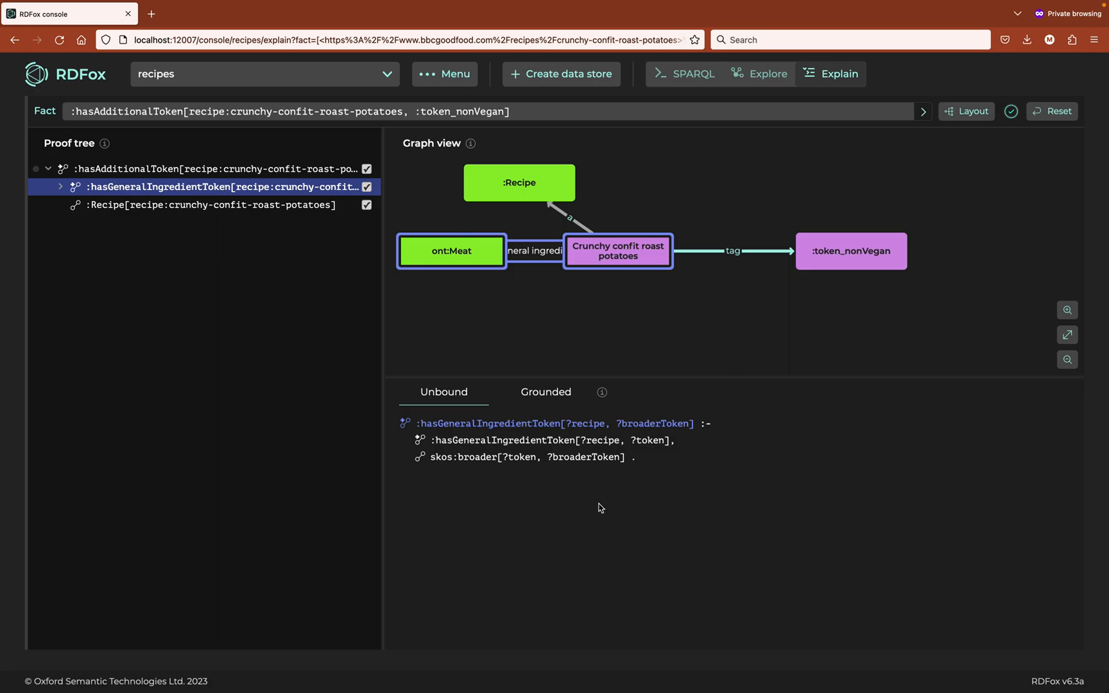
click(546, 392)
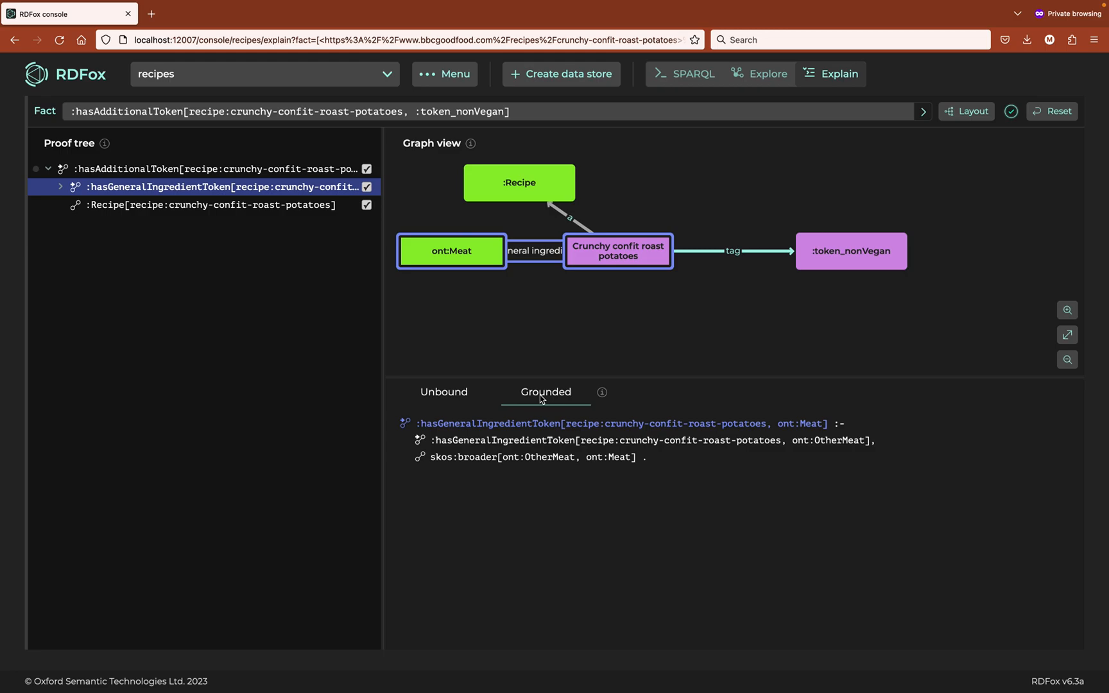
mouse_move(551, 456)
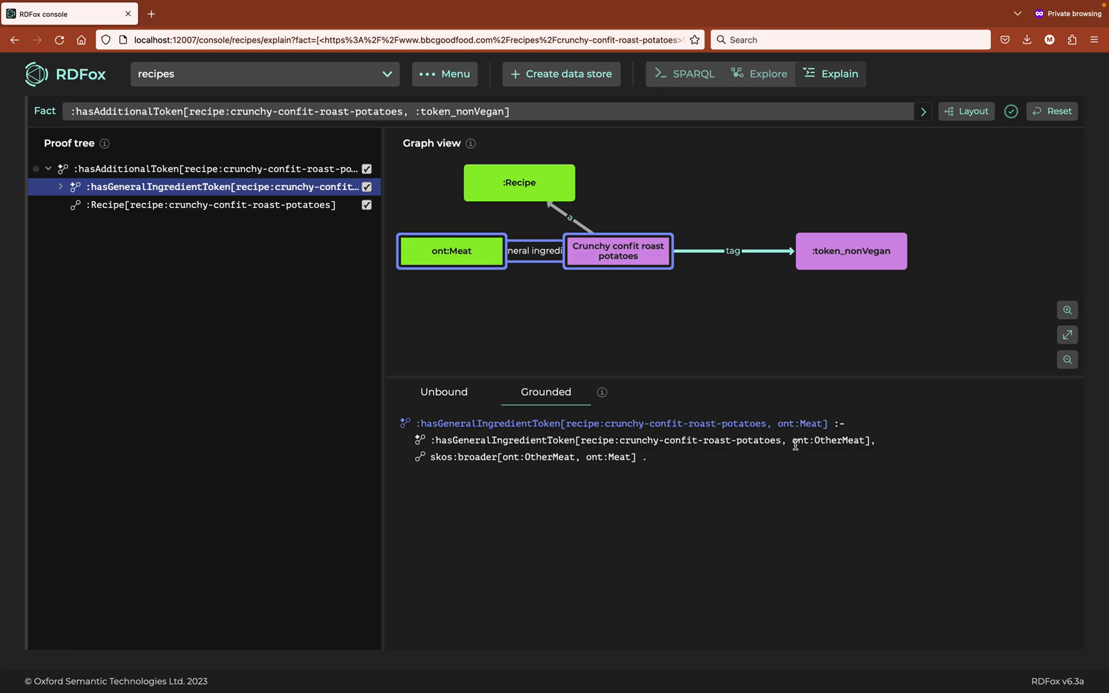
double_click(830, 440)
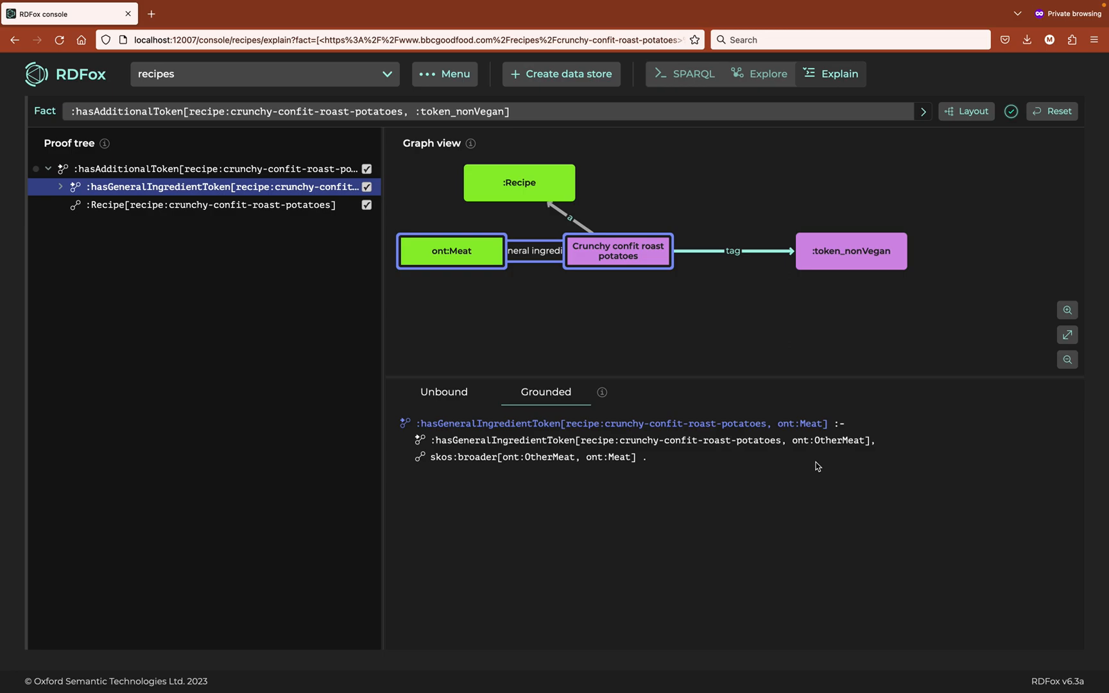
mouse_move(457, 396)
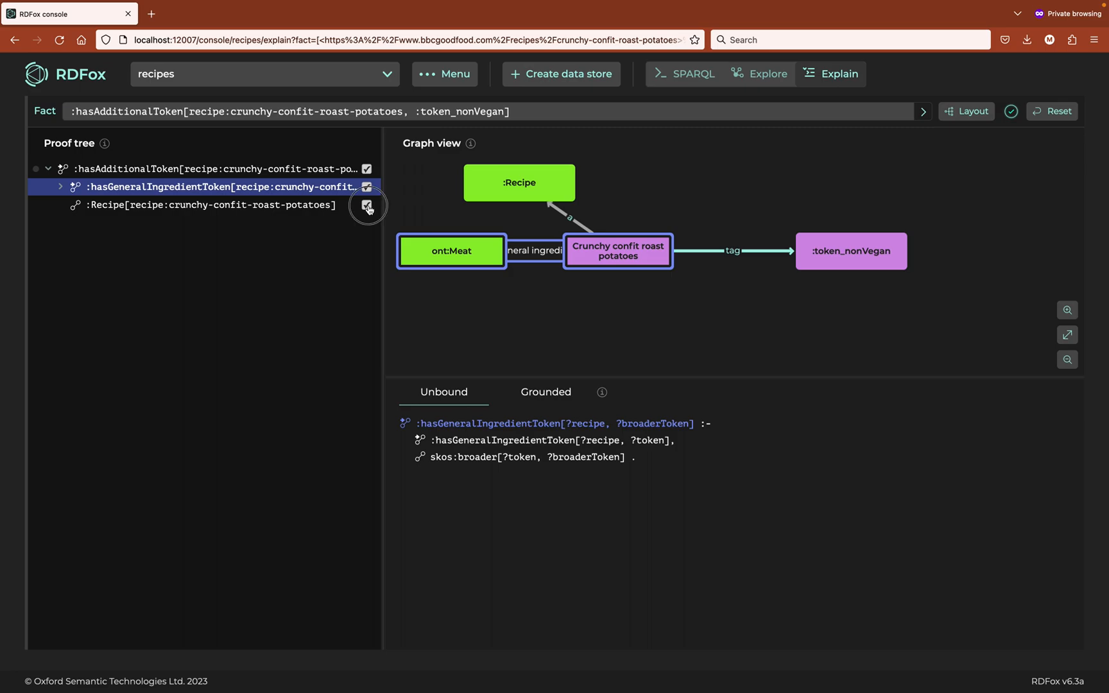
click(367, 186)
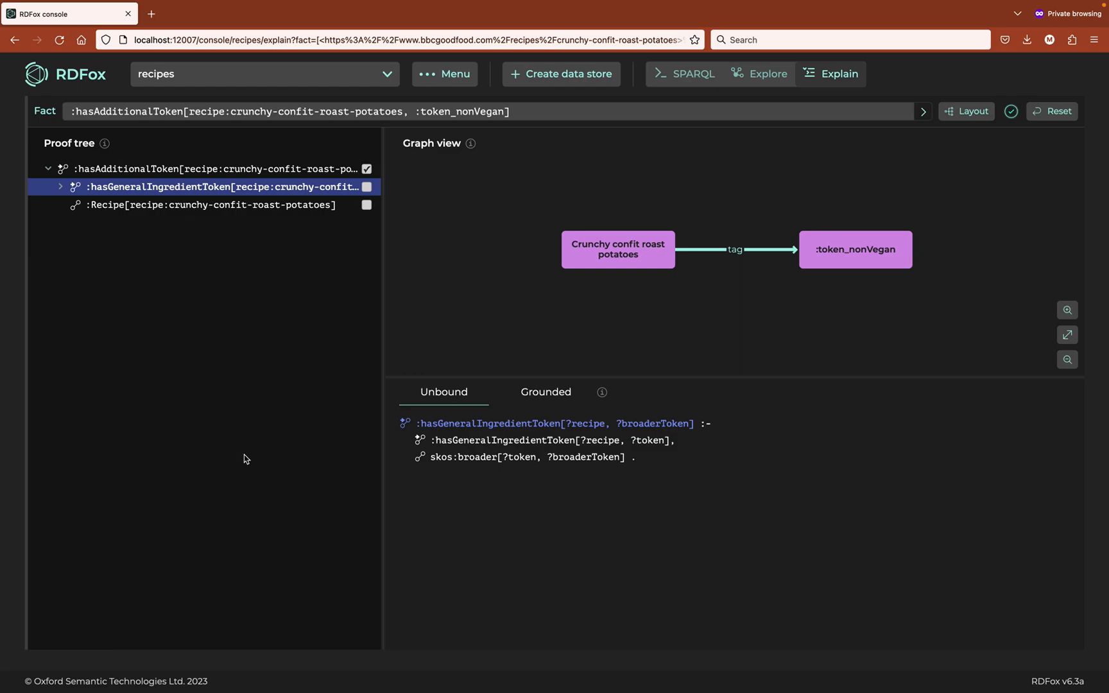
mouse_move(263, 483)
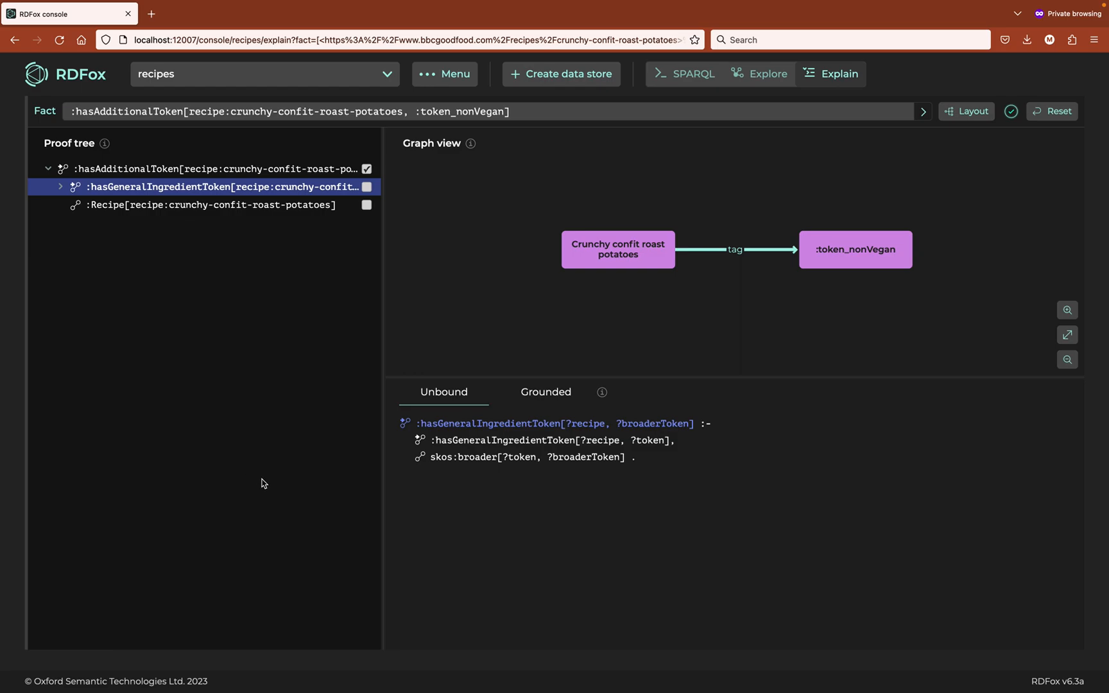
mouse_move(206, 204)
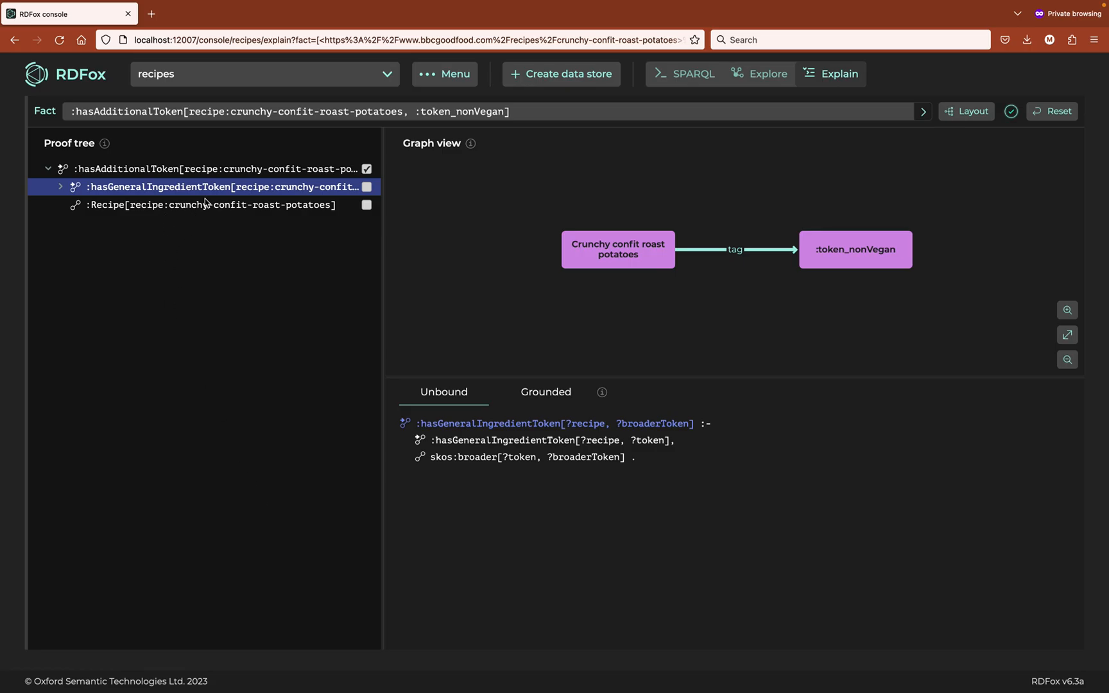
Expand the whole derivation below the hasGeneralIngredientToken row in the proof tree.
right_click(222, 186)
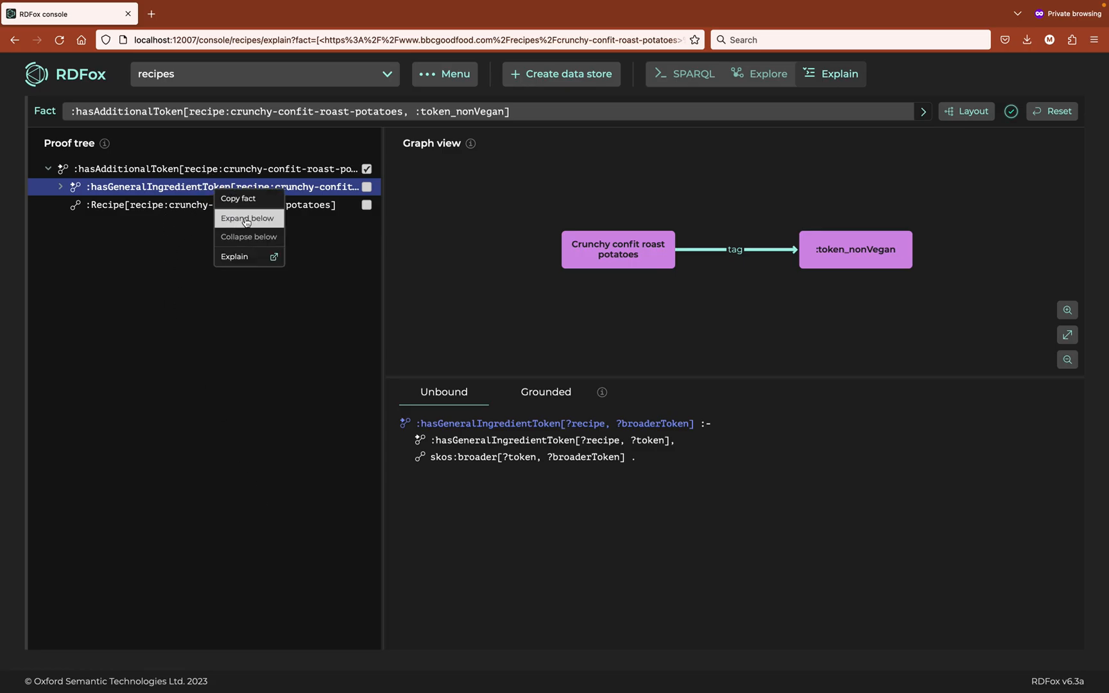
click(247, 217)
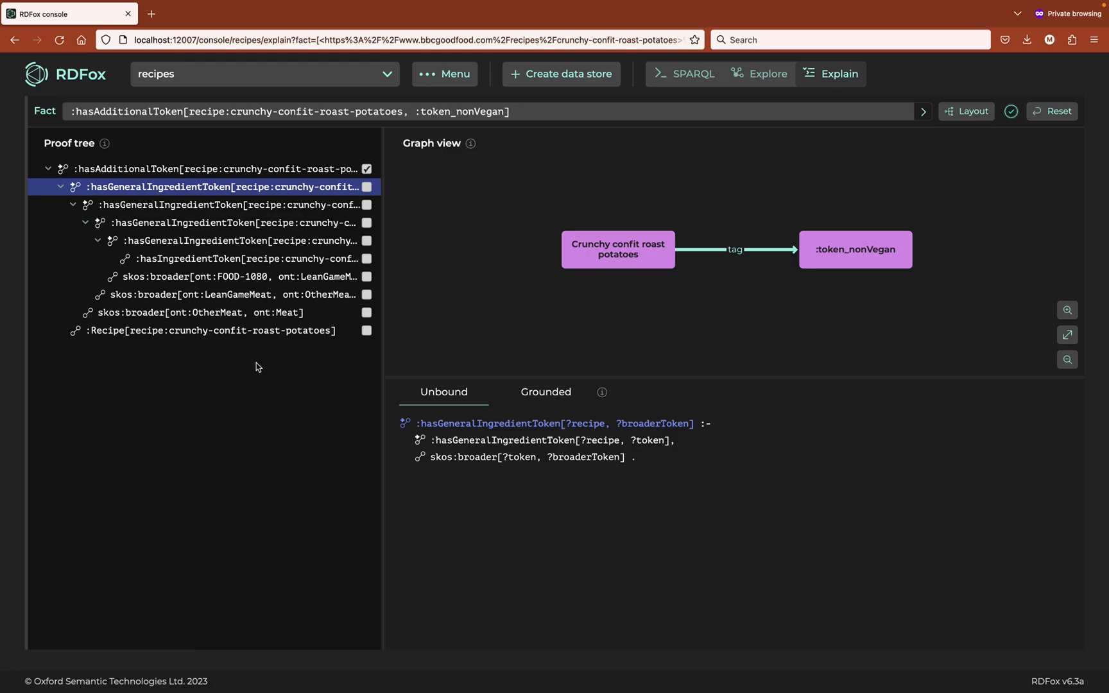
mouse_move(248, 463)
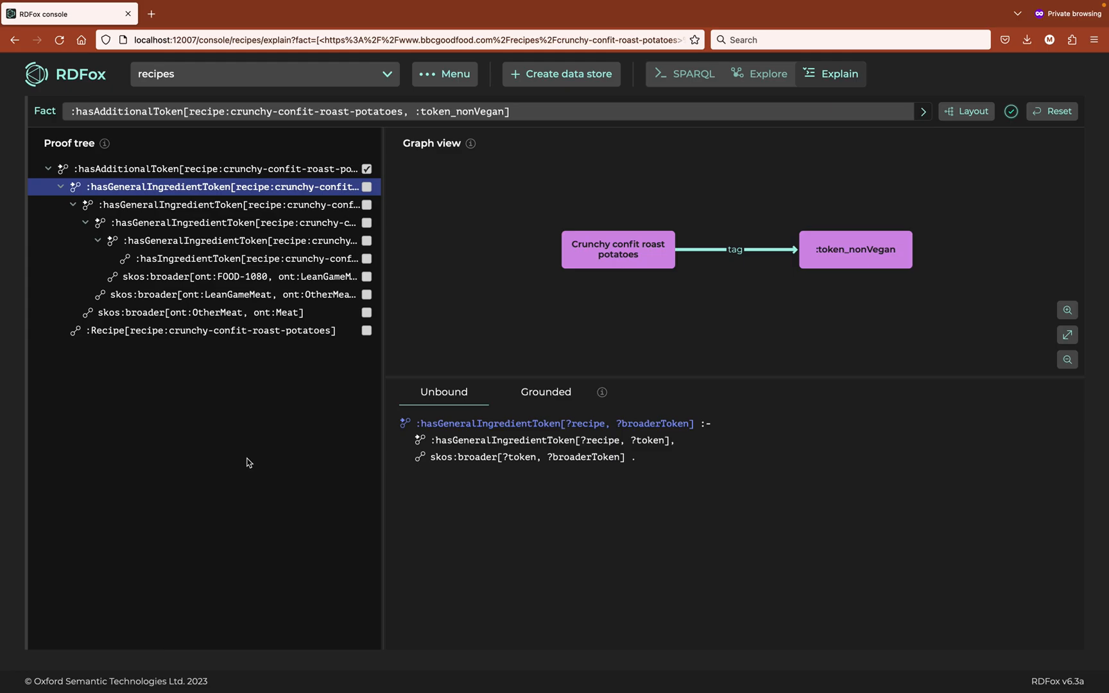
mouse_move(243, 460)
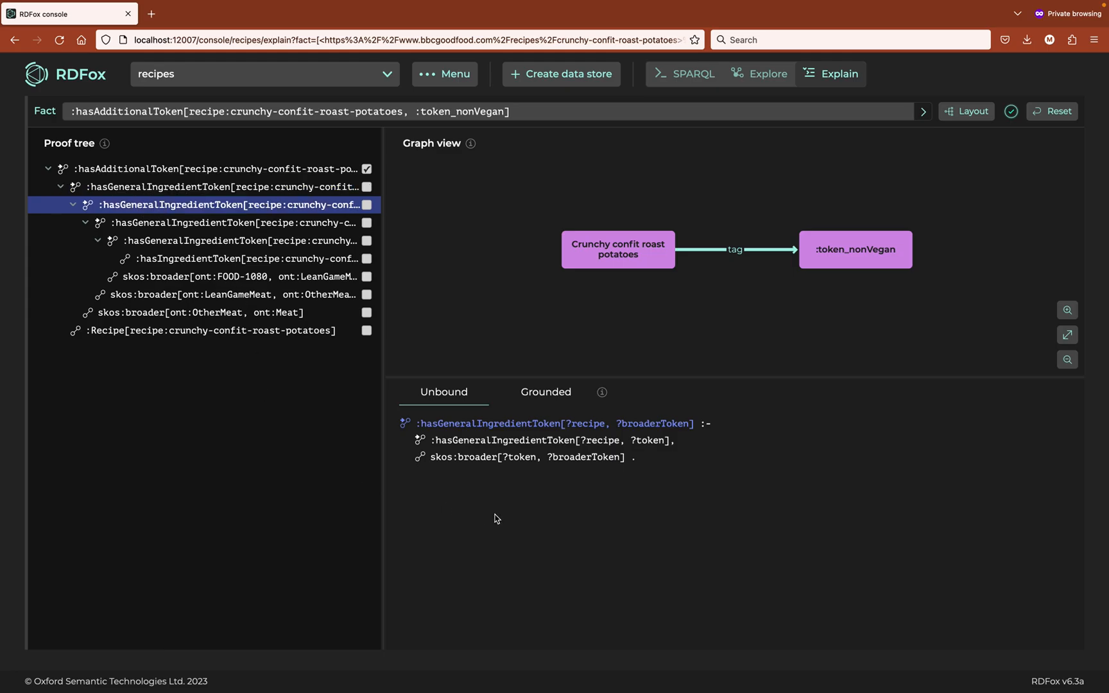
mouse_move(549, 411)
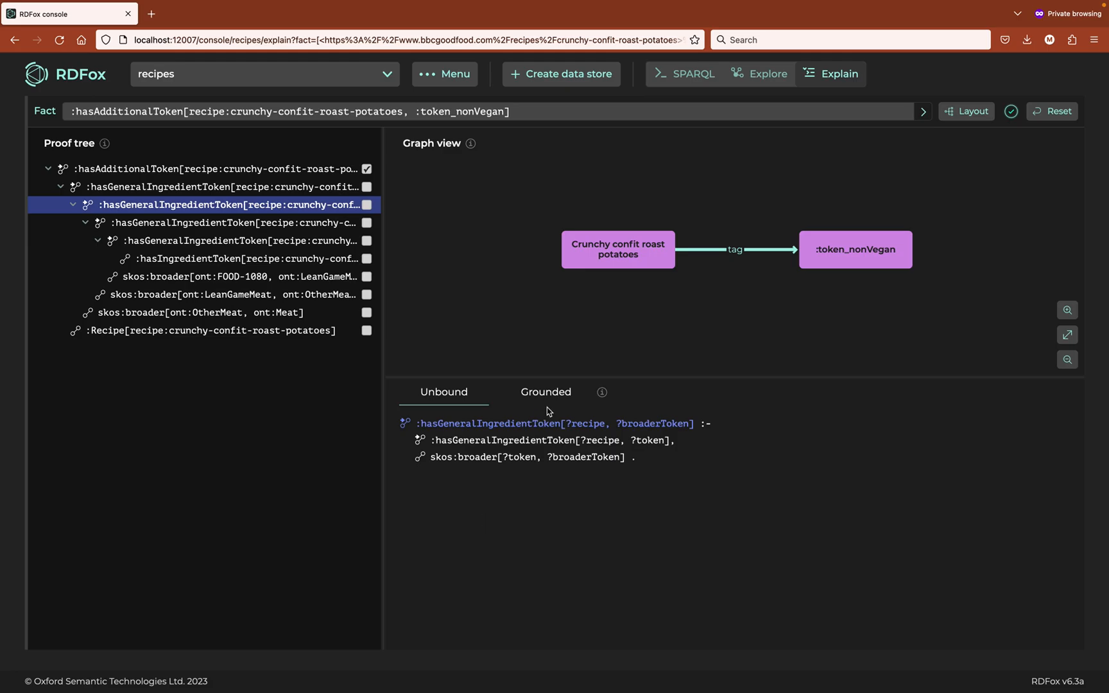
Show the rule grounded with FOOD-1080 and LeanGameMeat values.
click(545, 392)
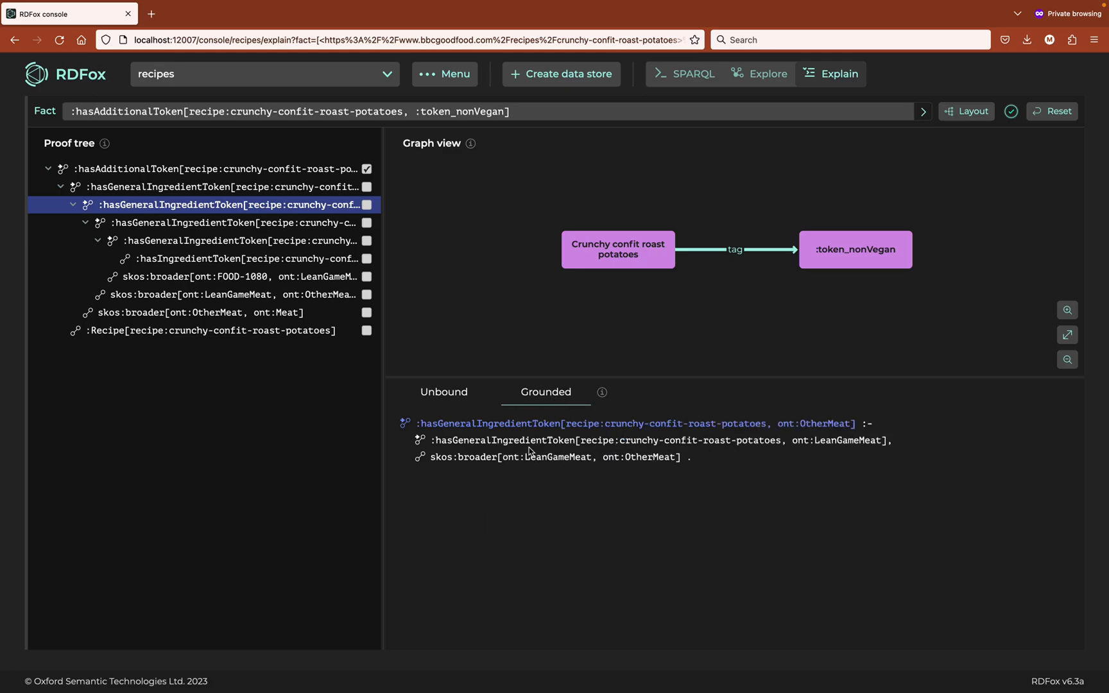
mouse_move(512, 478)
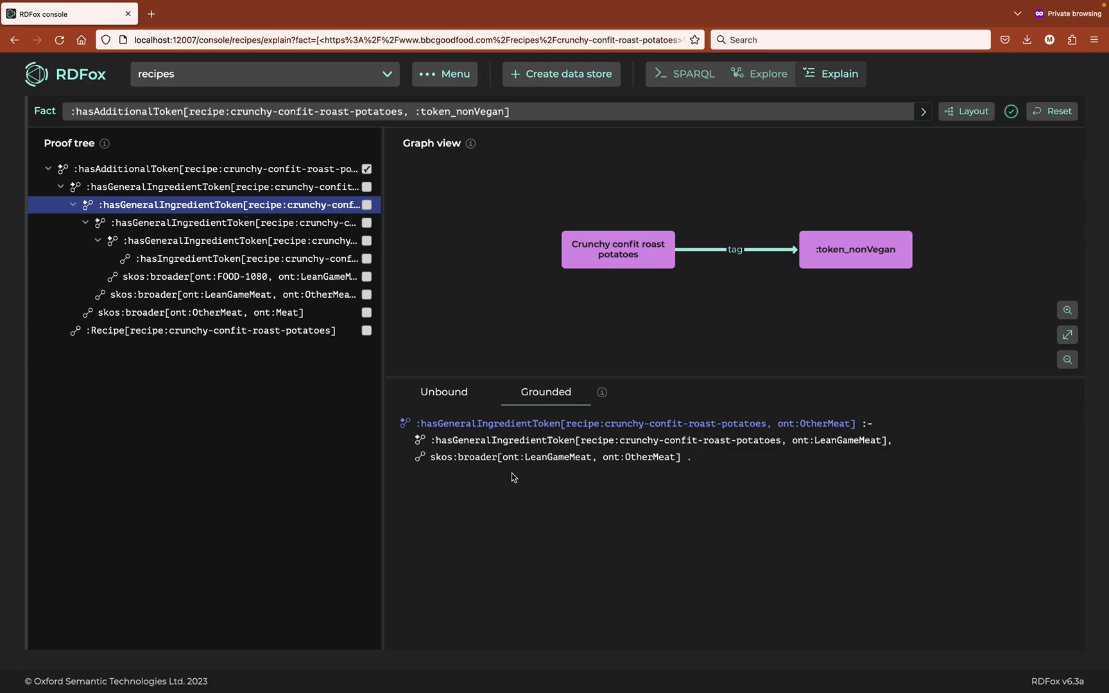
mouse_move(512, 496)
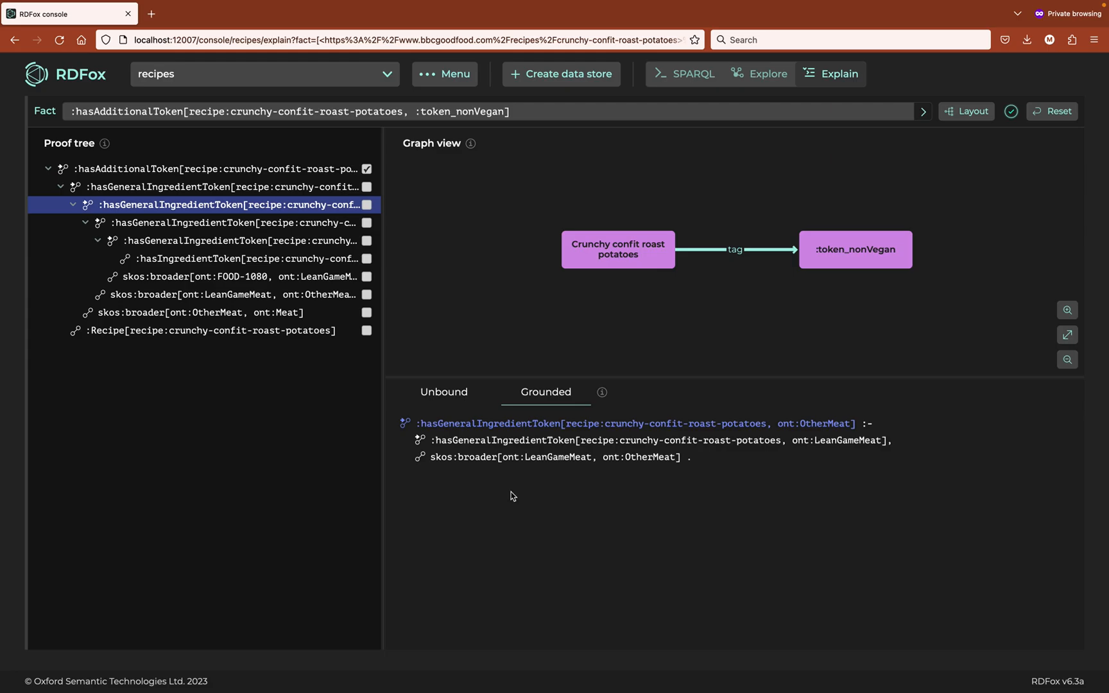
mouse_move(198, 227)
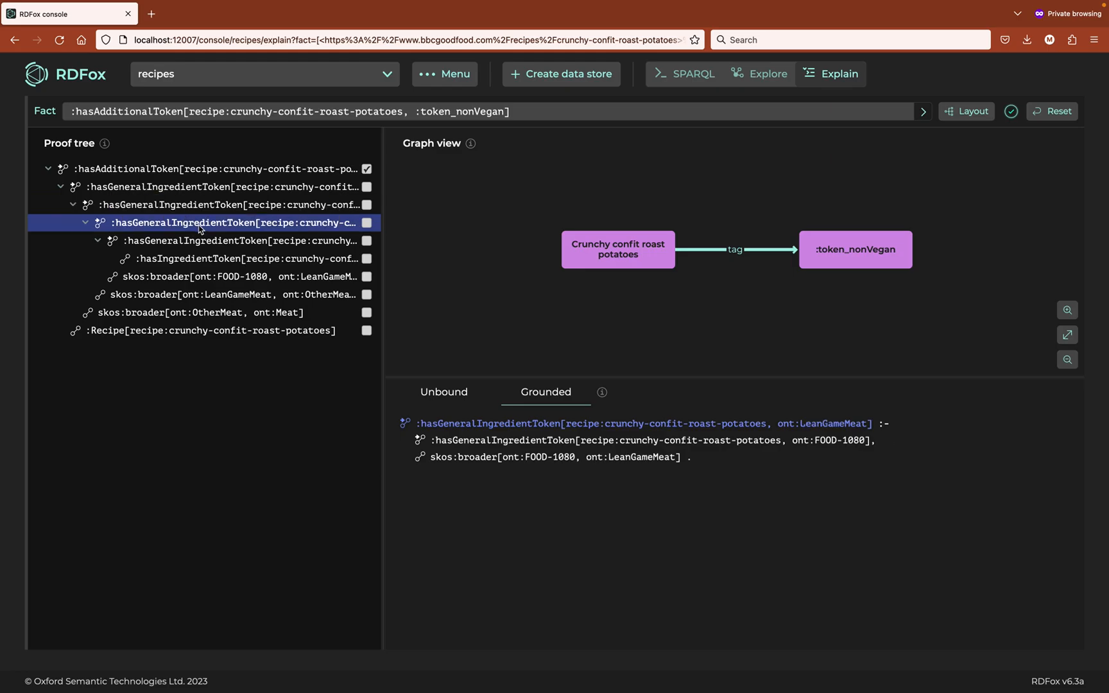
mouse_move(383, 454)
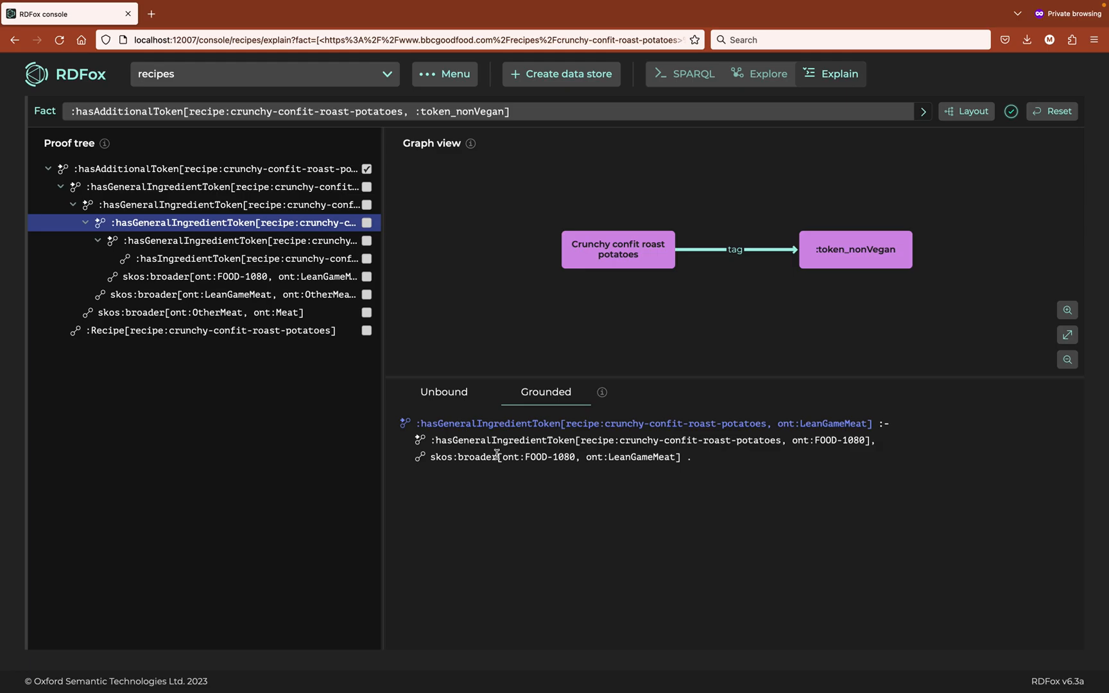
mouse_move(574, 459)
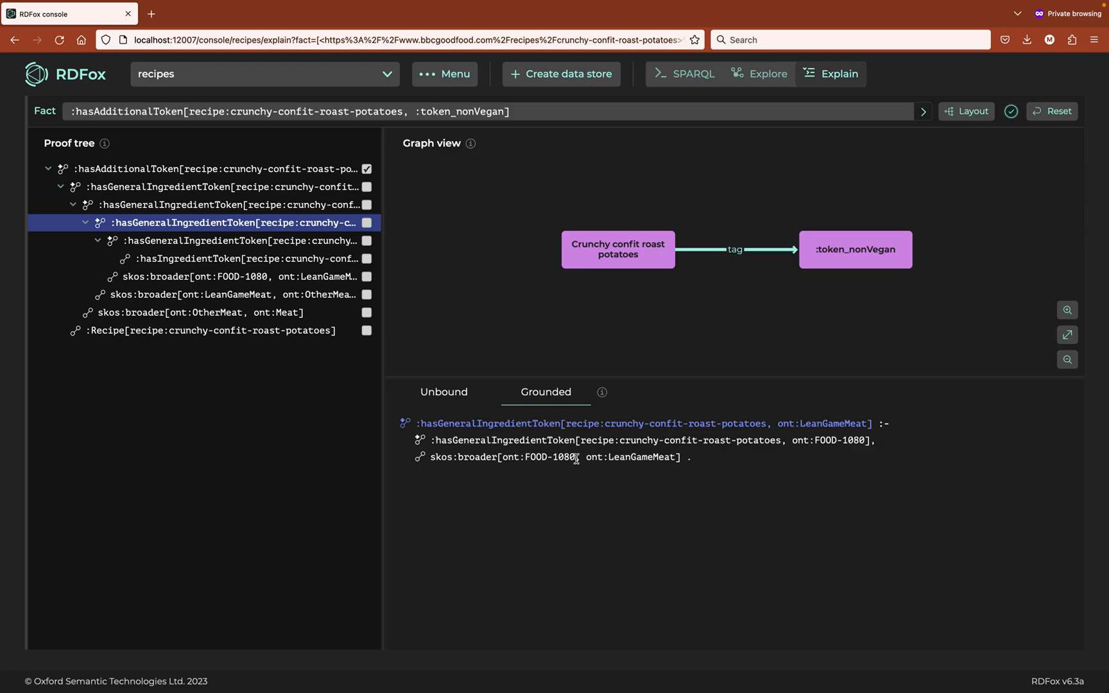
mouse_move(416, 278)
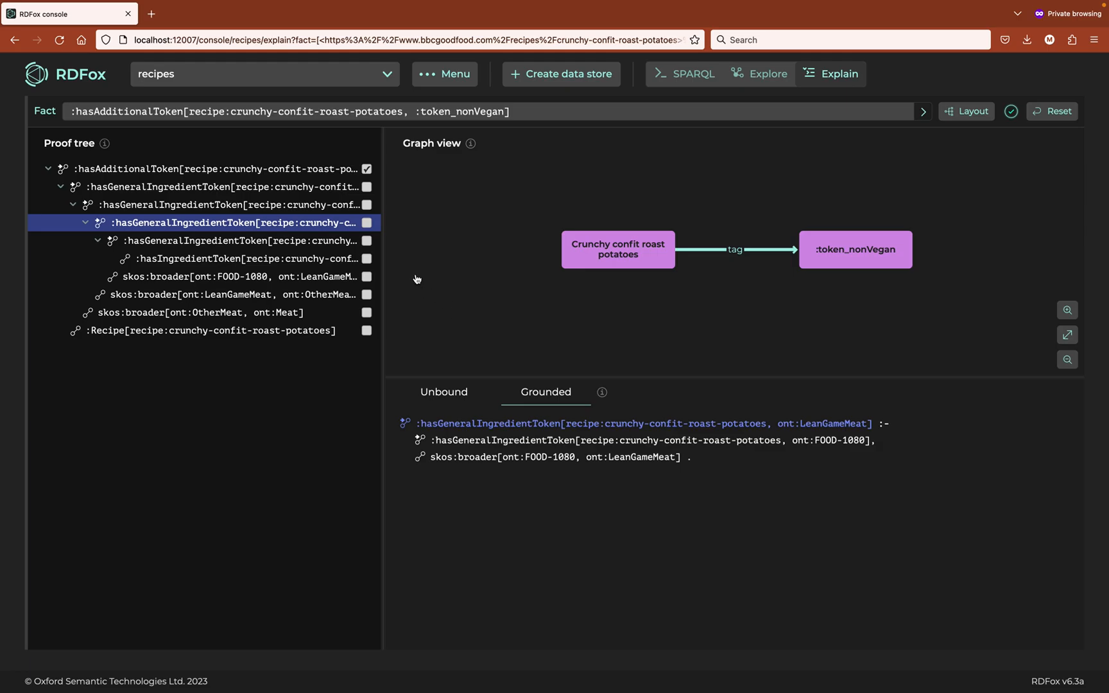
mouse_move(368, 245)
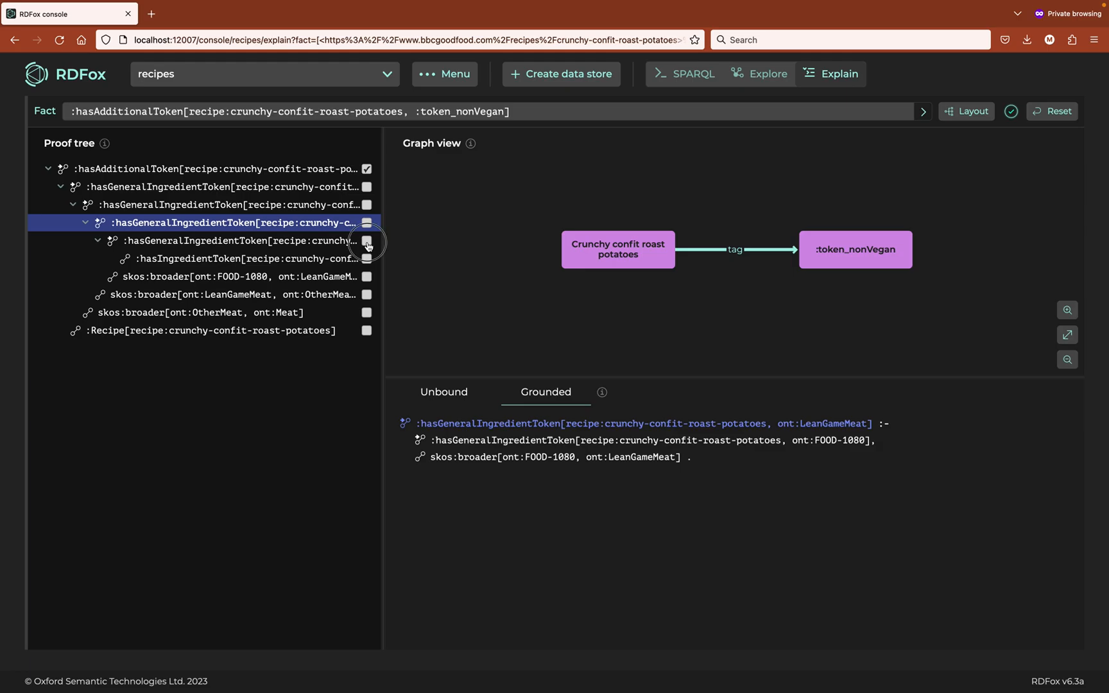
Add the Duck general-ingredient fact to the graph and show the rule with variables.
click(367, 241)
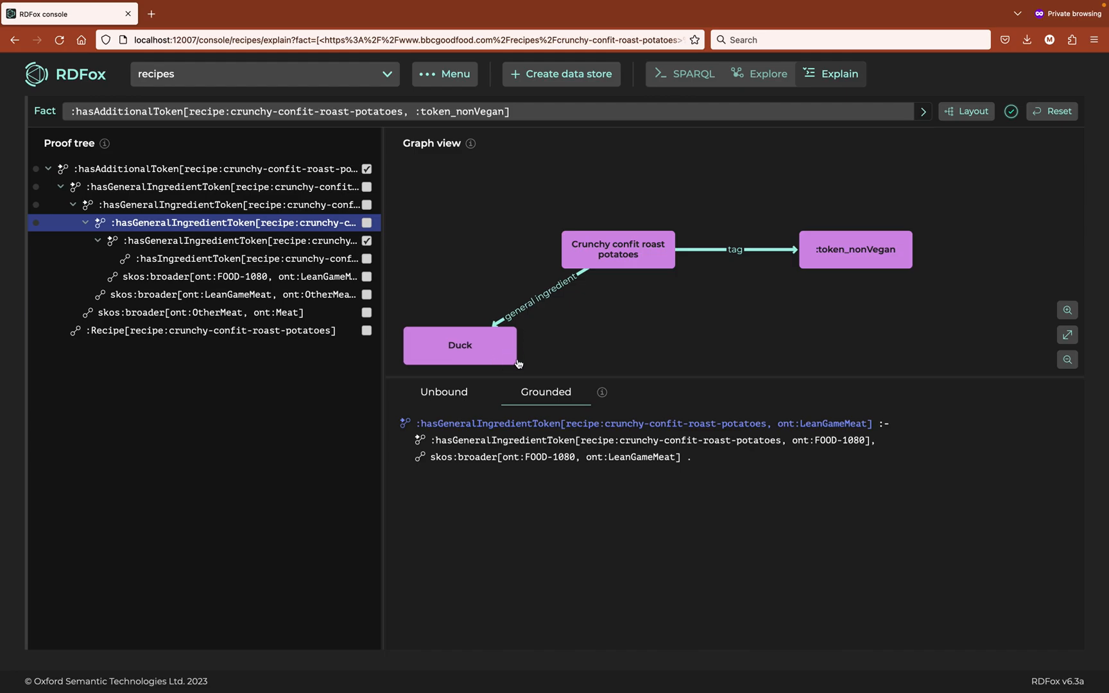
mouse_move(334, 543)
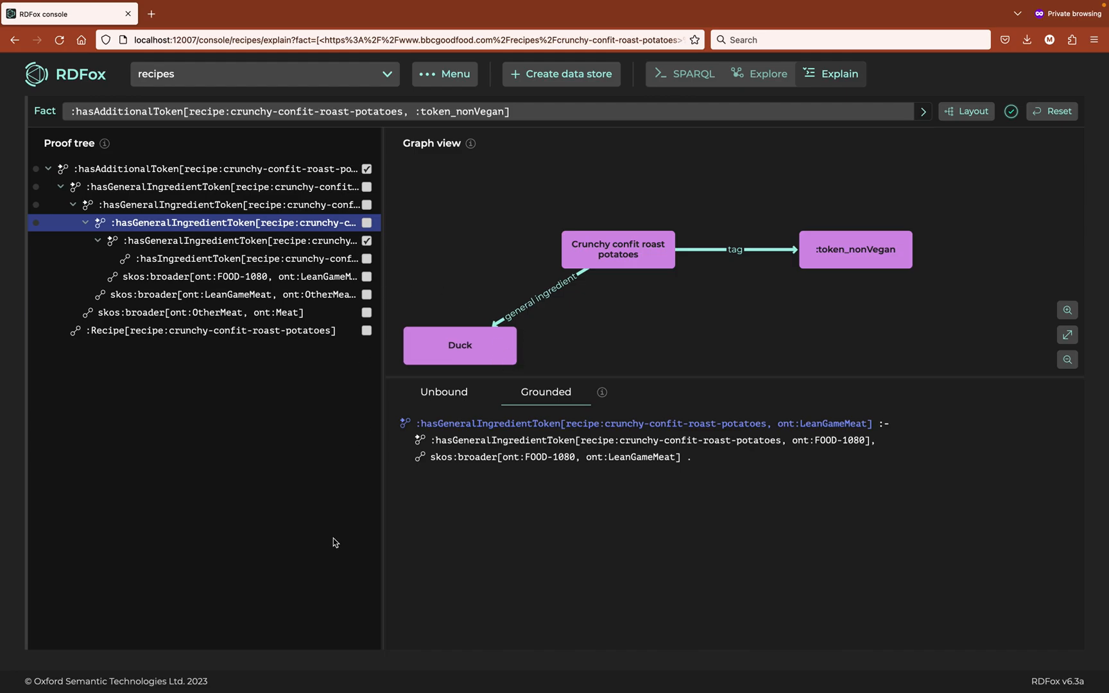
mouse_move(457, 400)
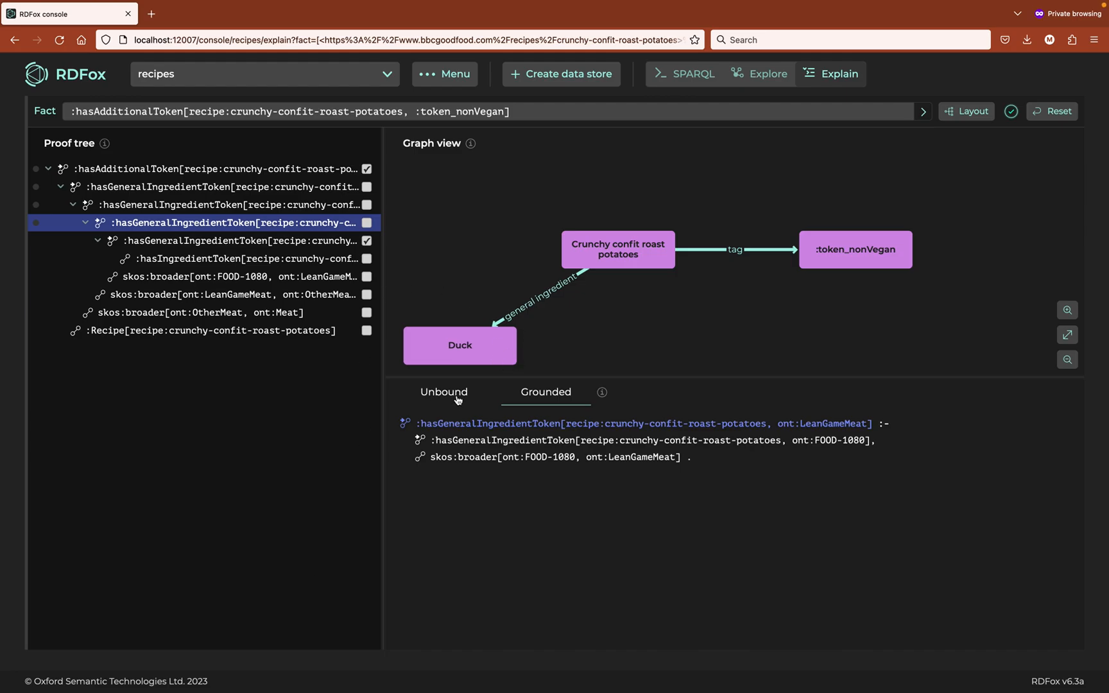
click(444, 392)
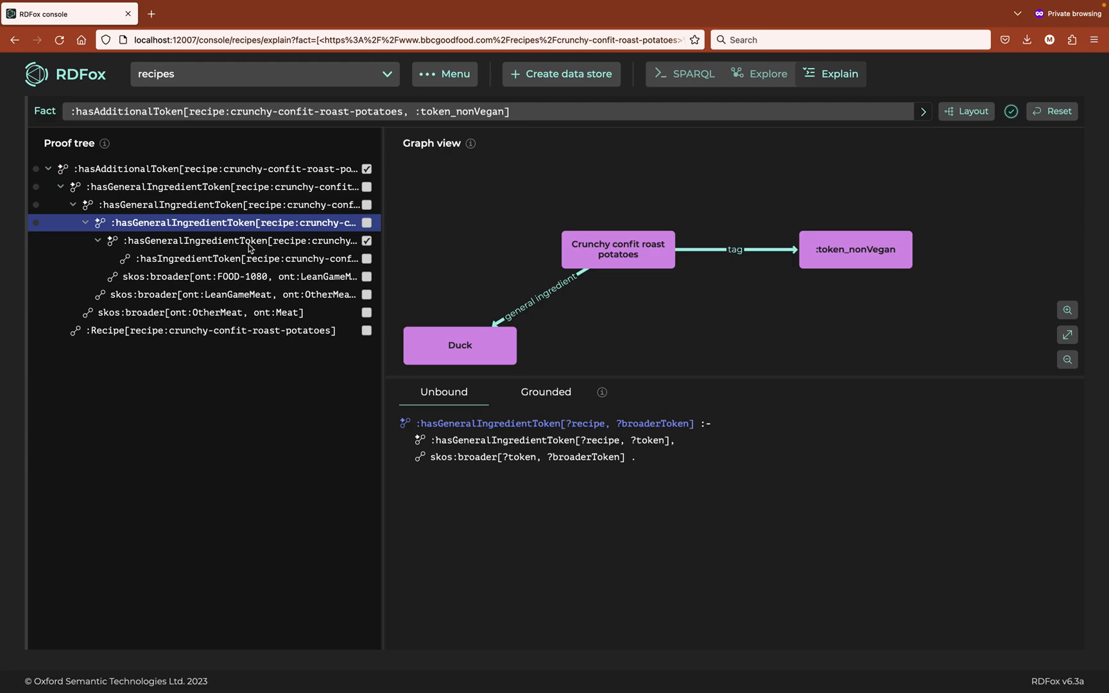
View the Duck token rule grounded with the recipe and ont:FOOD-1080.
click(236, 241)
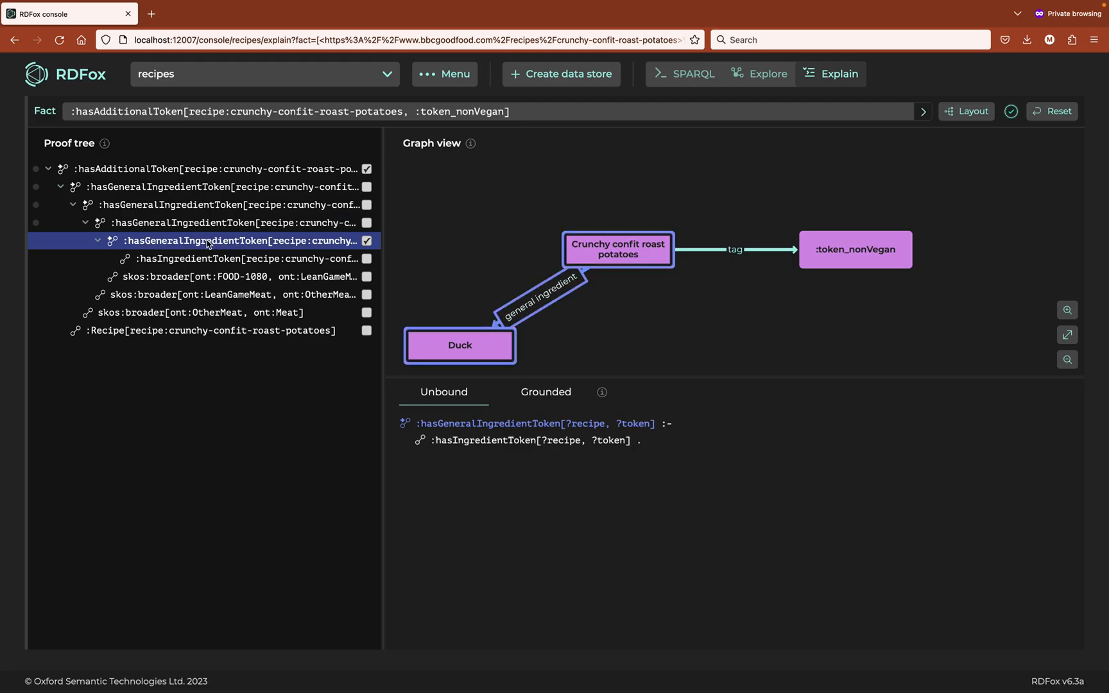
mouse_move(169, 246)
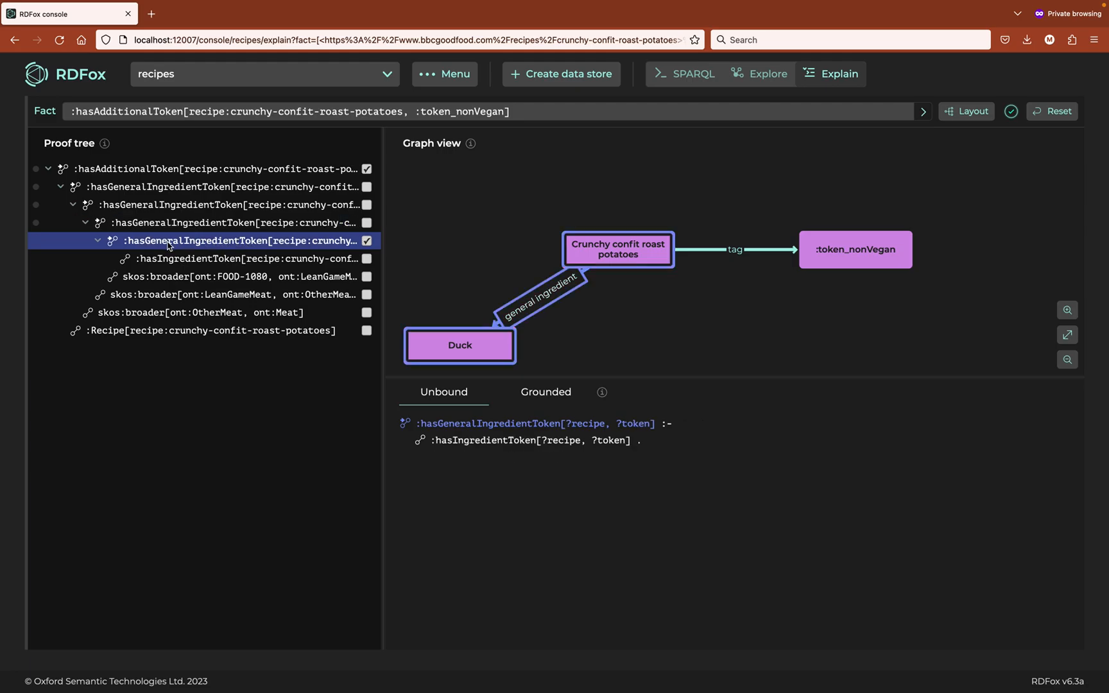
mouse_move(387, 361)
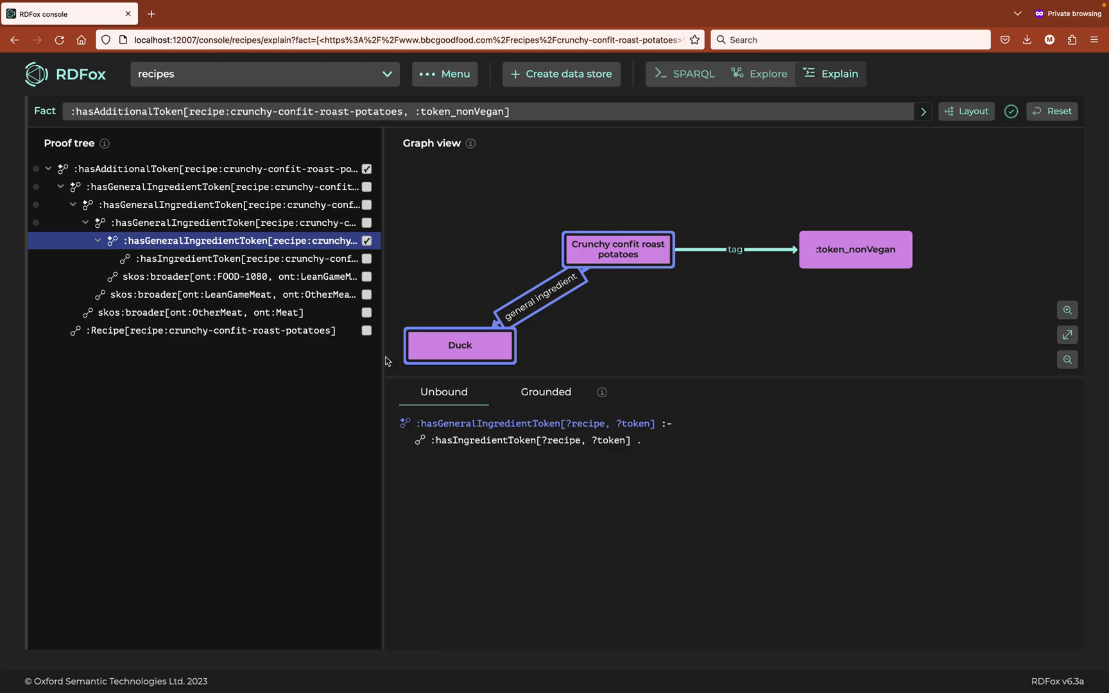
mouse_move(625, 353)
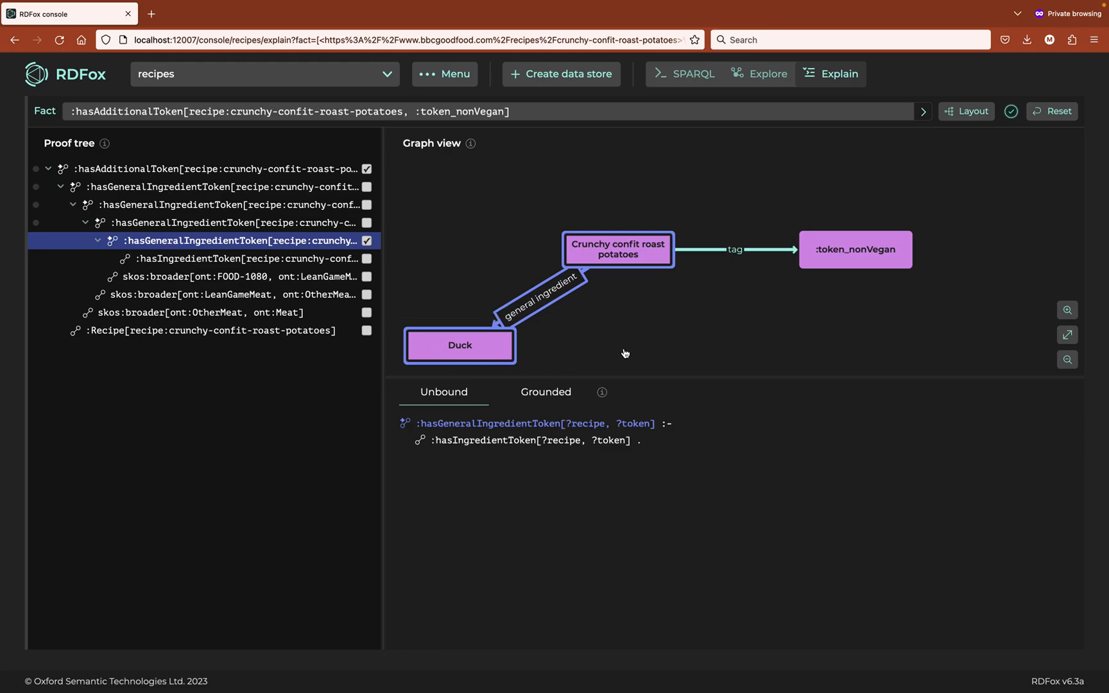
mouse_move(444, 462)
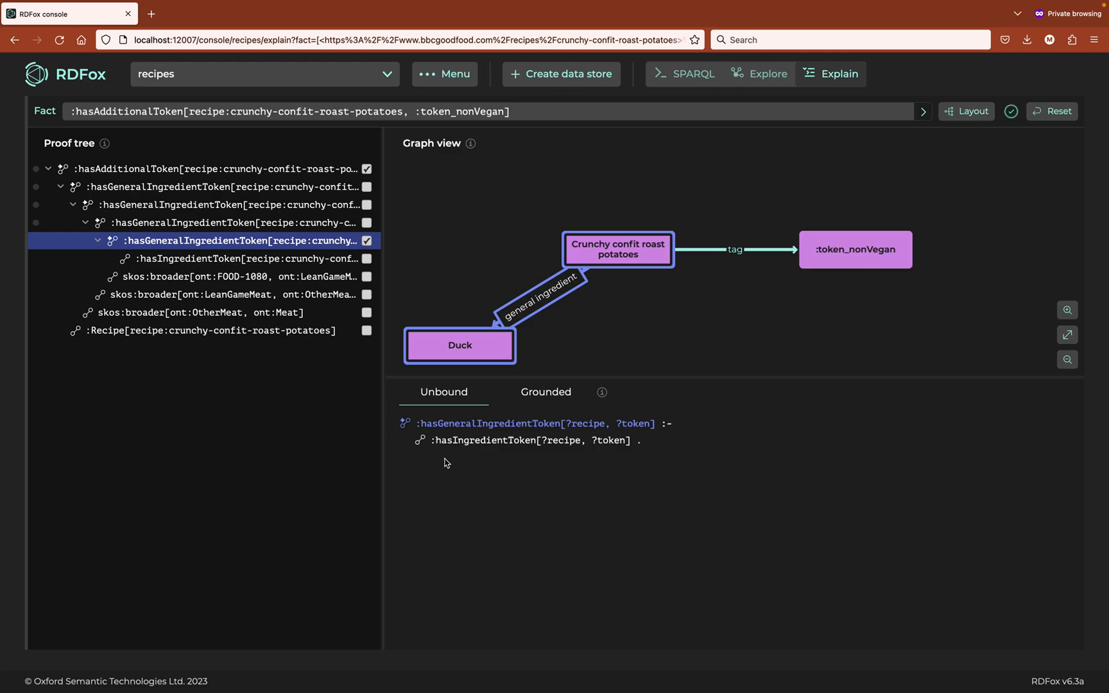
mouse_move(697, 456)
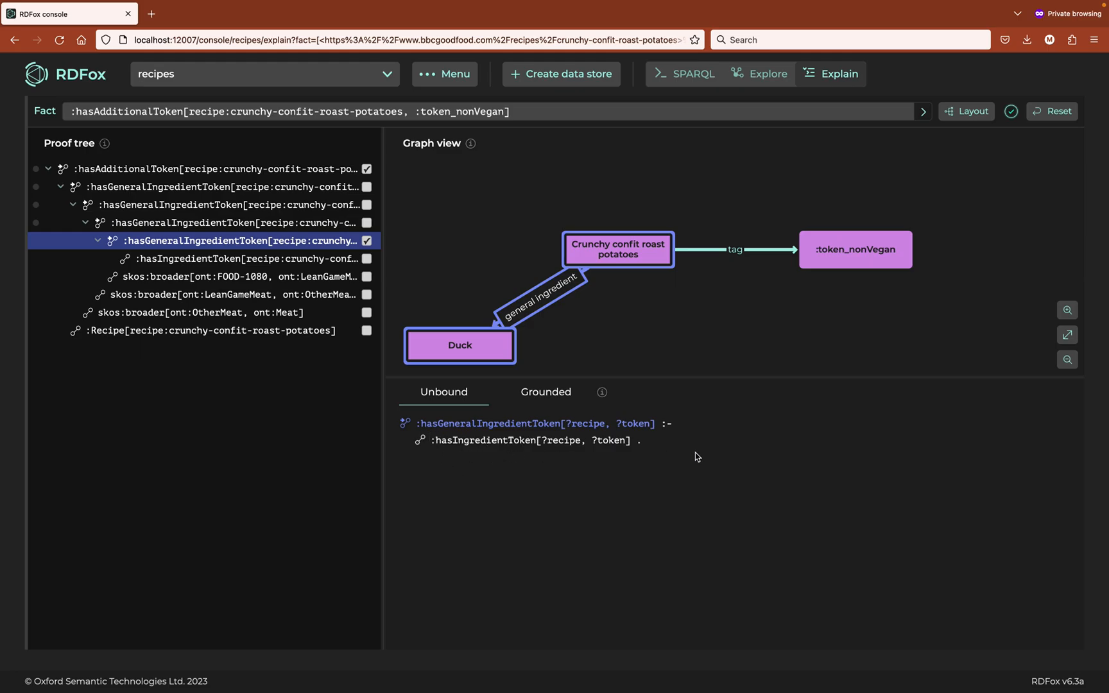
mouse_move(676, 450)
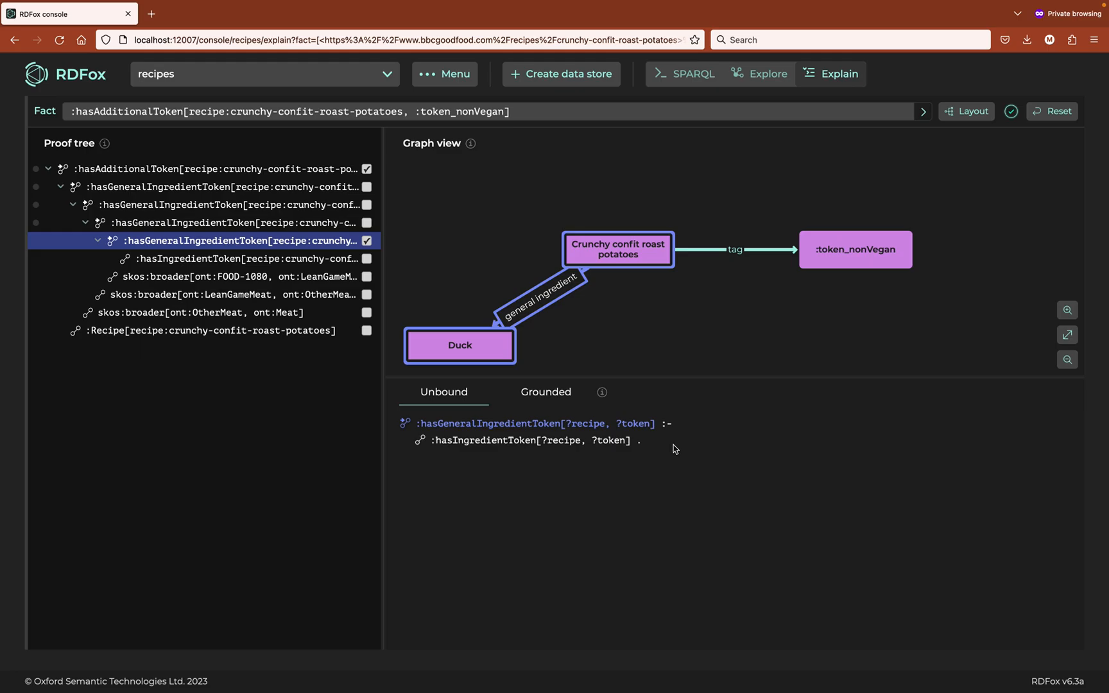
click(546, 393)
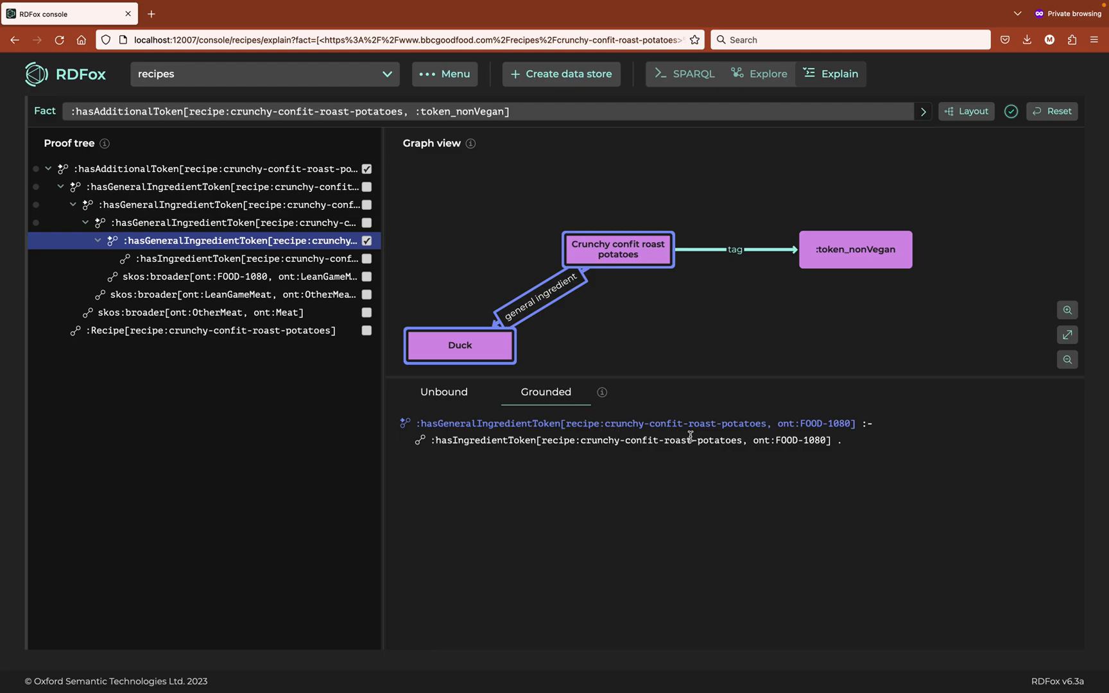
mouse_move(783, 437)
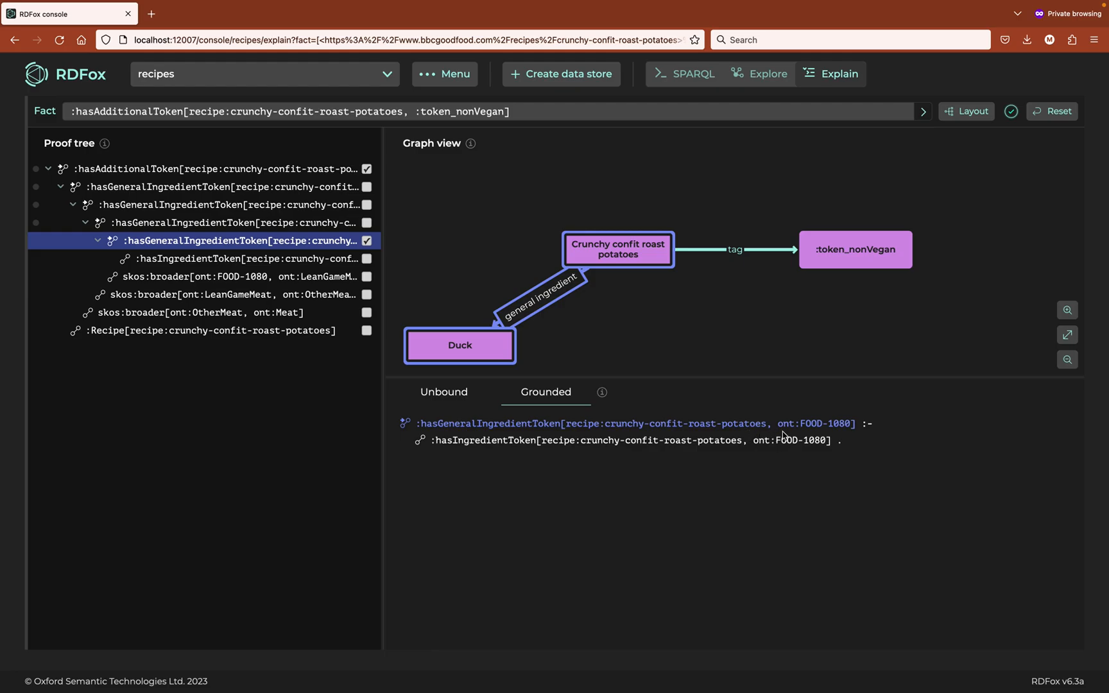
mouse_move(847, 435)
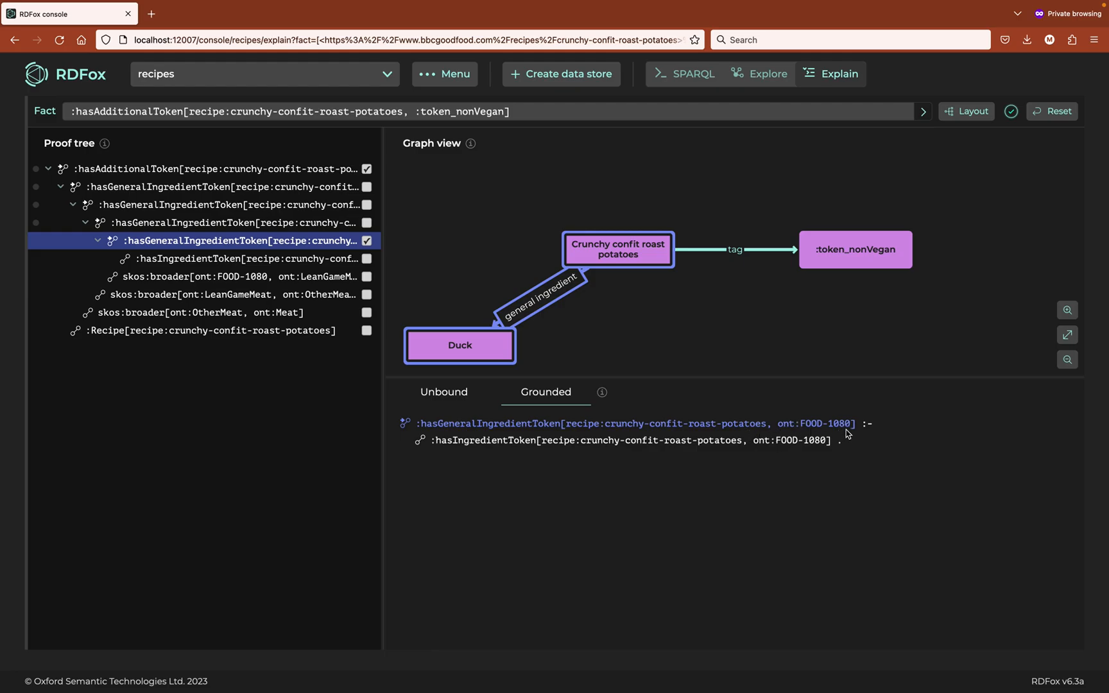
mouse_move(745, 453)
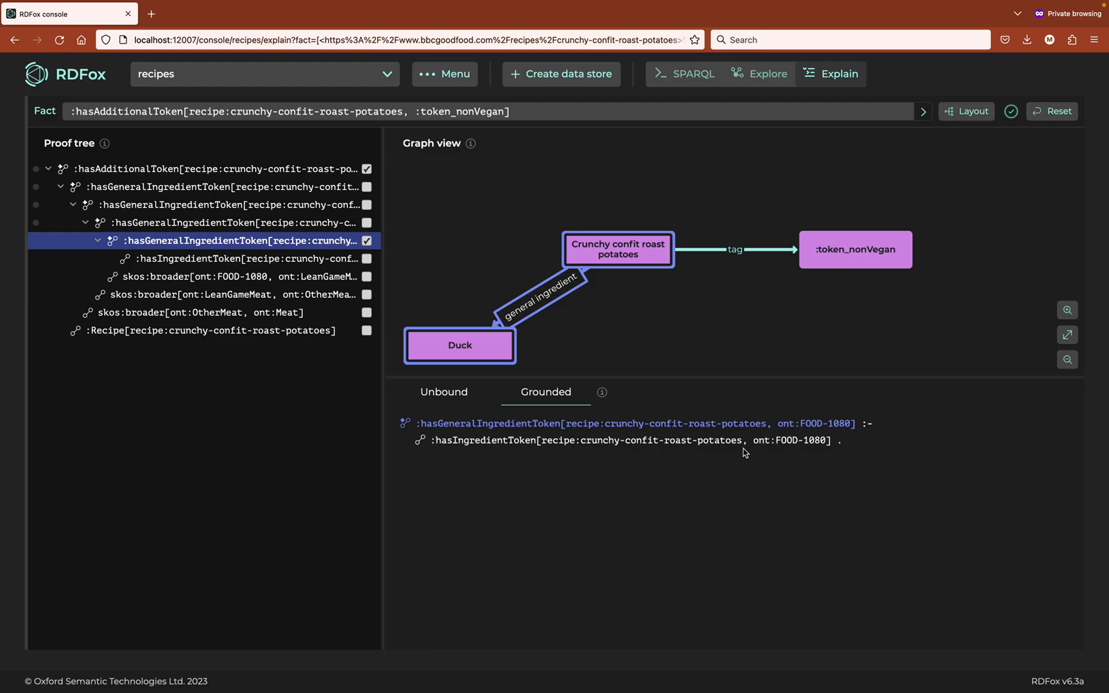
mouse_move(735, 457)
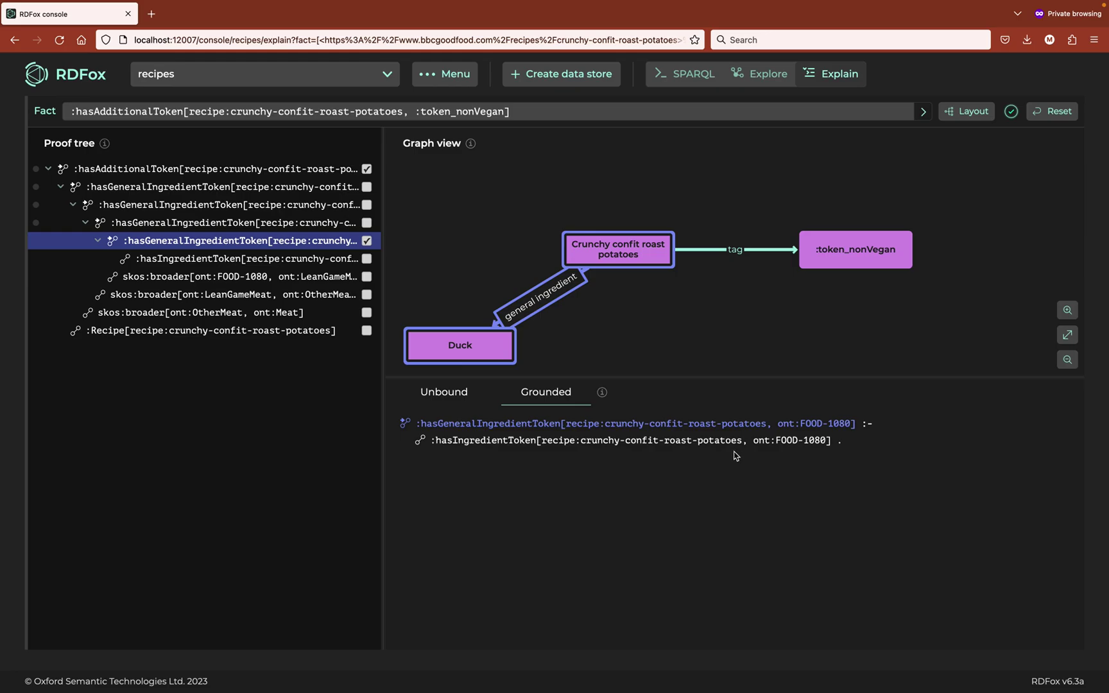
mouse_move(517, 322)
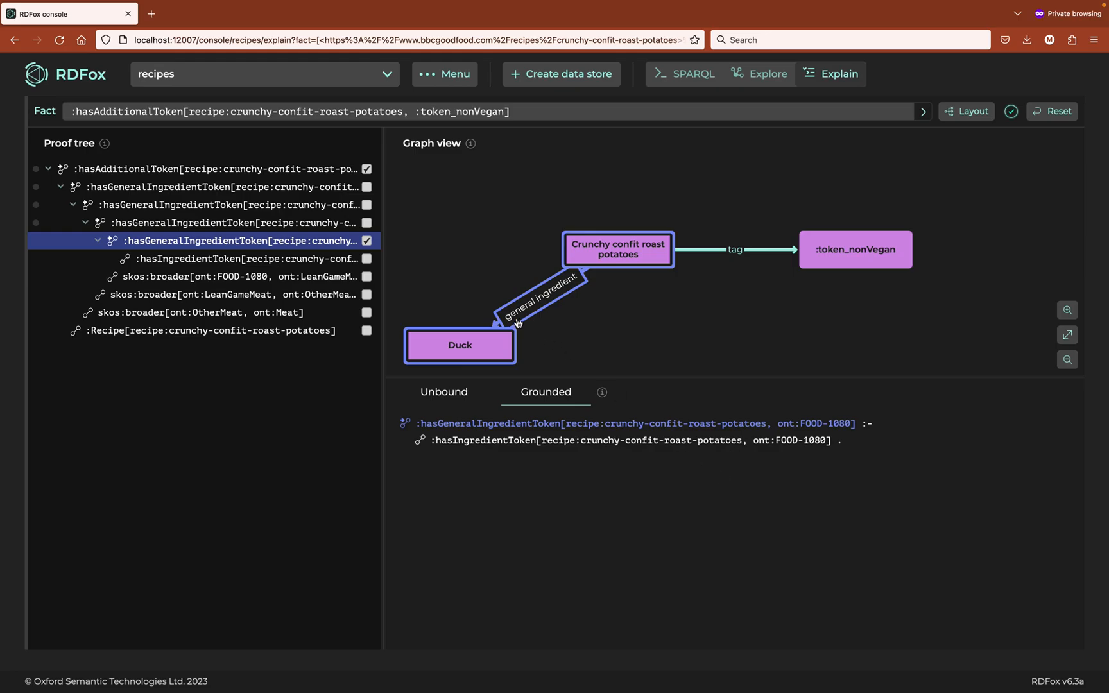
mouse_move(473, 421)
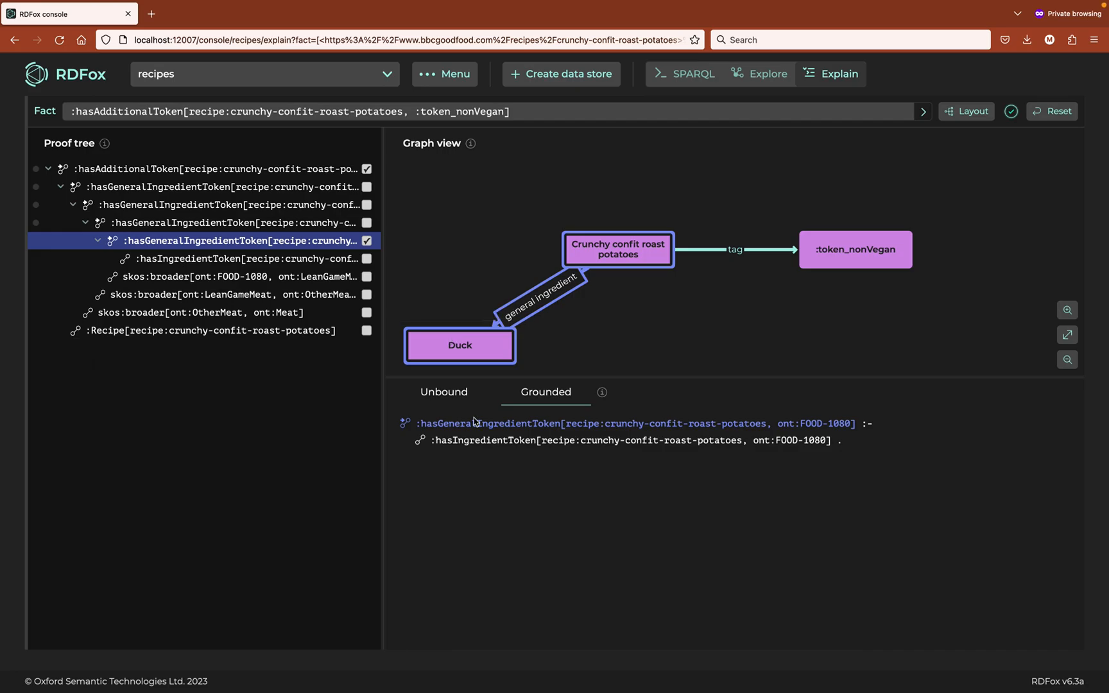
mouse_move(437, 273)
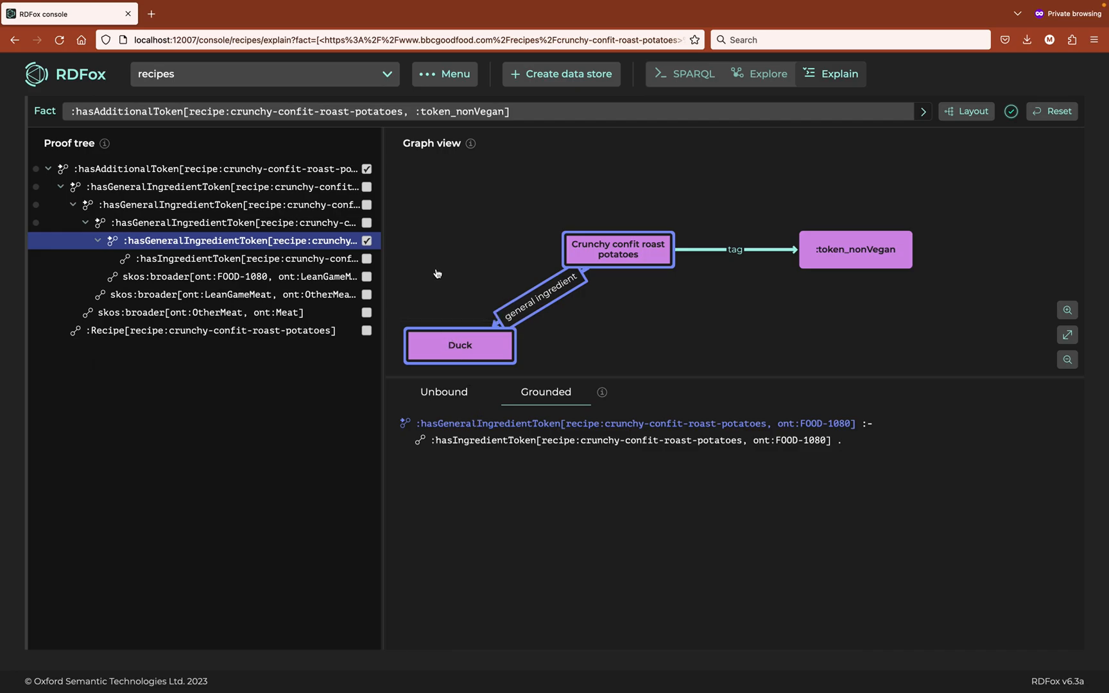
mouse_move(368, 222)
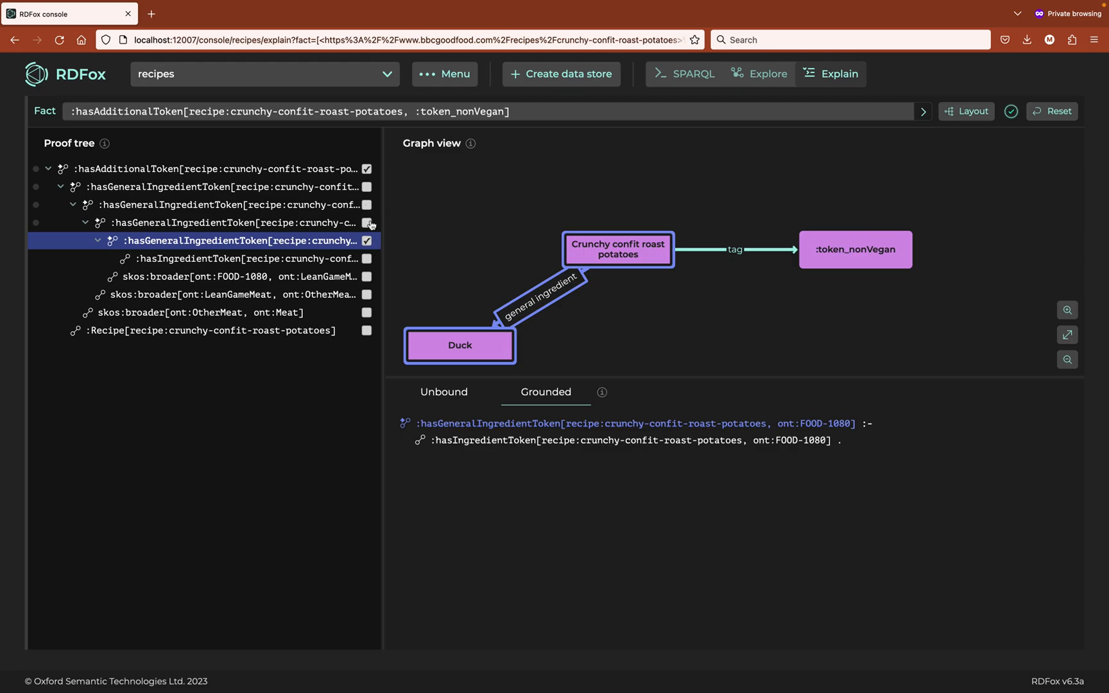
Hide the non-vegan tag and add all general and ingredient token facts to the graph.
click(366, 168)
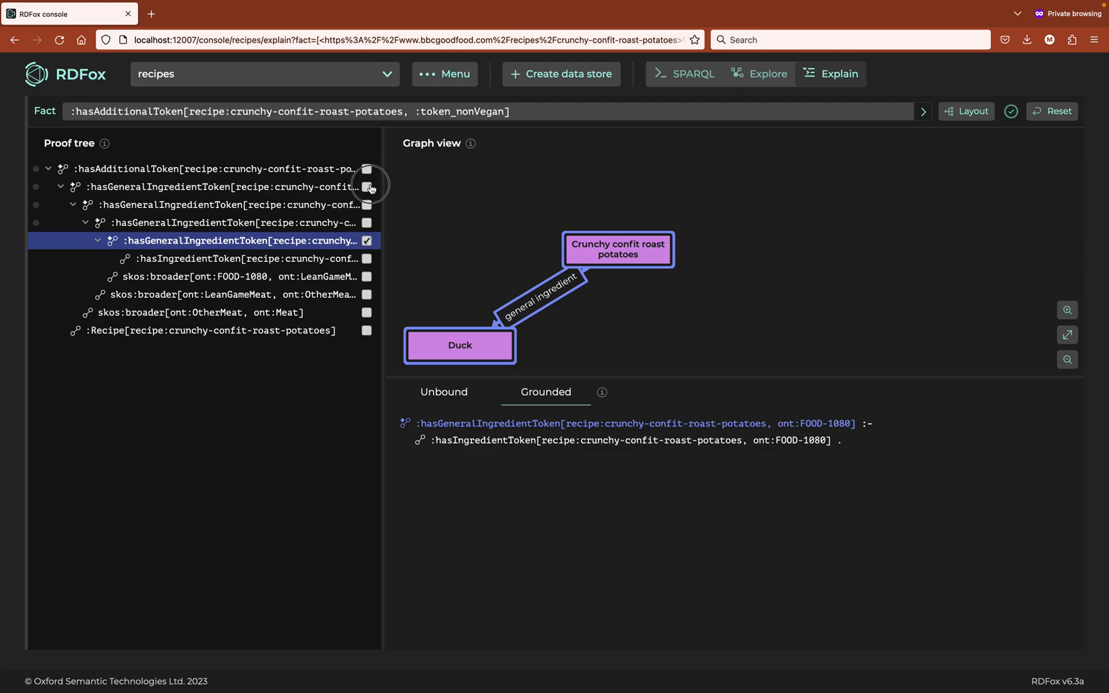
click(366, 222)
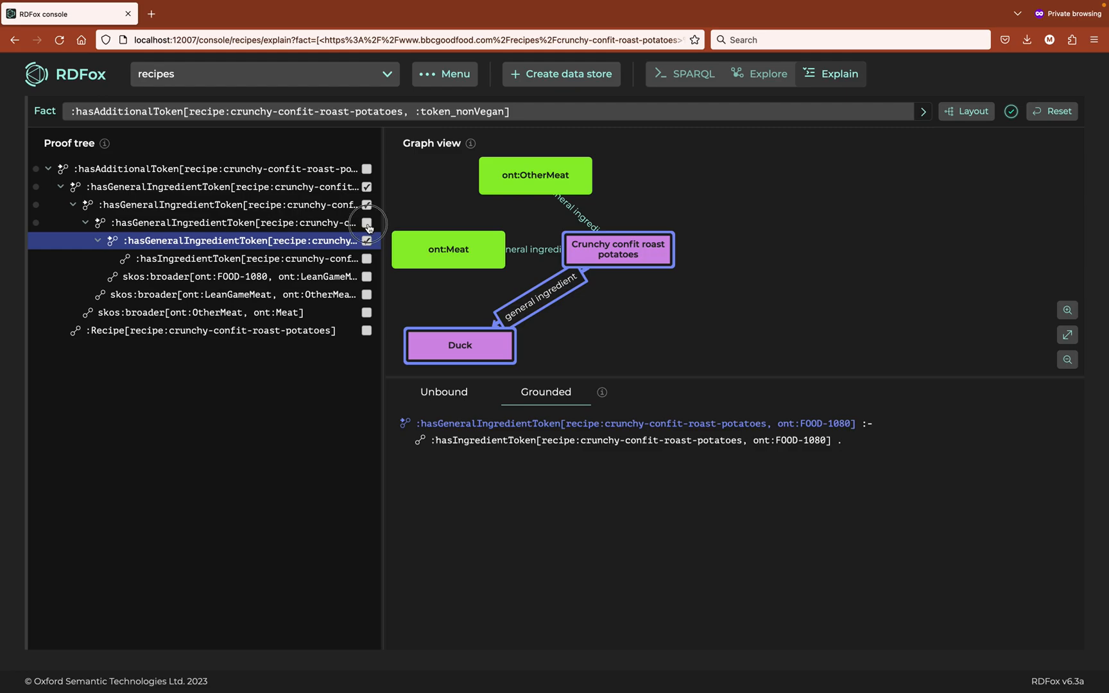
click(366, 222)
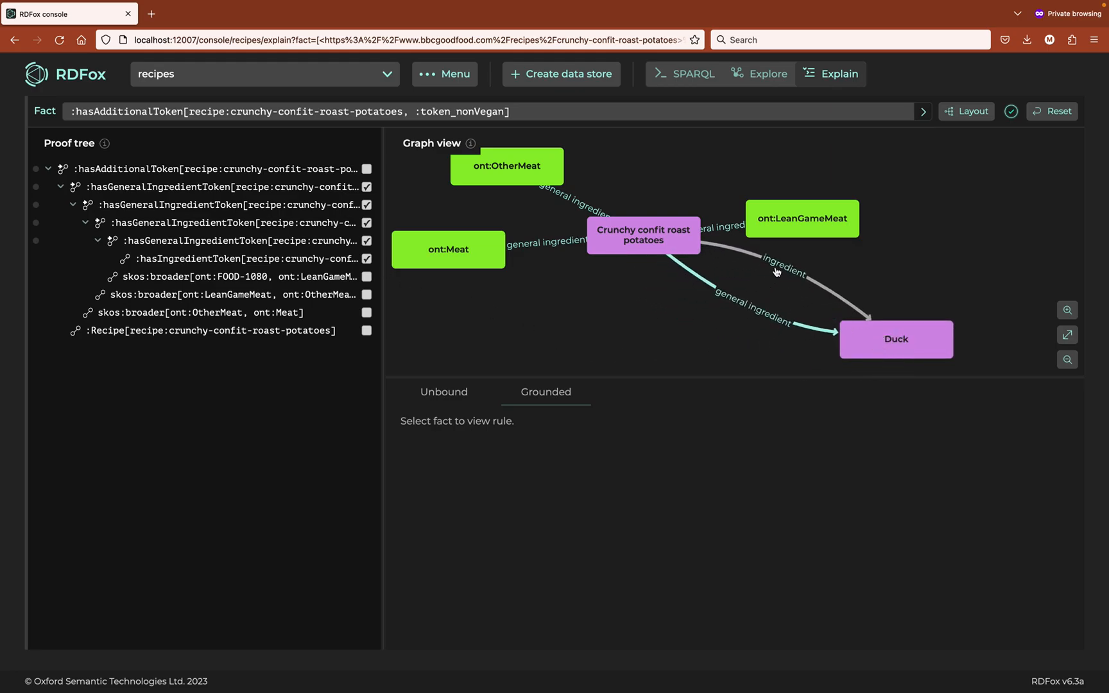
mouse_move(777, 330)
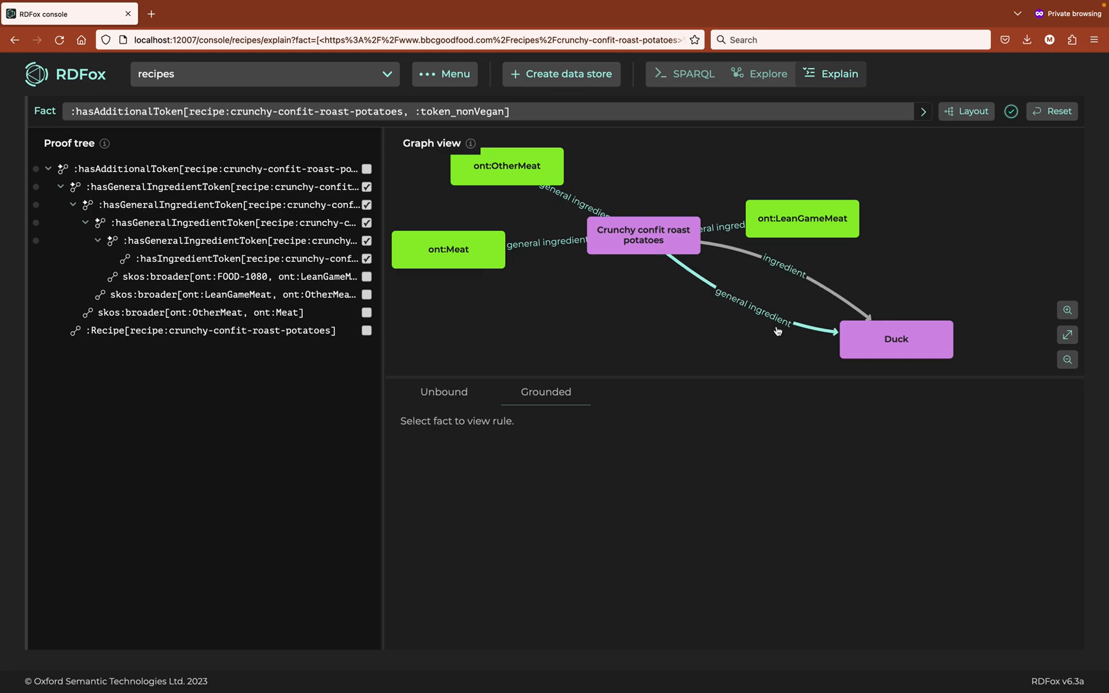
mouse_move(766, 243)
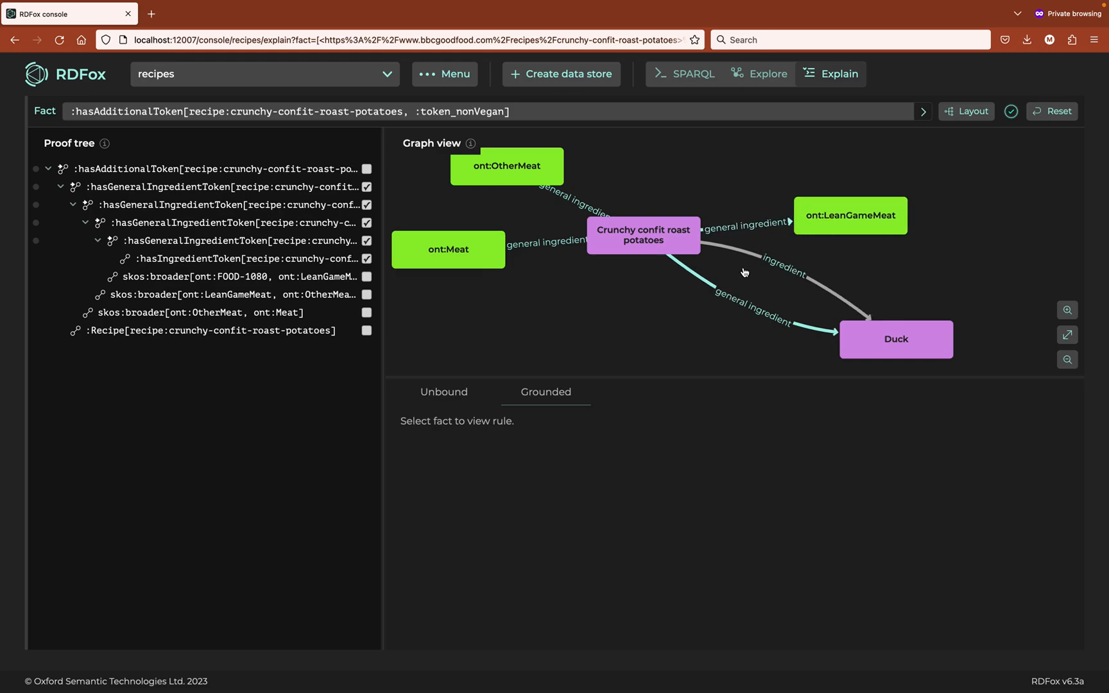
mouse_move(810, 229)
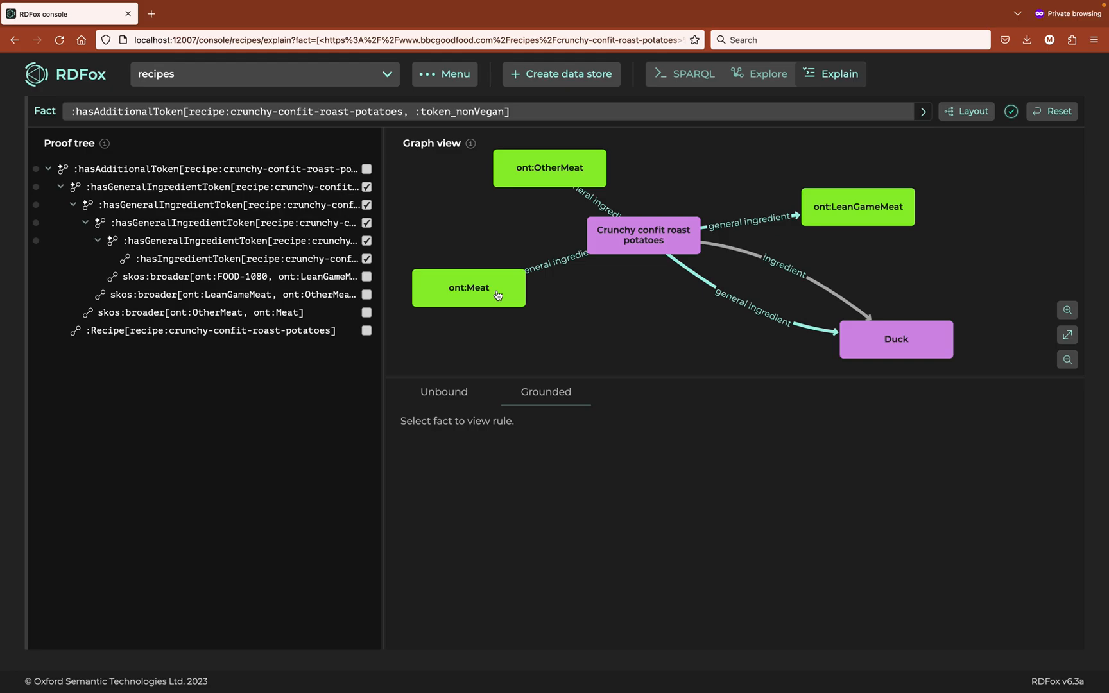
mouse_move(654, 582)
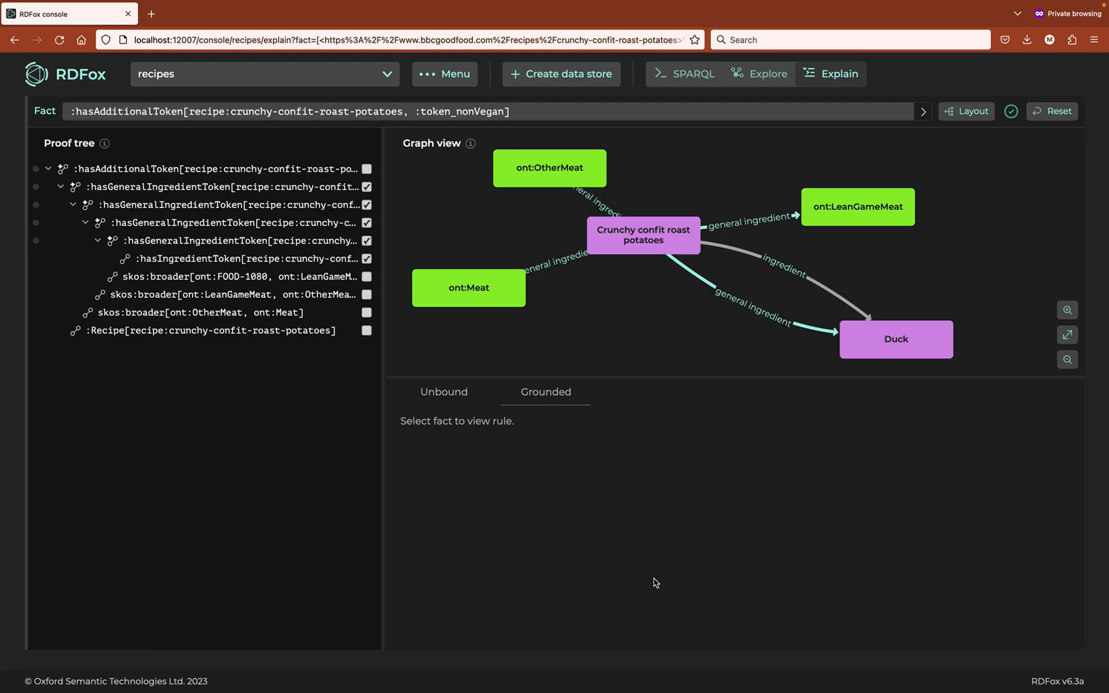
mouse_move(386, 257)
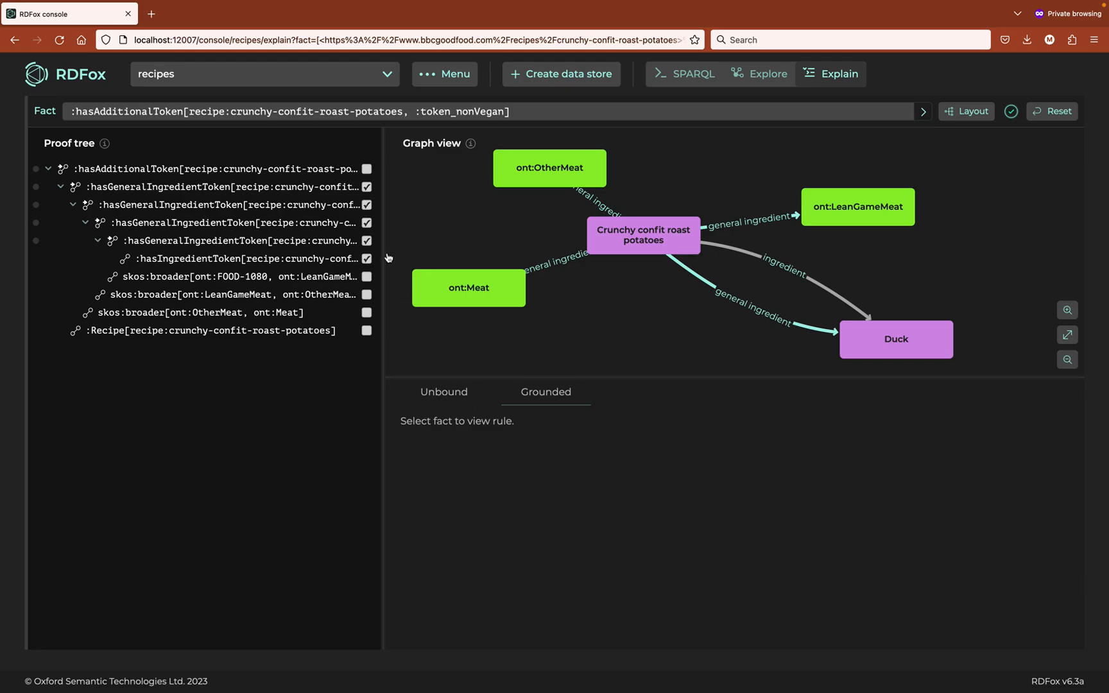
Hide the derived general-ingredient facts; show the Duck→LeanGameMeat→OtherMeat broader links and non-vegan tag.
click(367, 222)
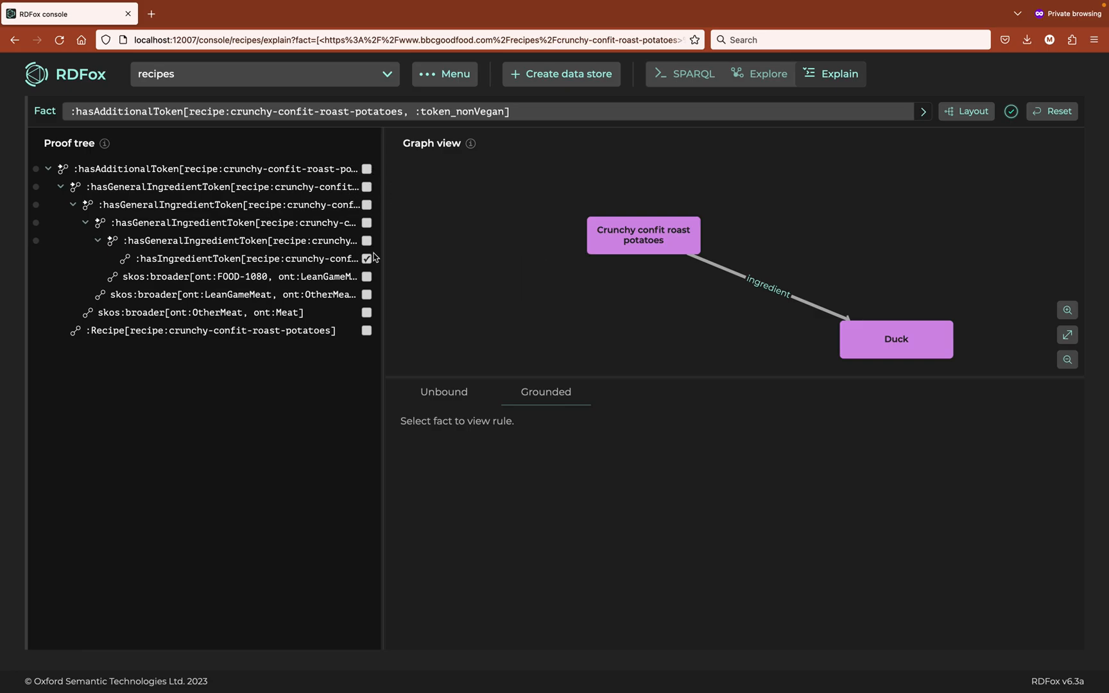
click(366, 312)
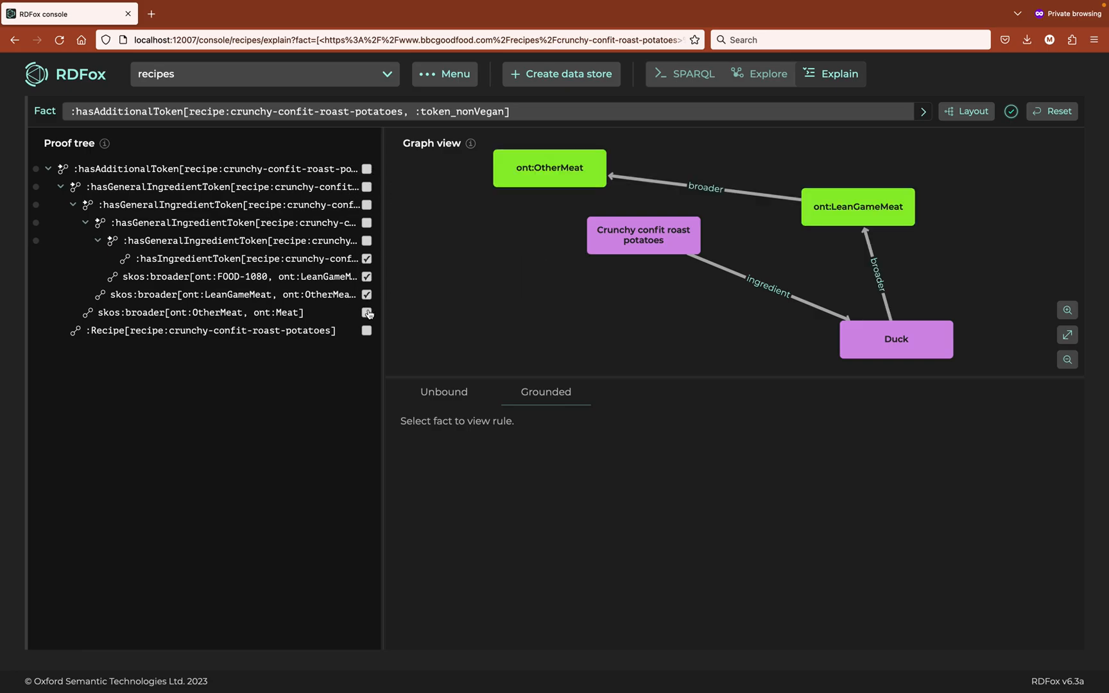
click(366, 331)
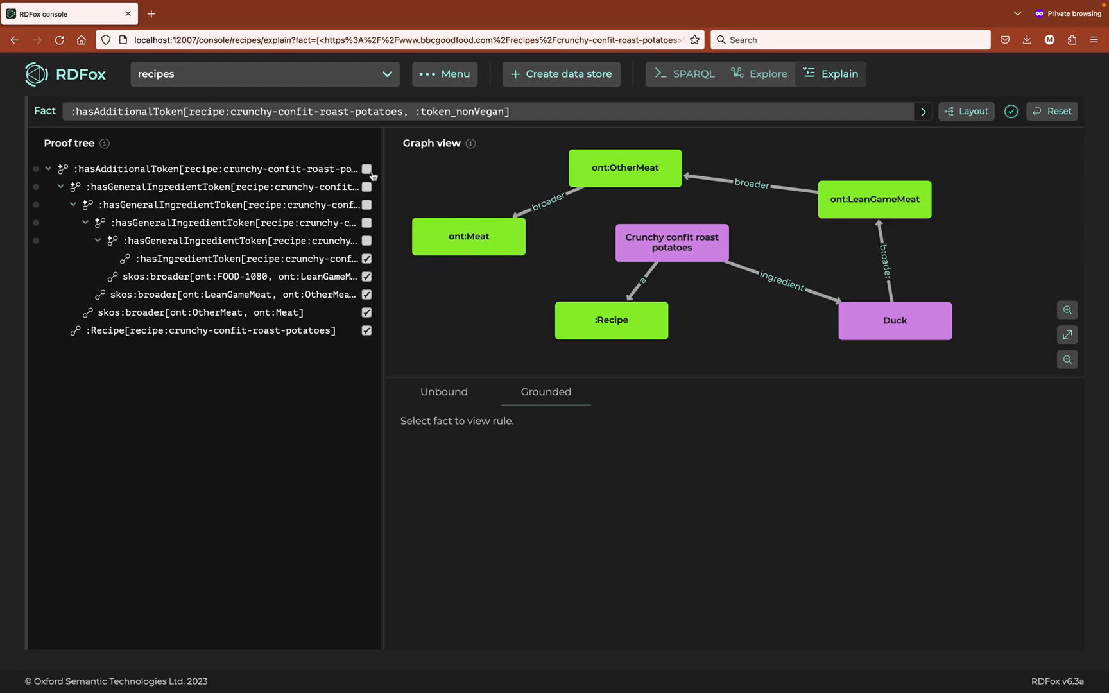
click(367, 169)
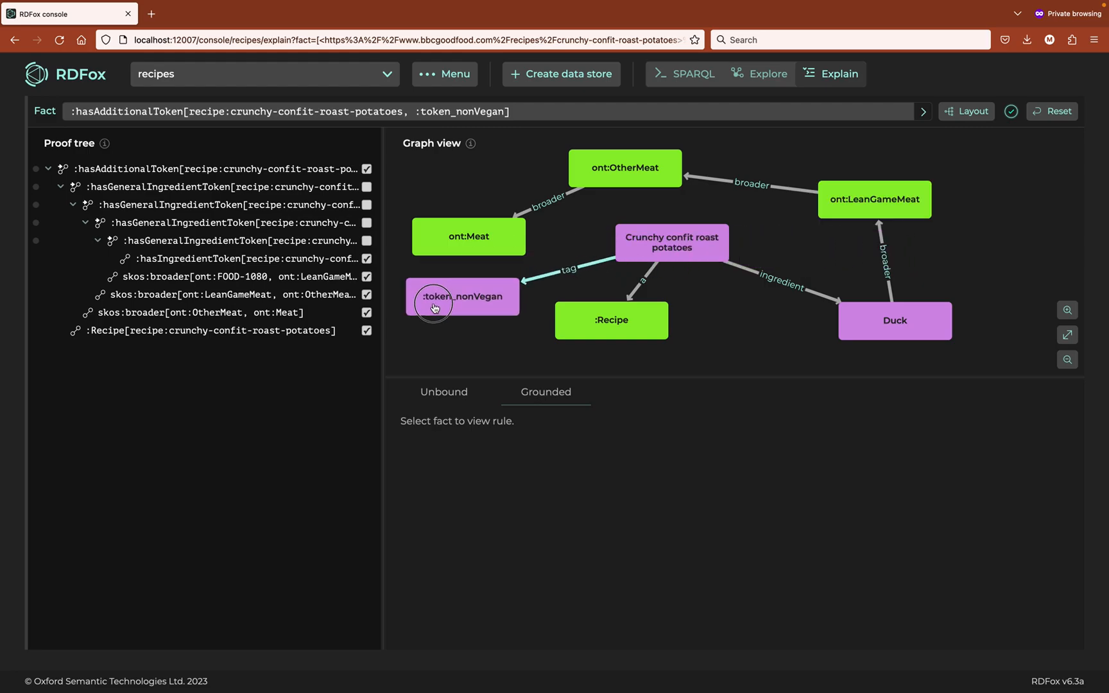
mouse_move(458, 349)
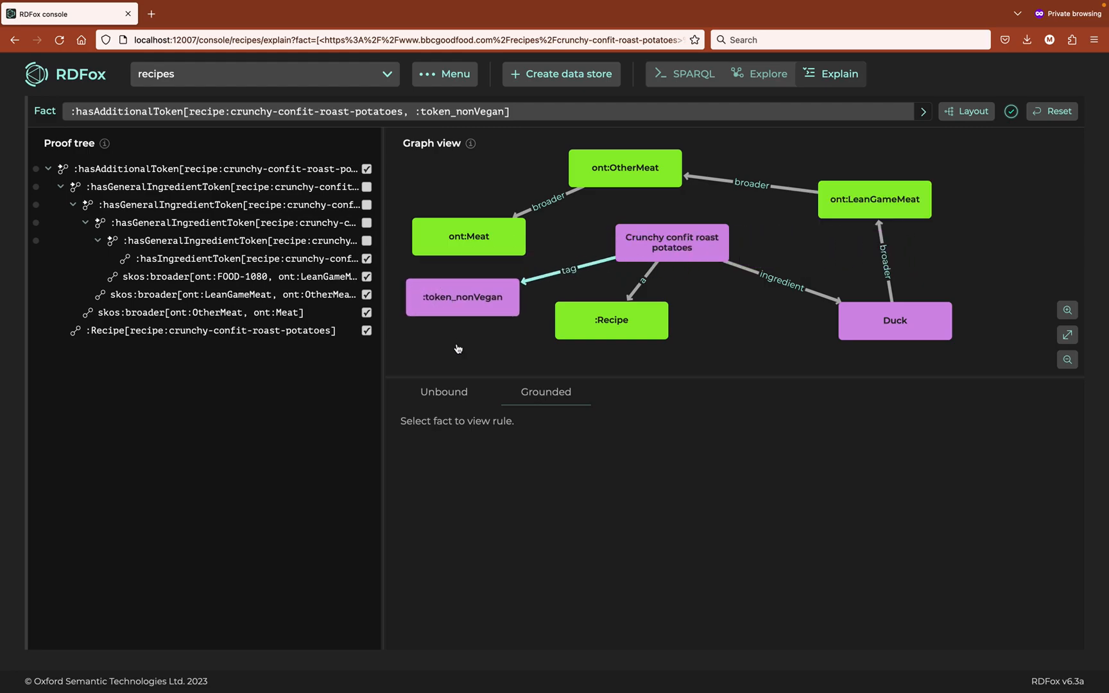